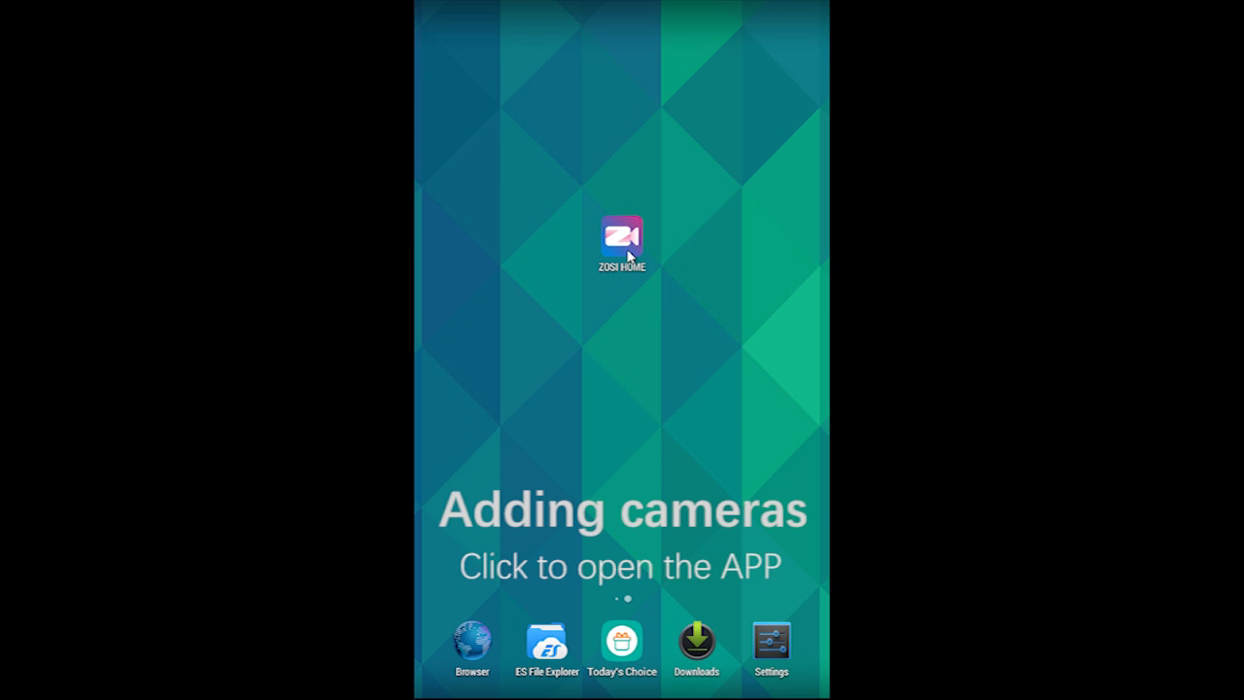
Step: Launch ZOSI Home and sign up with cellphone number 15919 and a password
click(622, 238)
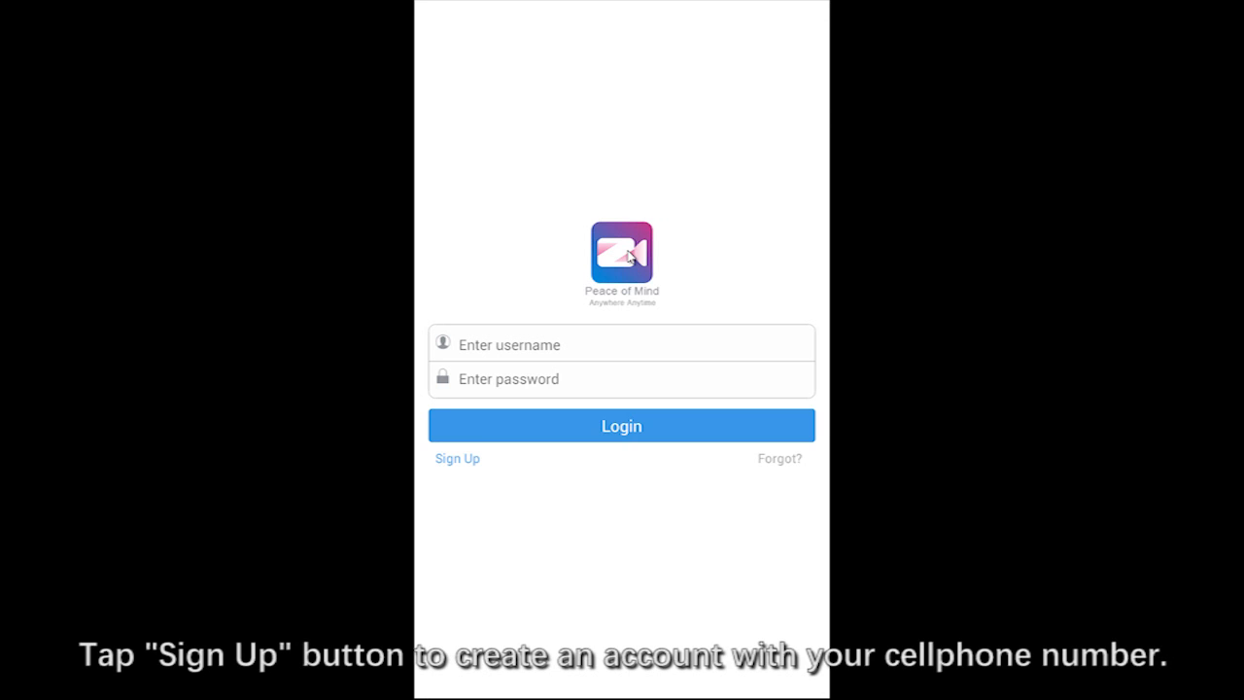
click(457, 458)
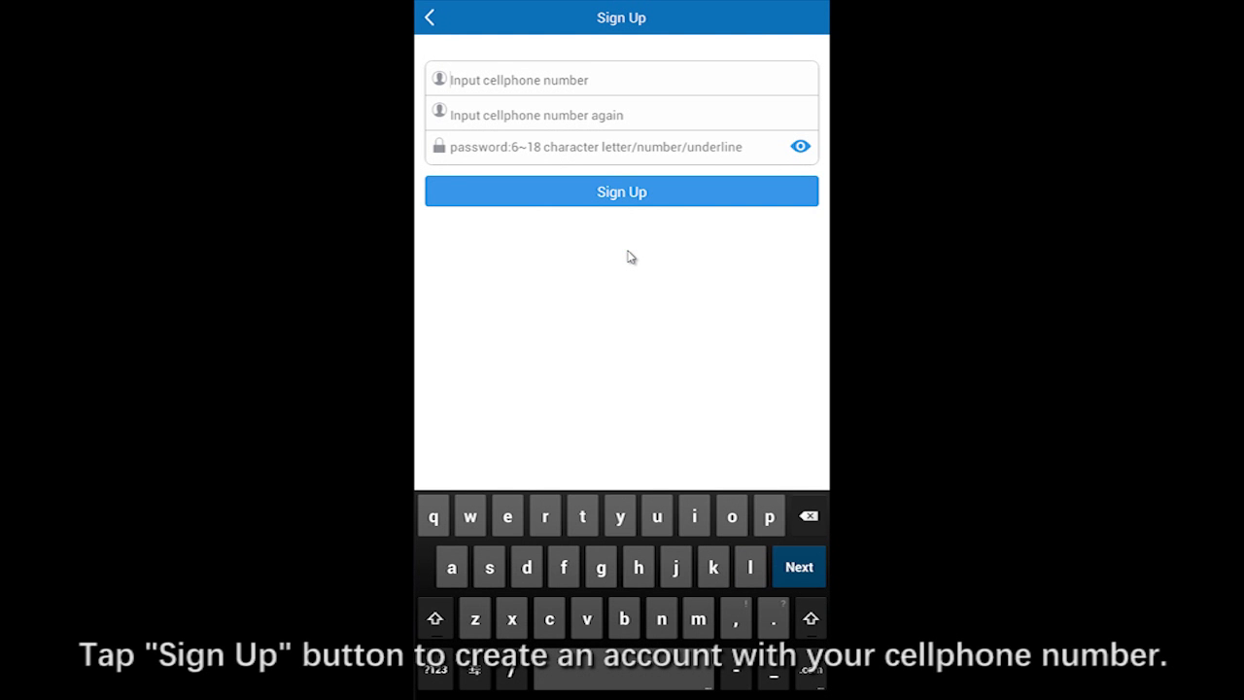
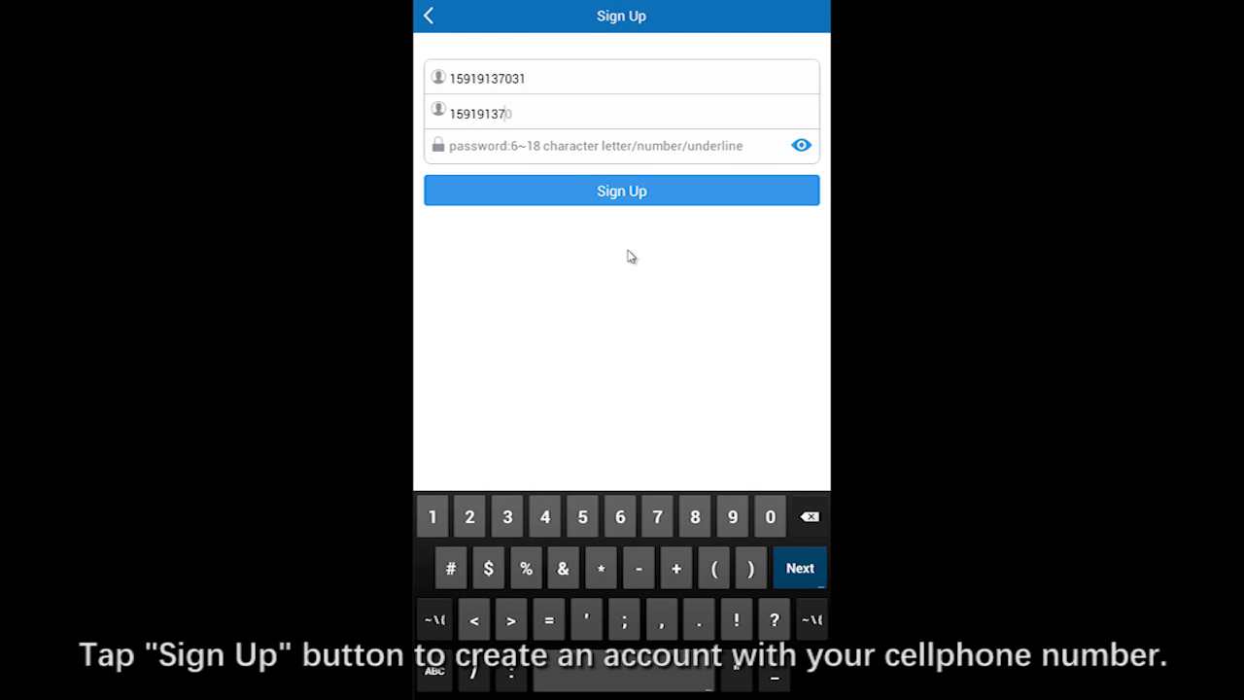
click(621, 191)
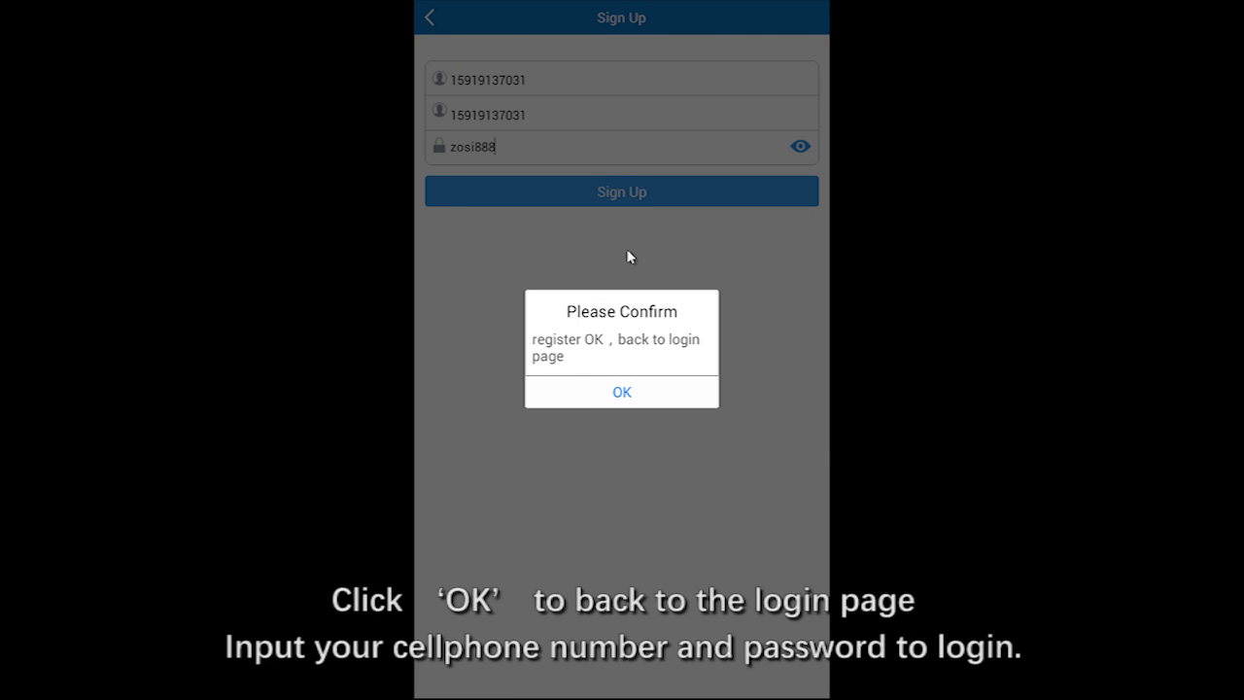
Step: Dismiss the registration confirmation and log in with the new account
click(621, 392)
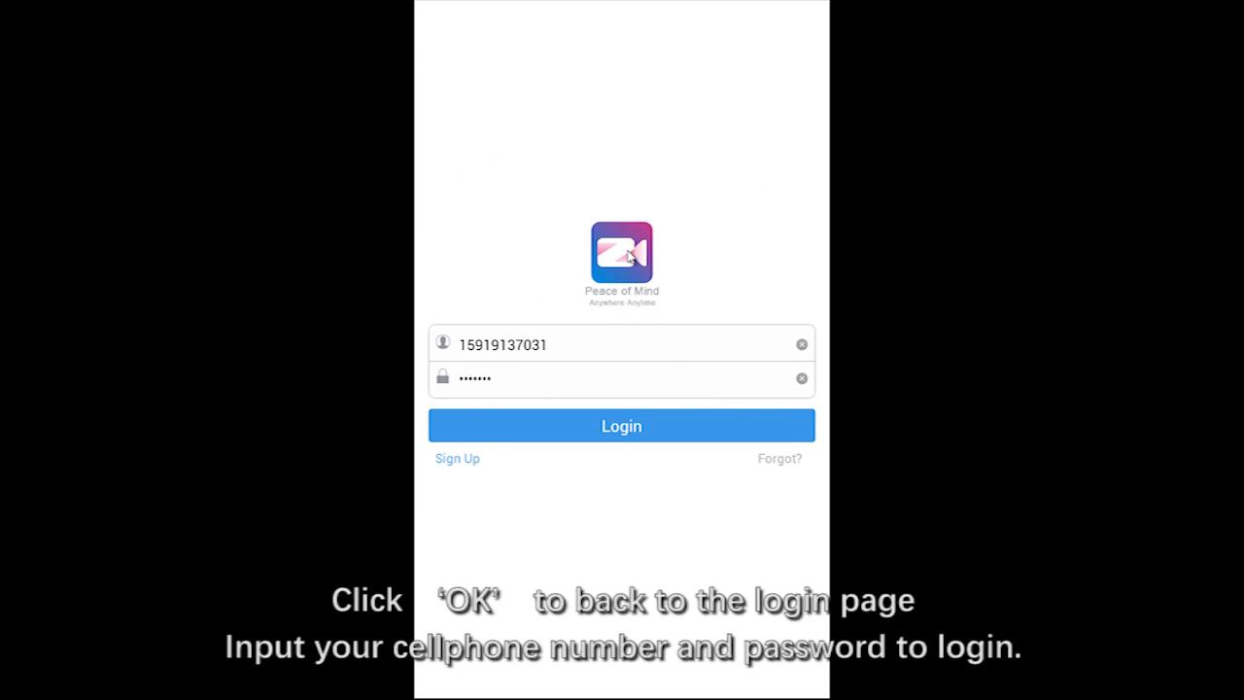
click(622, 426)
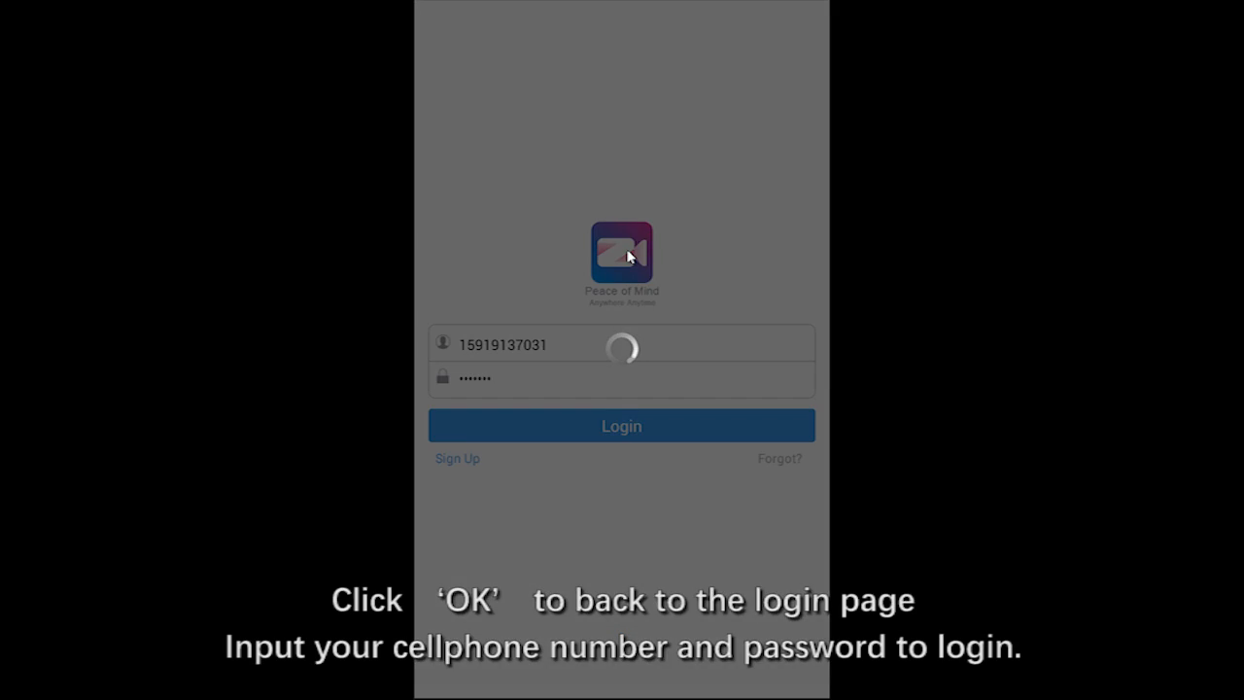
click(622, 426)
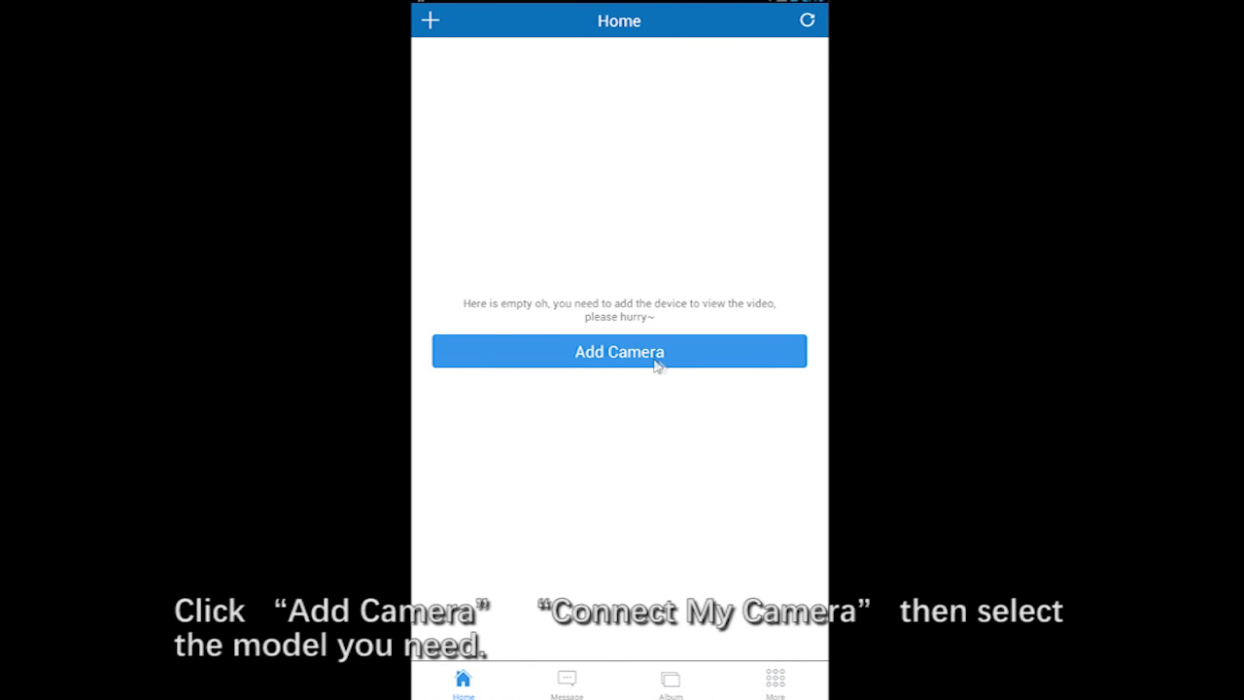
mouse_move(447, 54)
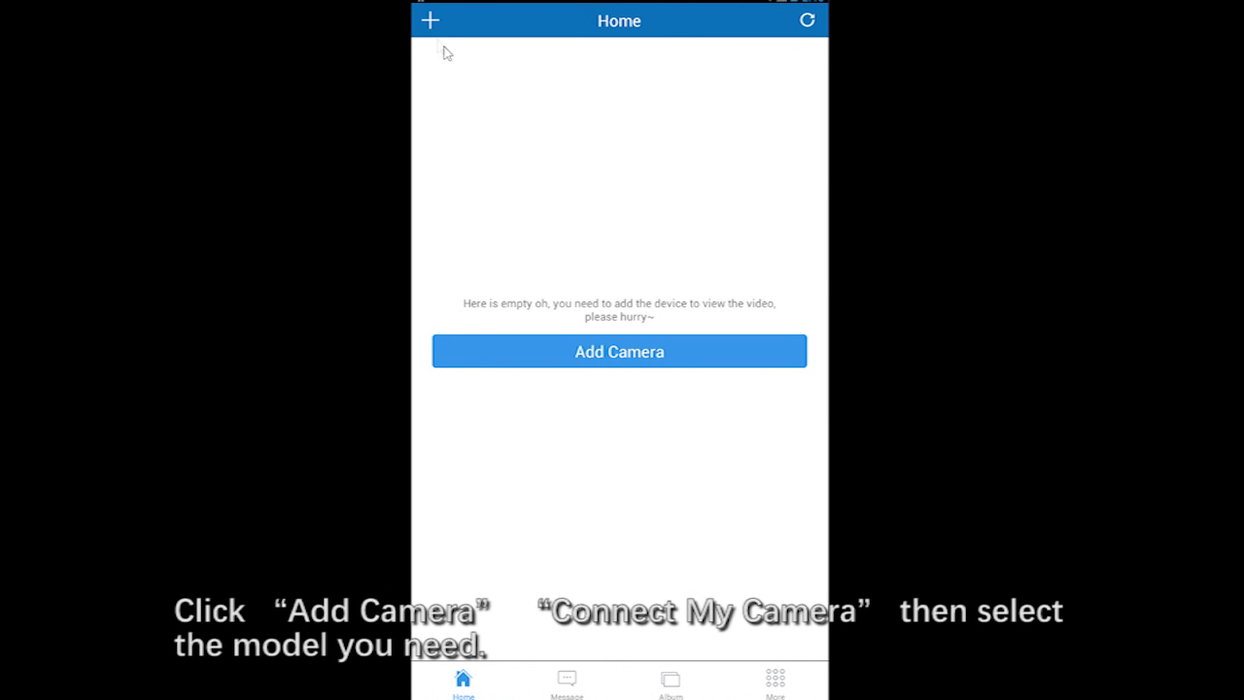
Step: Start adding a camera via Connect My Camera to reach the I2/Q2 model list
click(618, 351)
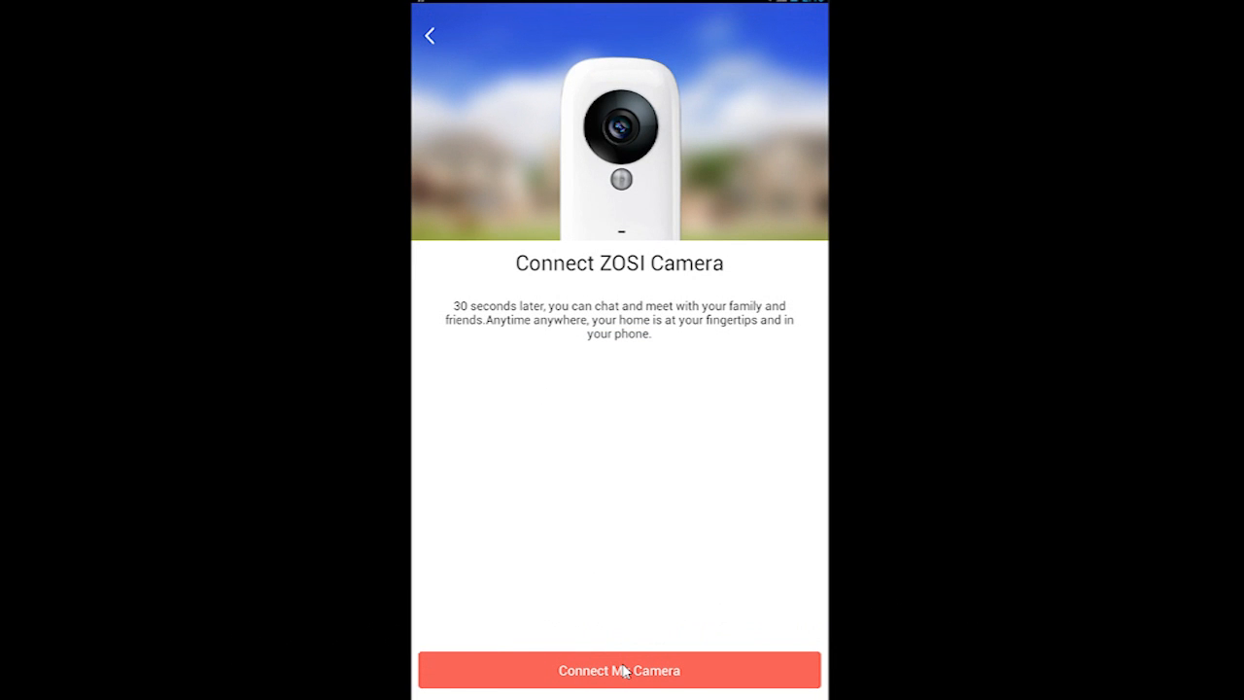
click(620, 670)
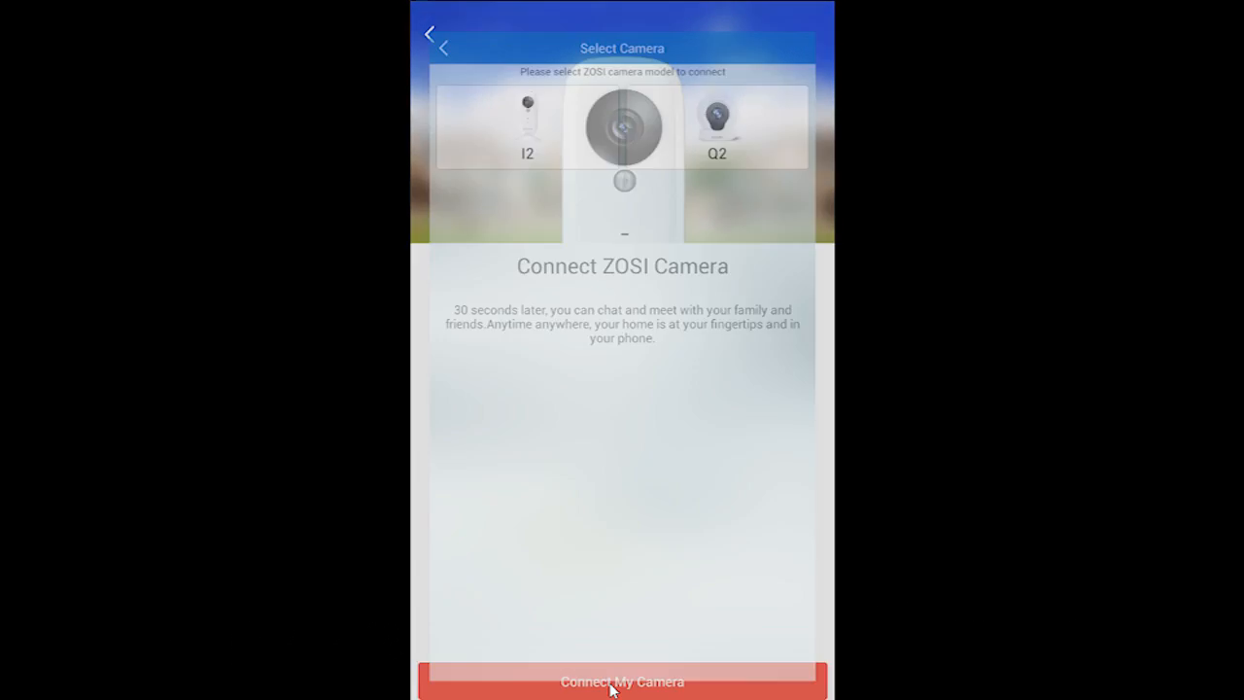
click(622, 680)
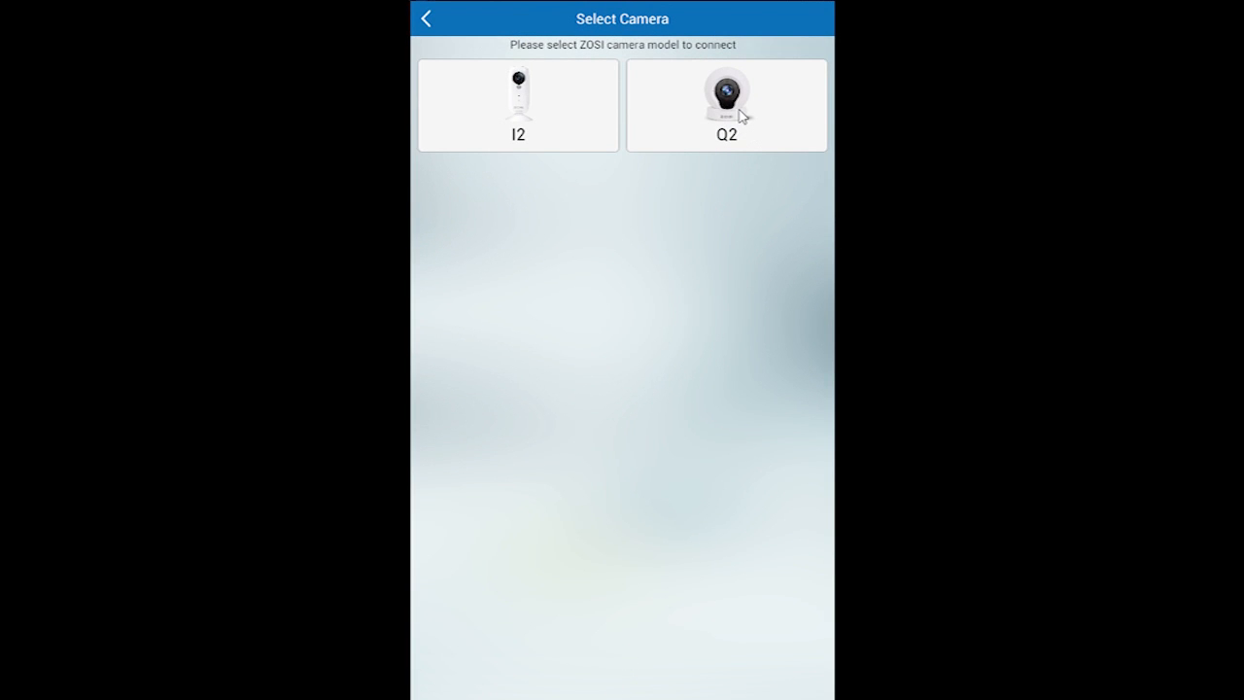
Step: Choose Q2, read the 'Green light not flashing?' guide, and return to the power-on step
click(732, 103)
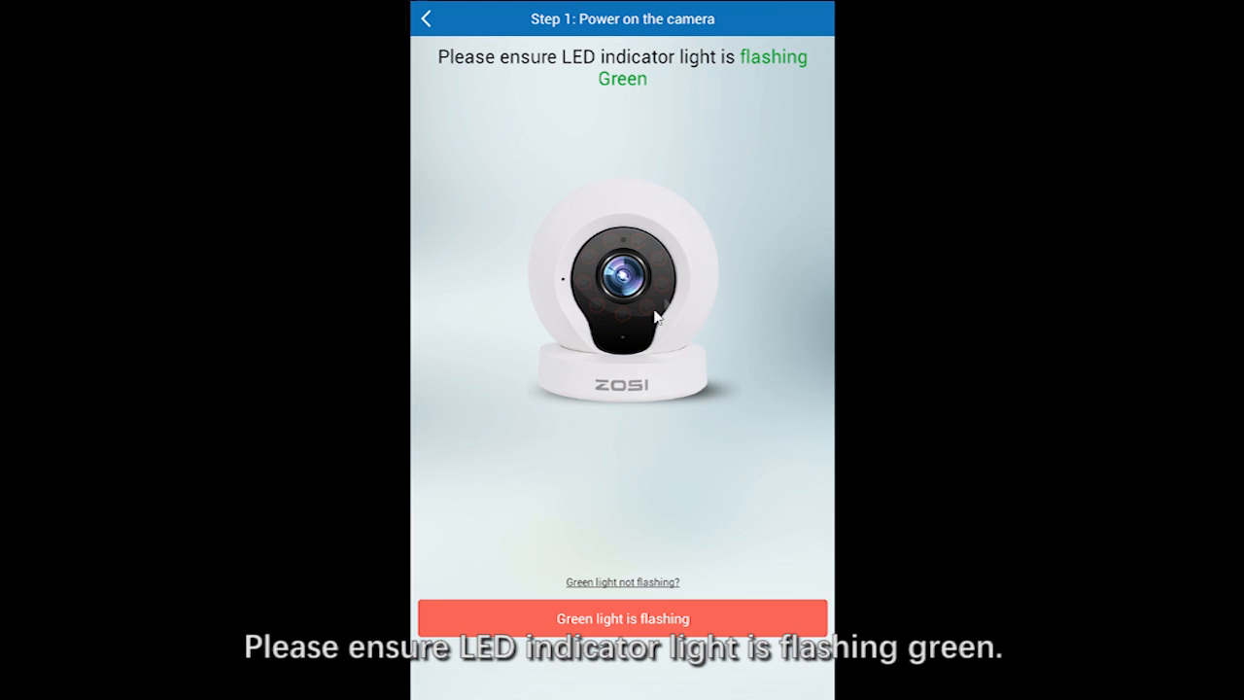
mouse_move(616, 347)
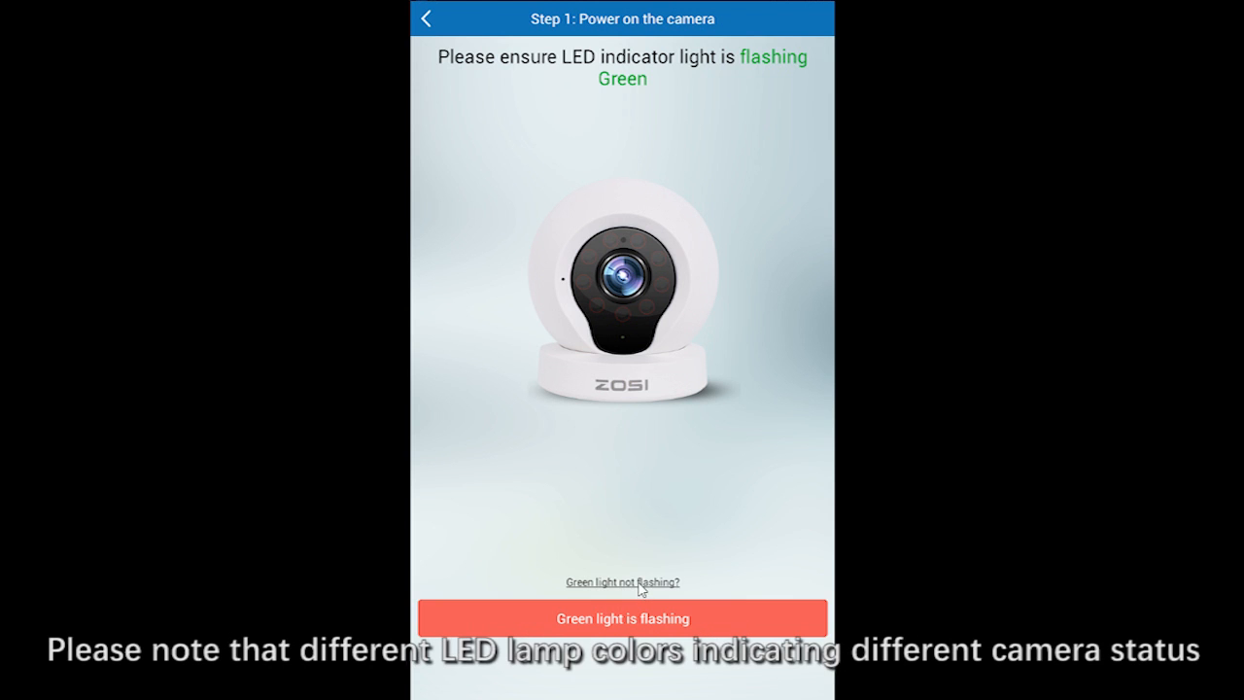
click(621, 582)
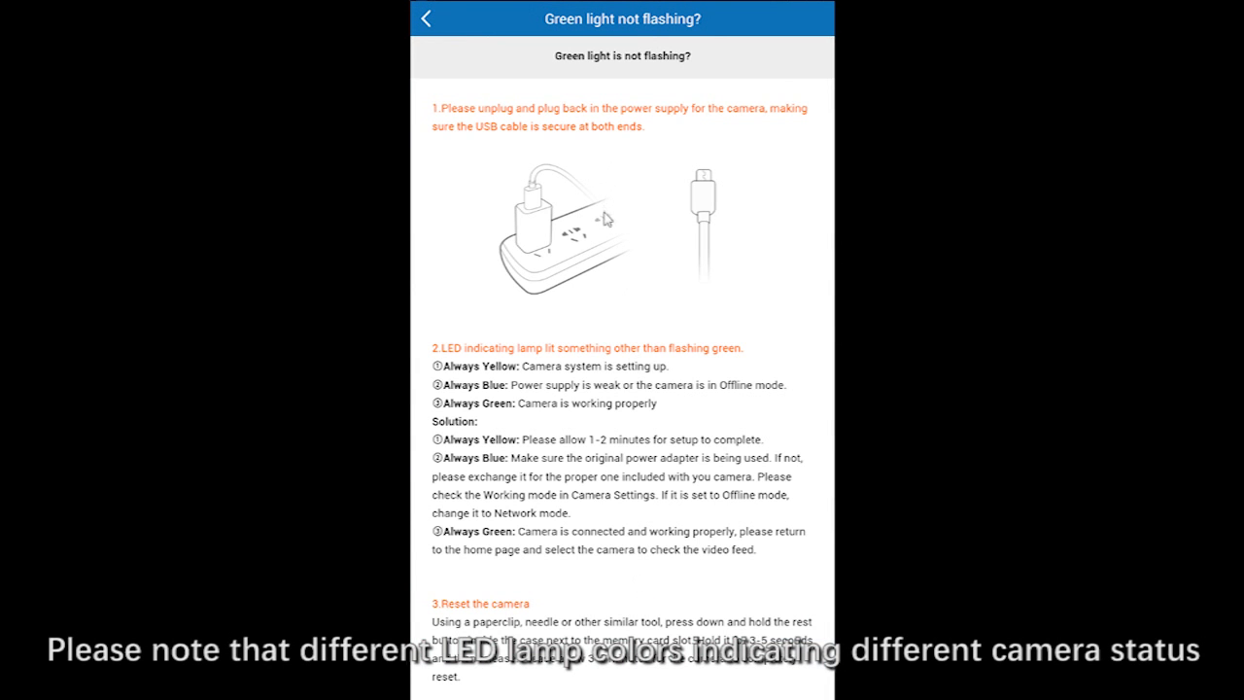
scroll(down, 3)
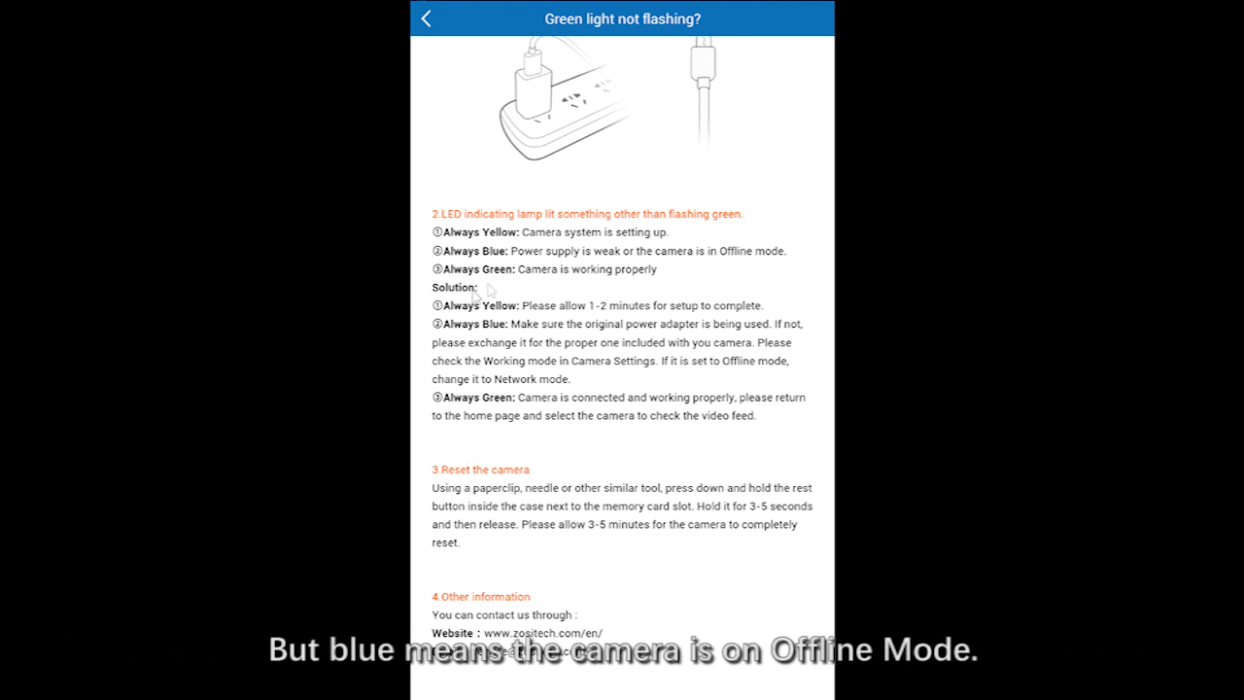
mouse_move(437, 297)
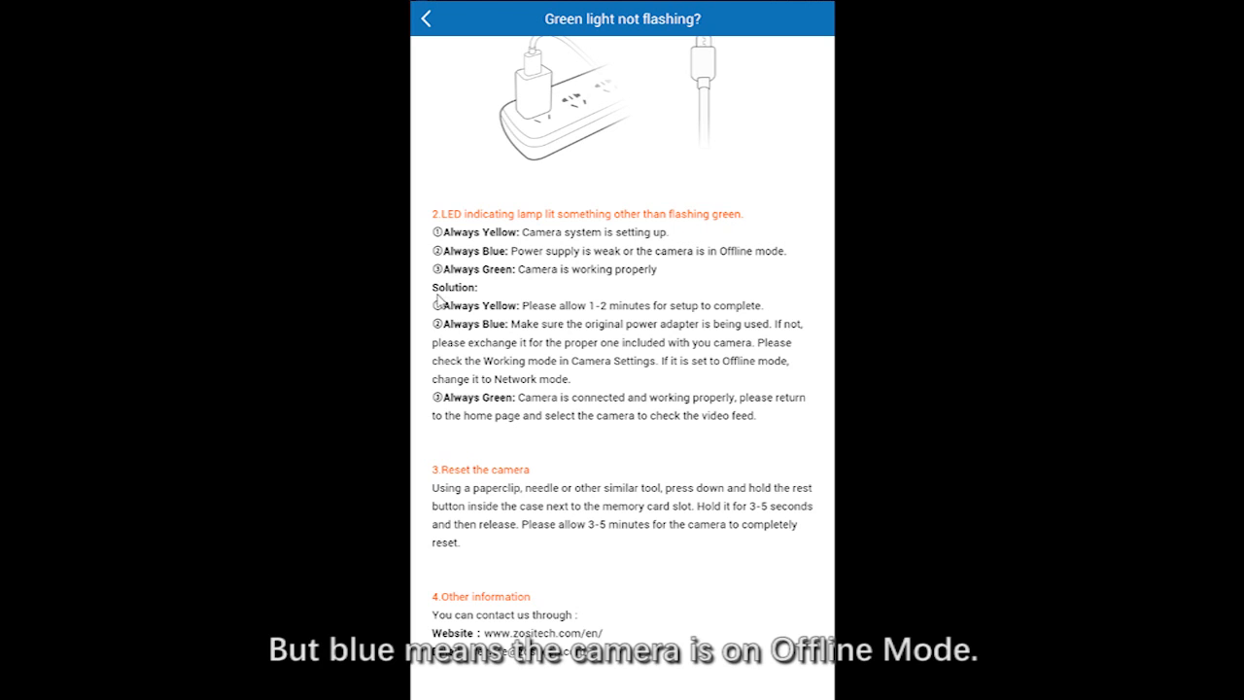
mouse_move(425, 23)
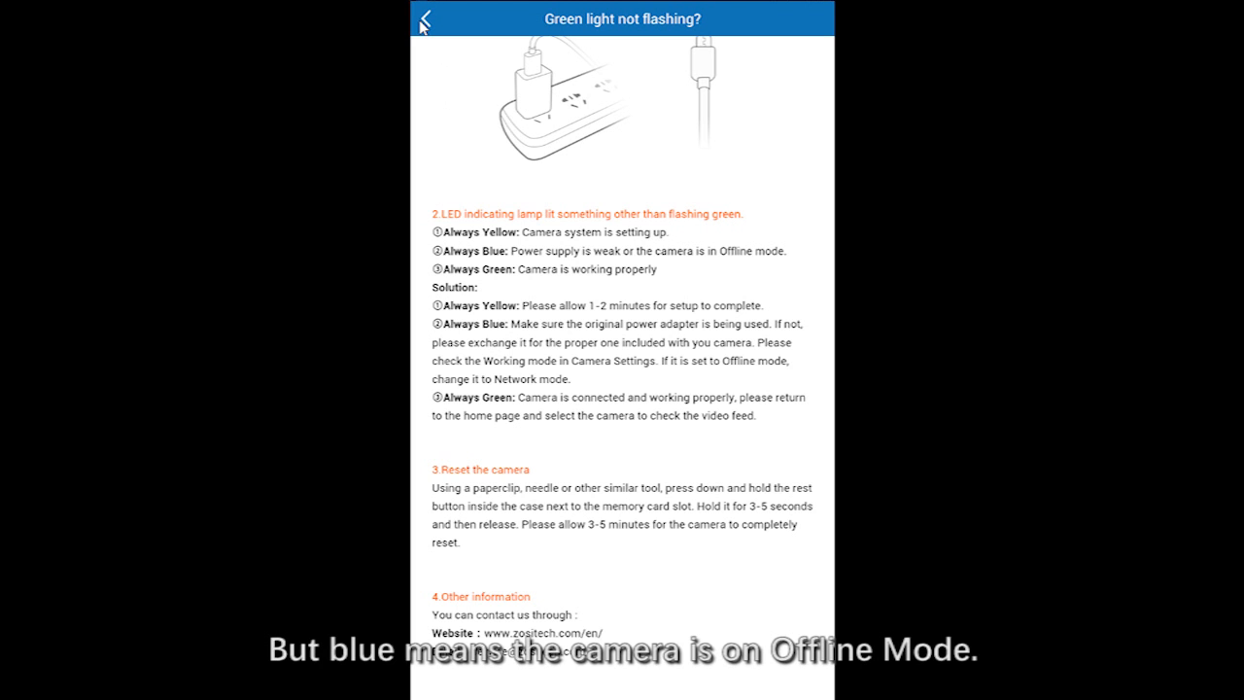
click(427, 20)
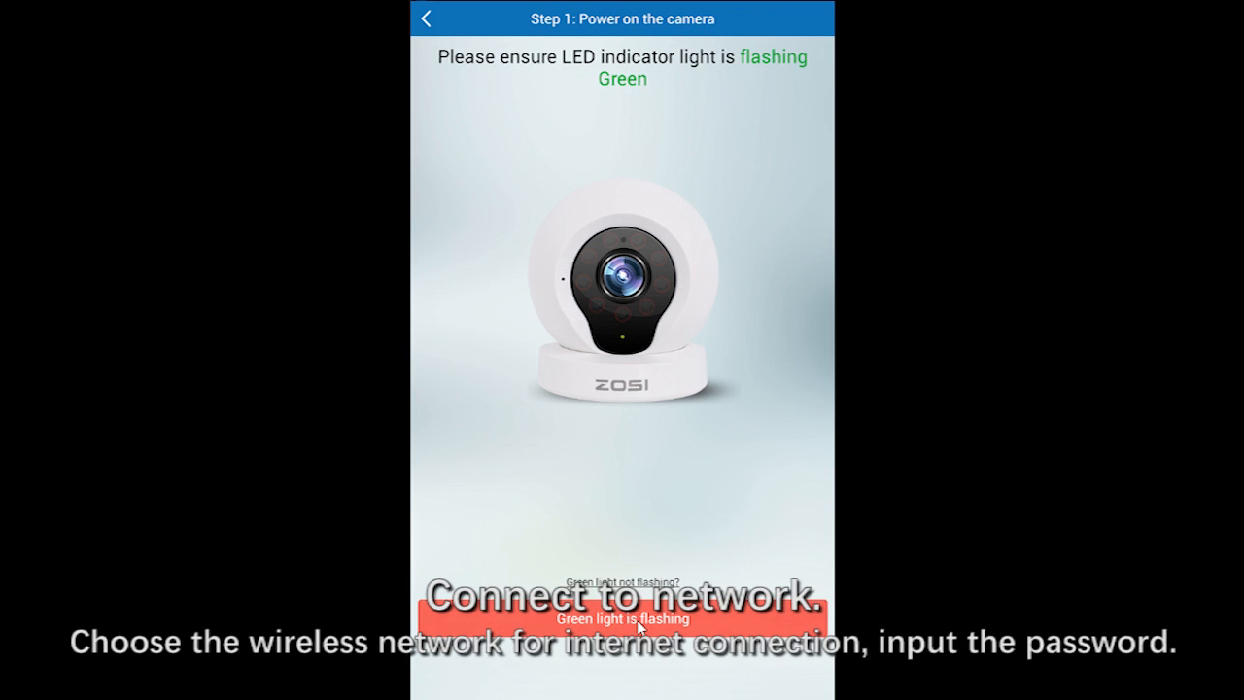
click(623, 620)
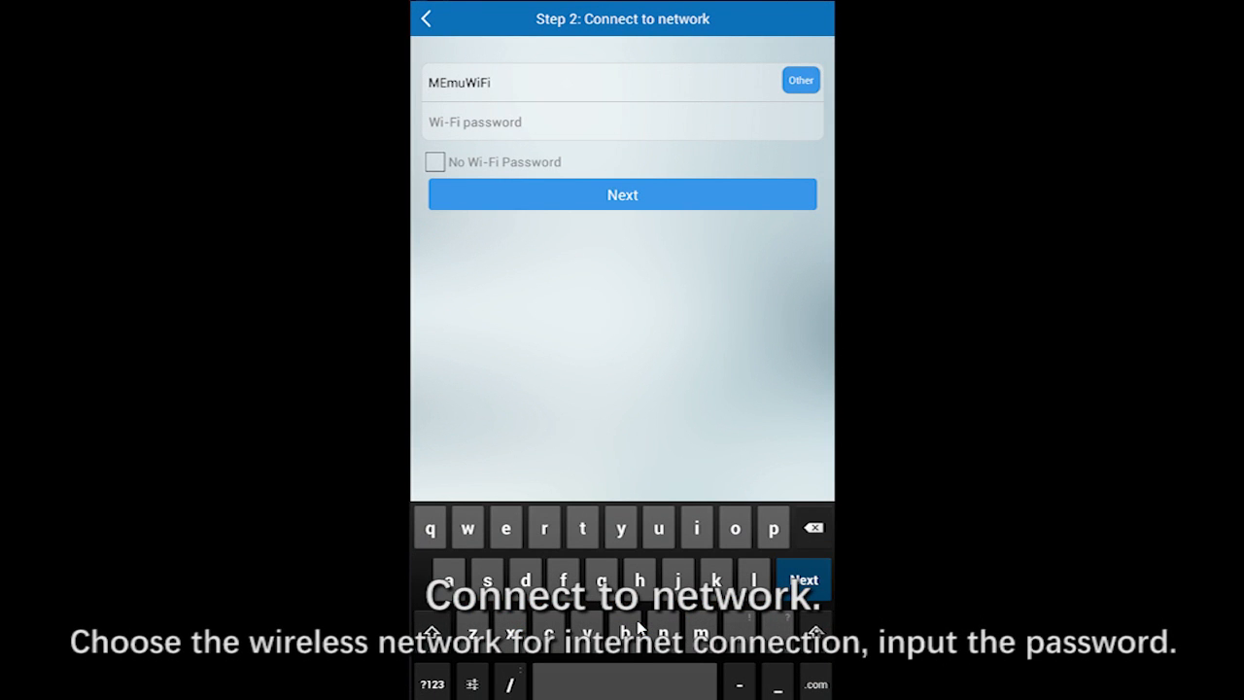
mouse_move(641, 626)
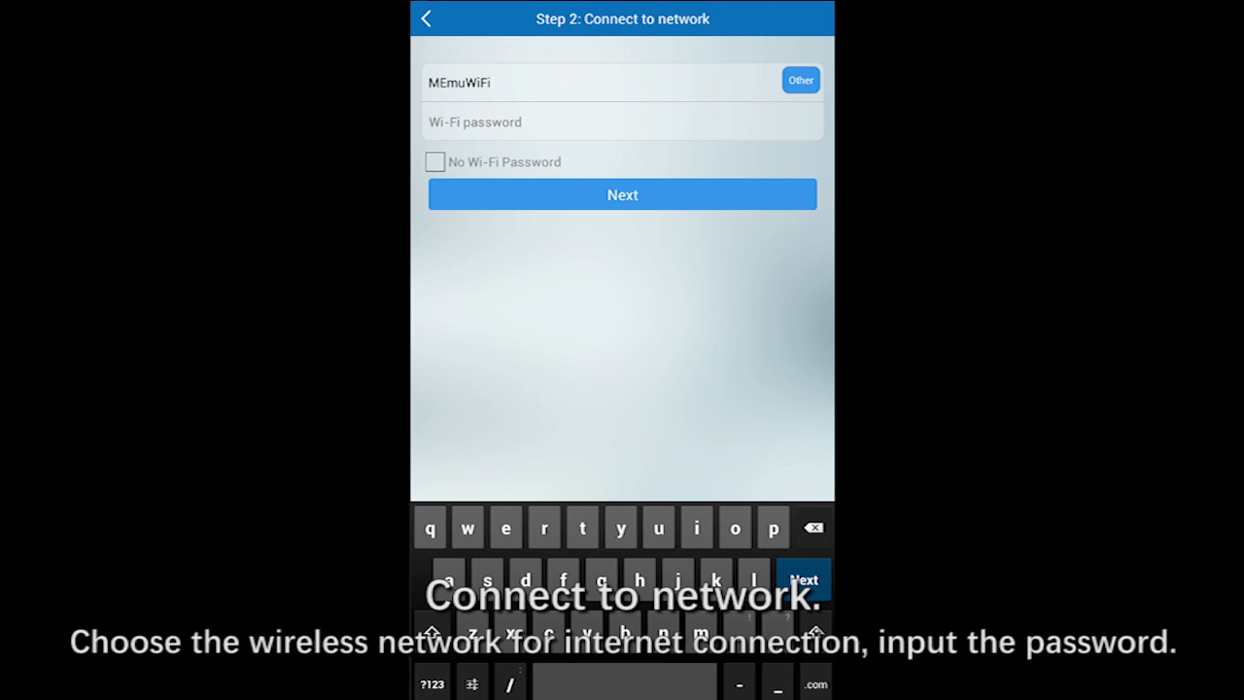
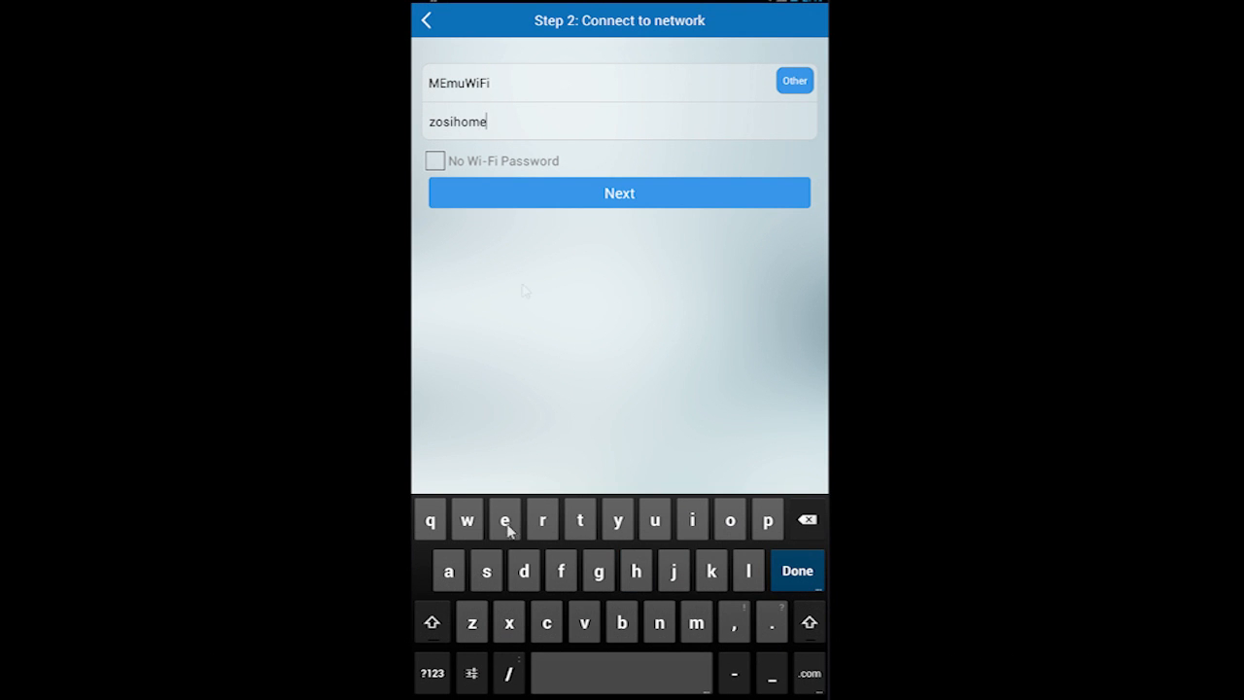
click(619, 193)
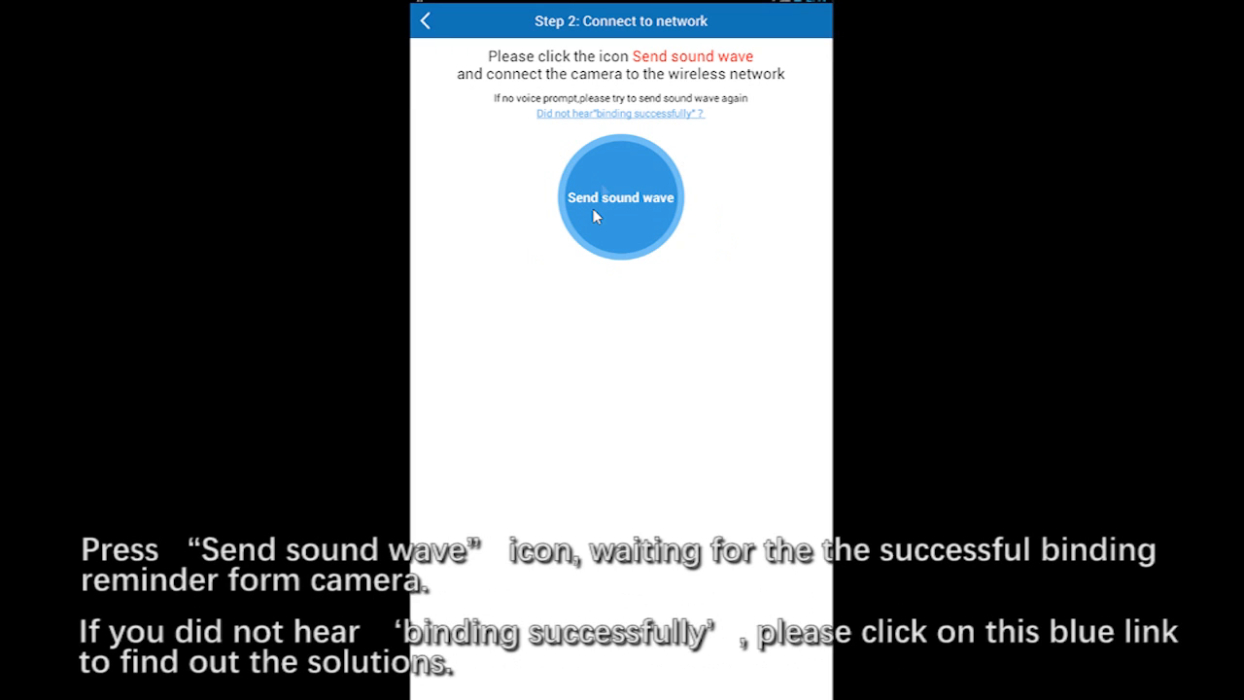
mouse_move(637, 121)
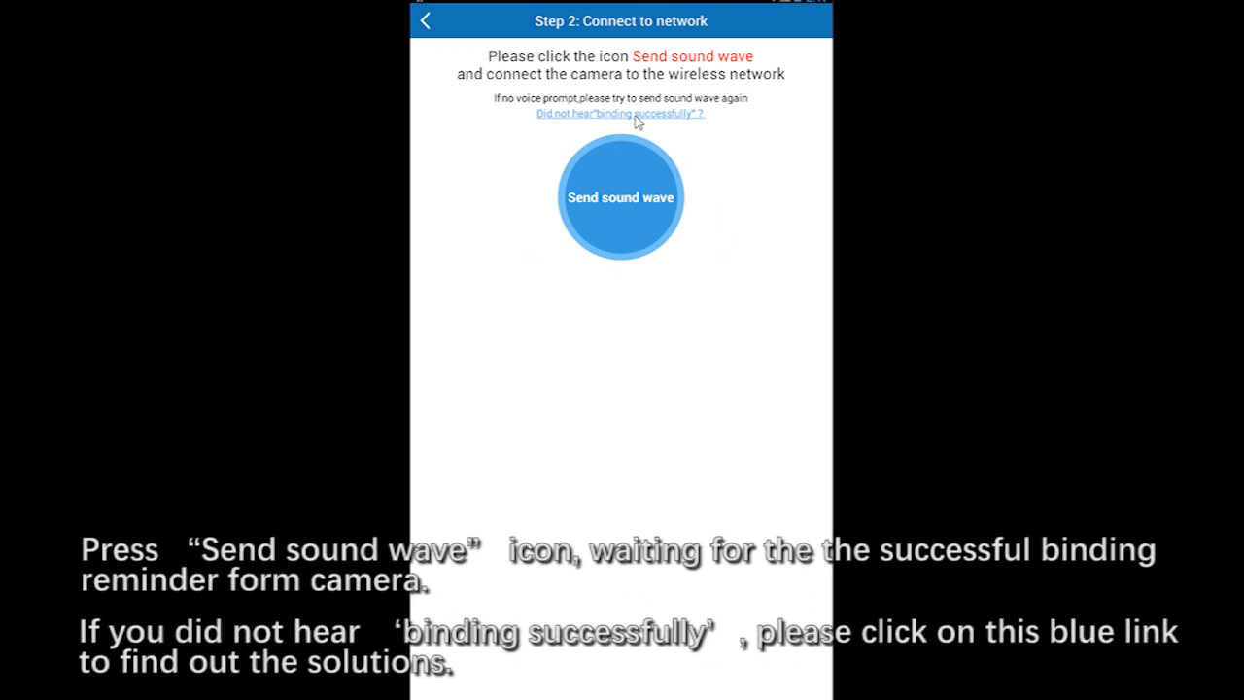
Step: Open and scroll through the 'Did not hear binding successfully?' help page in the browser
click(617, 120)
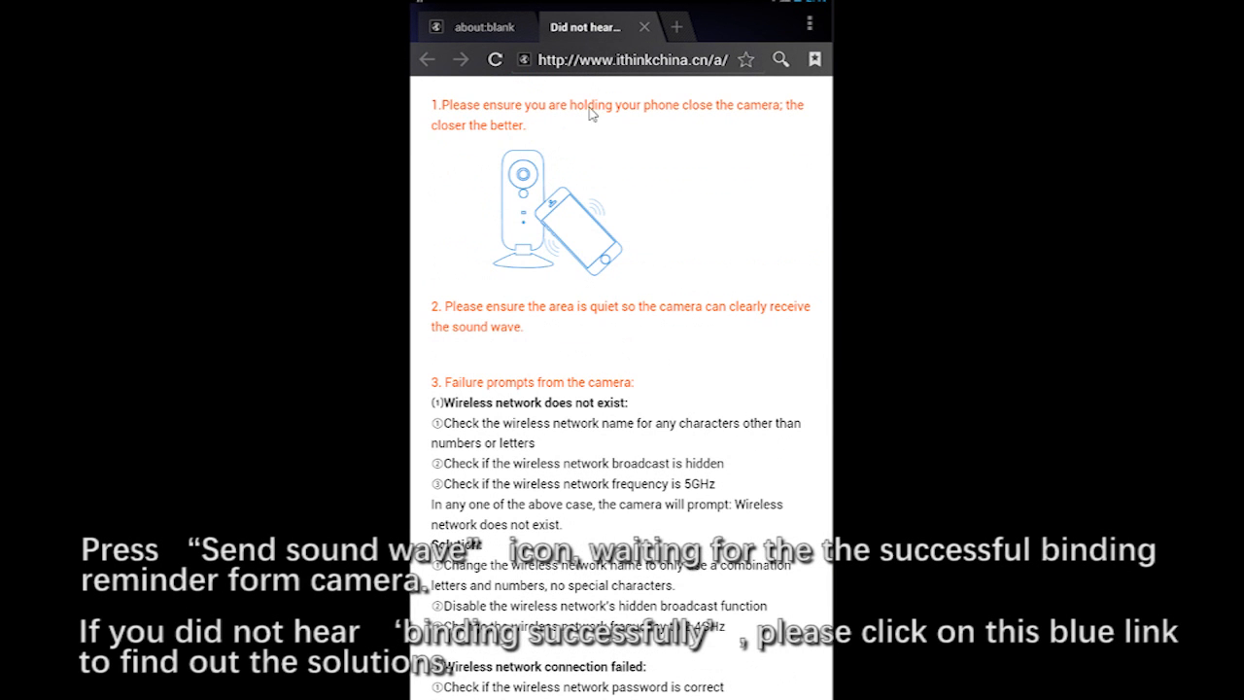
mouse_move(484, 328)
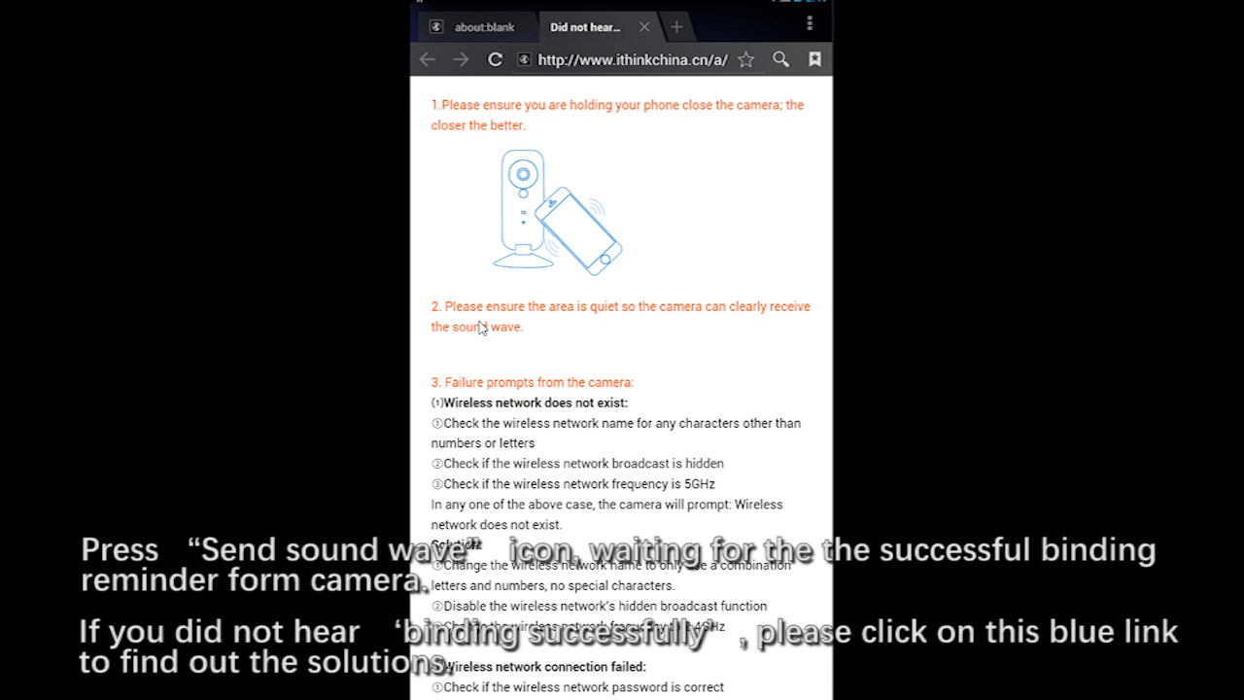
mouse_move(494, 348)
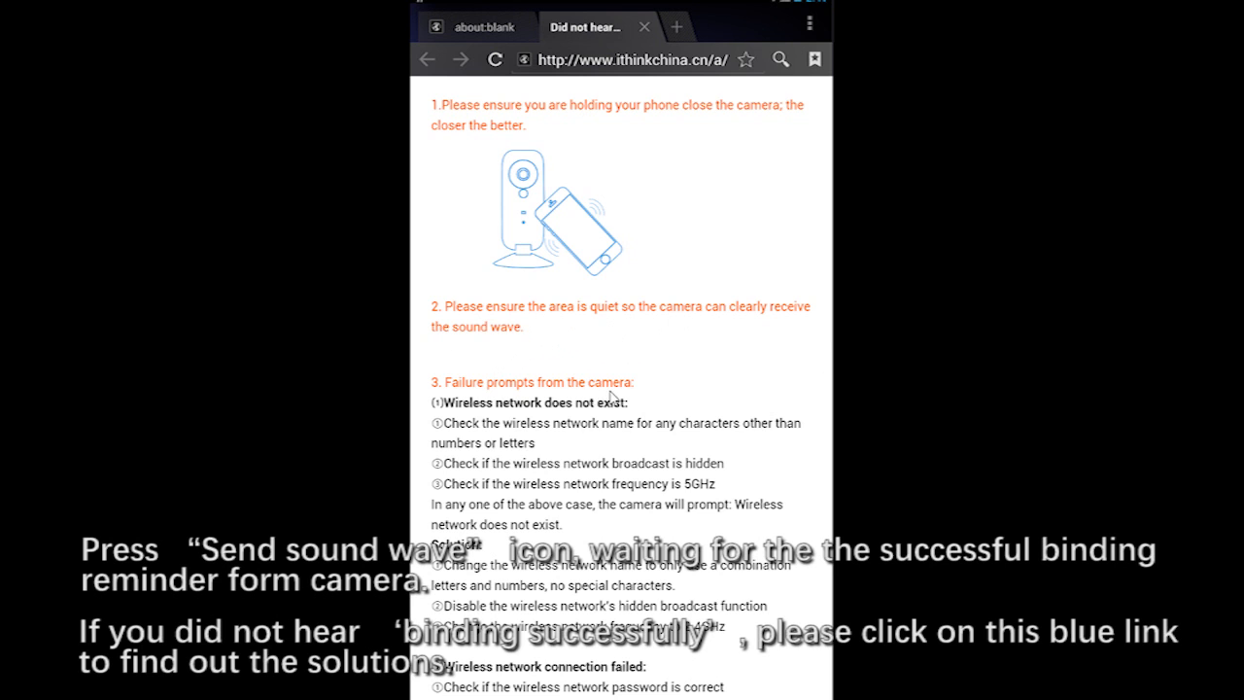
scroll(down, 3)
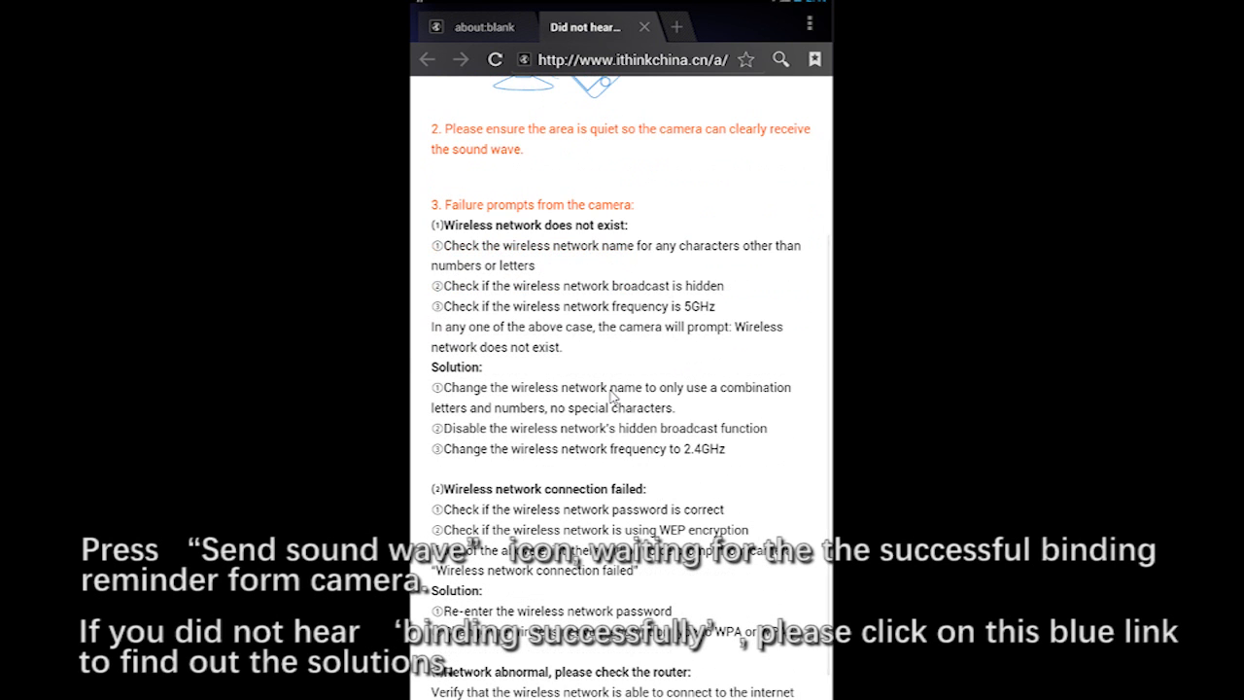
scroll(down, 3)
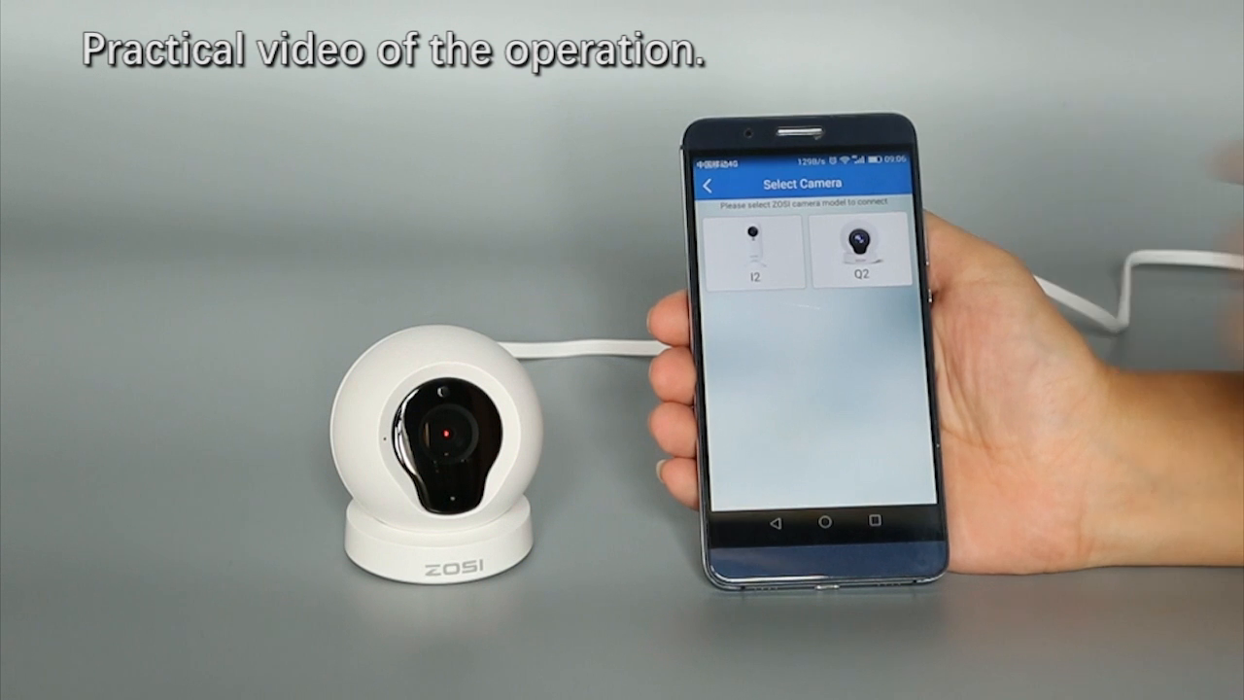
Step: On the phone, choose Q2, submit the network details, and send the pairing sound wave
click(855, 256)
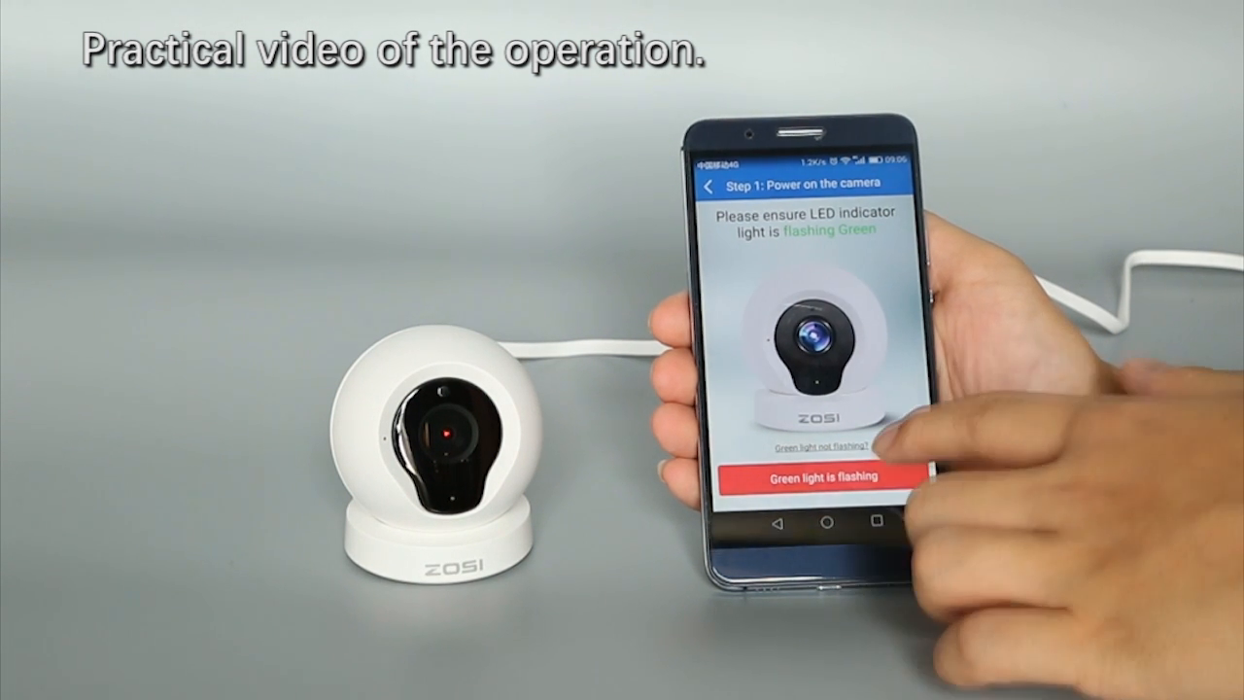
click(814, 473)
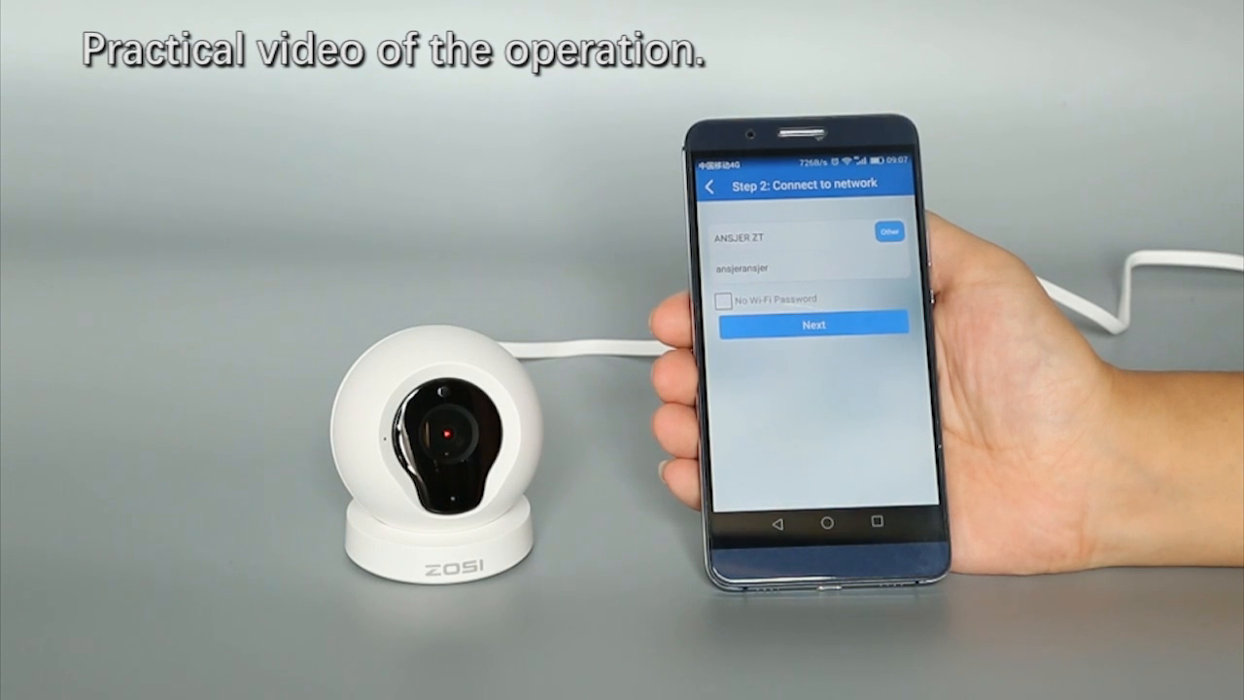
click(813, 324)
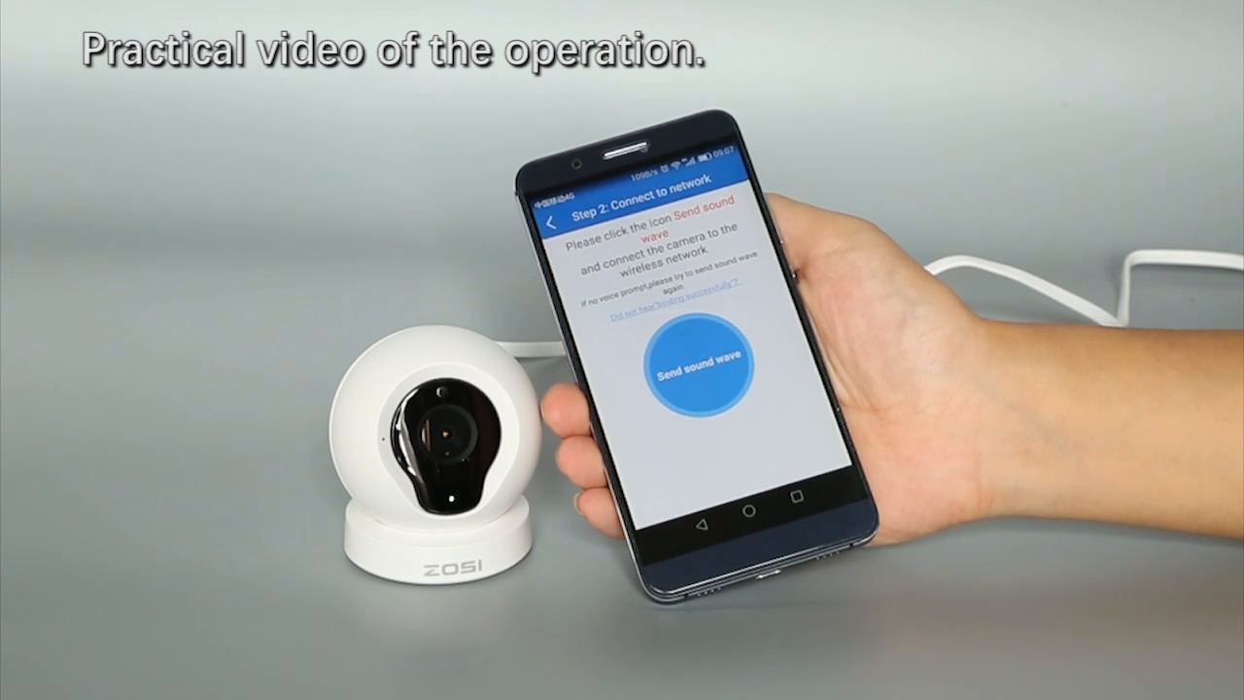
click(691, 364)
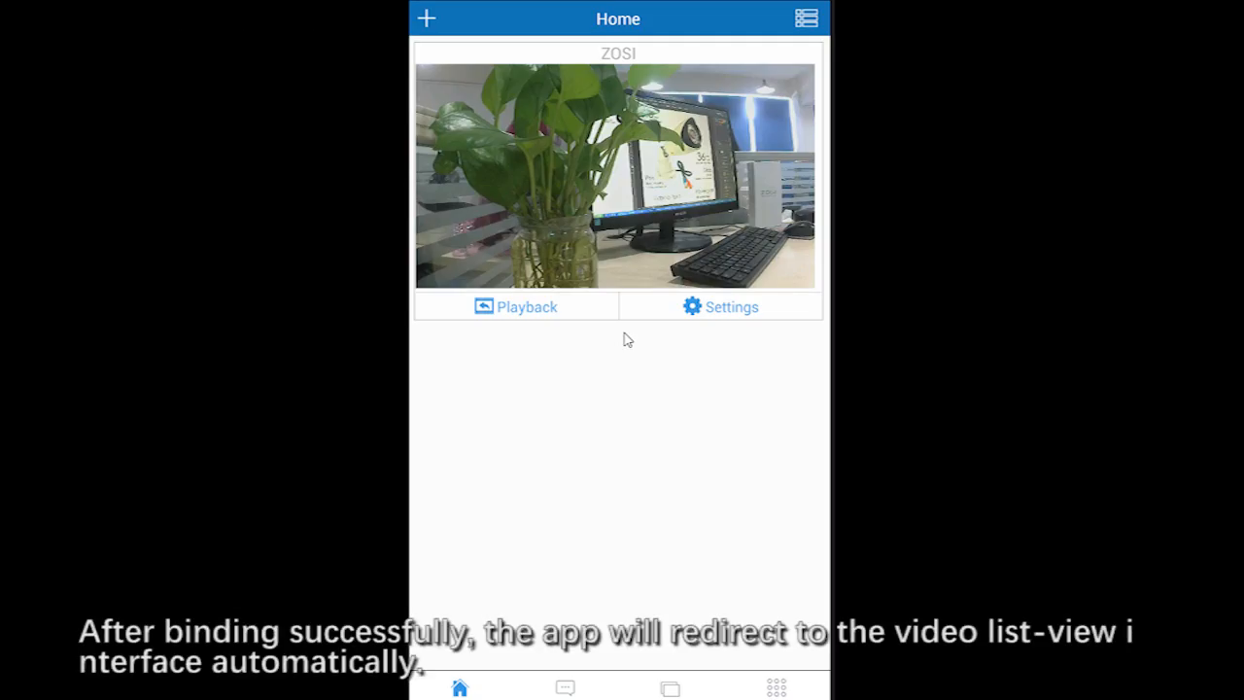
mouse_move(564, 202)
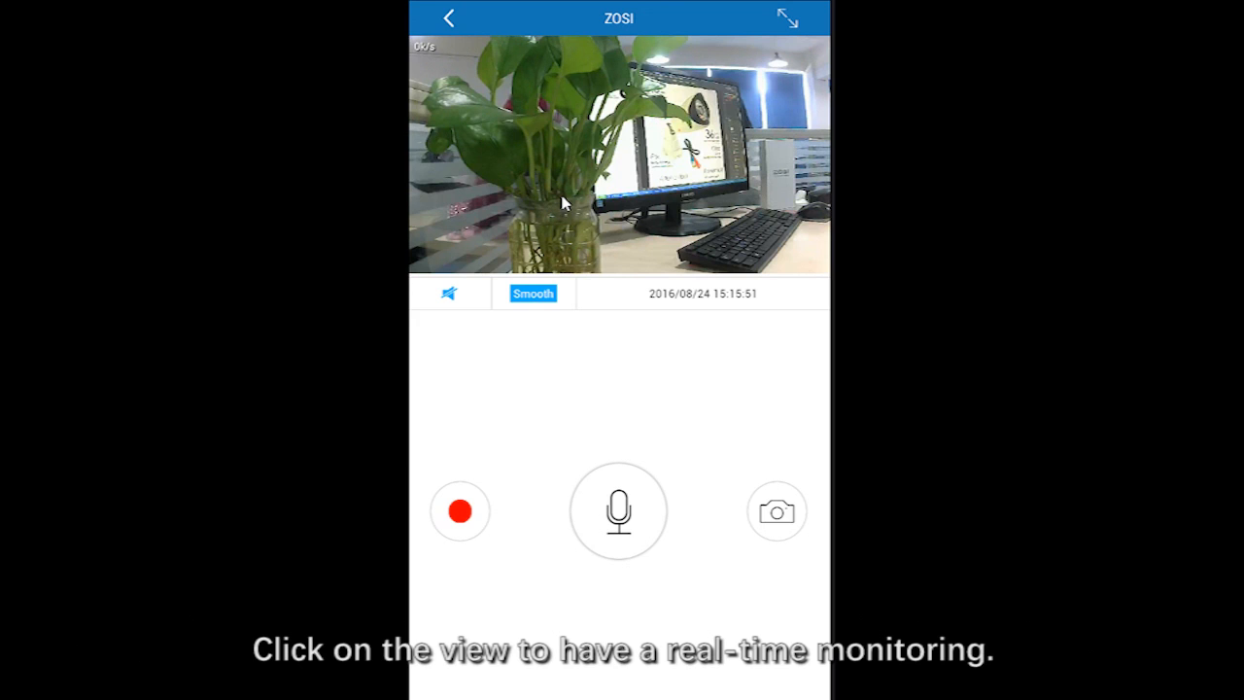
Step: Open the camera's full live view, turn on sound, and switch quality to SD then HD
click(449, 292)
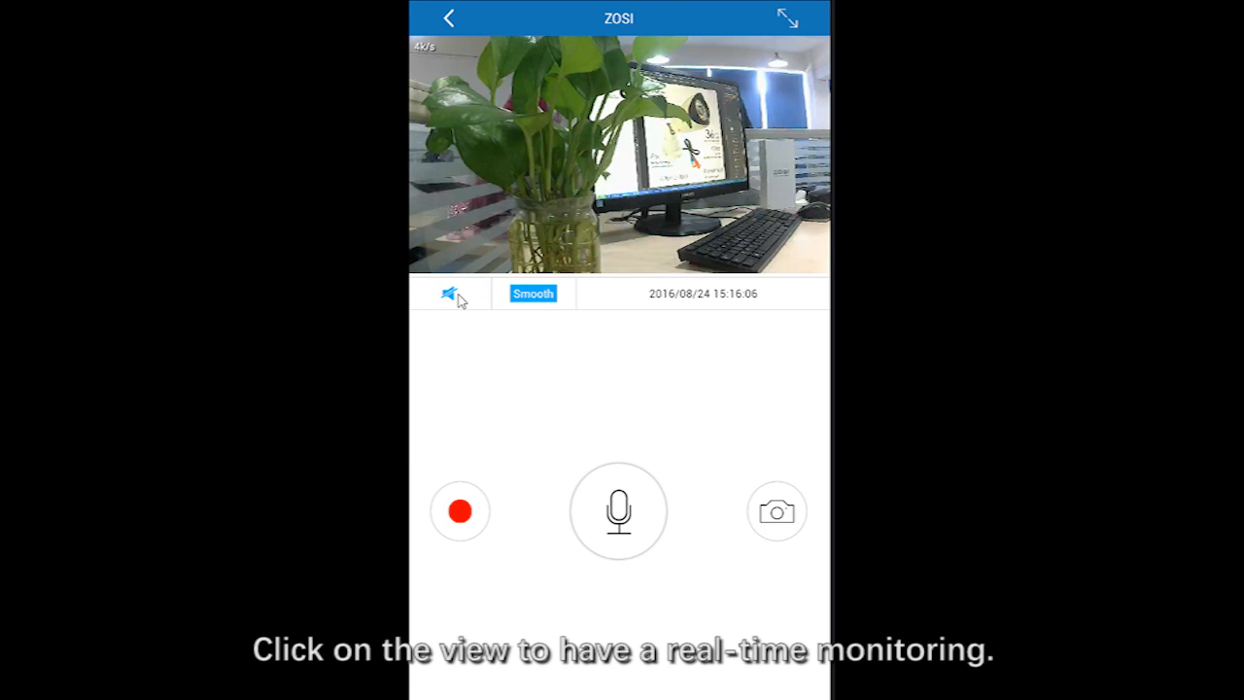
click(448, 293)
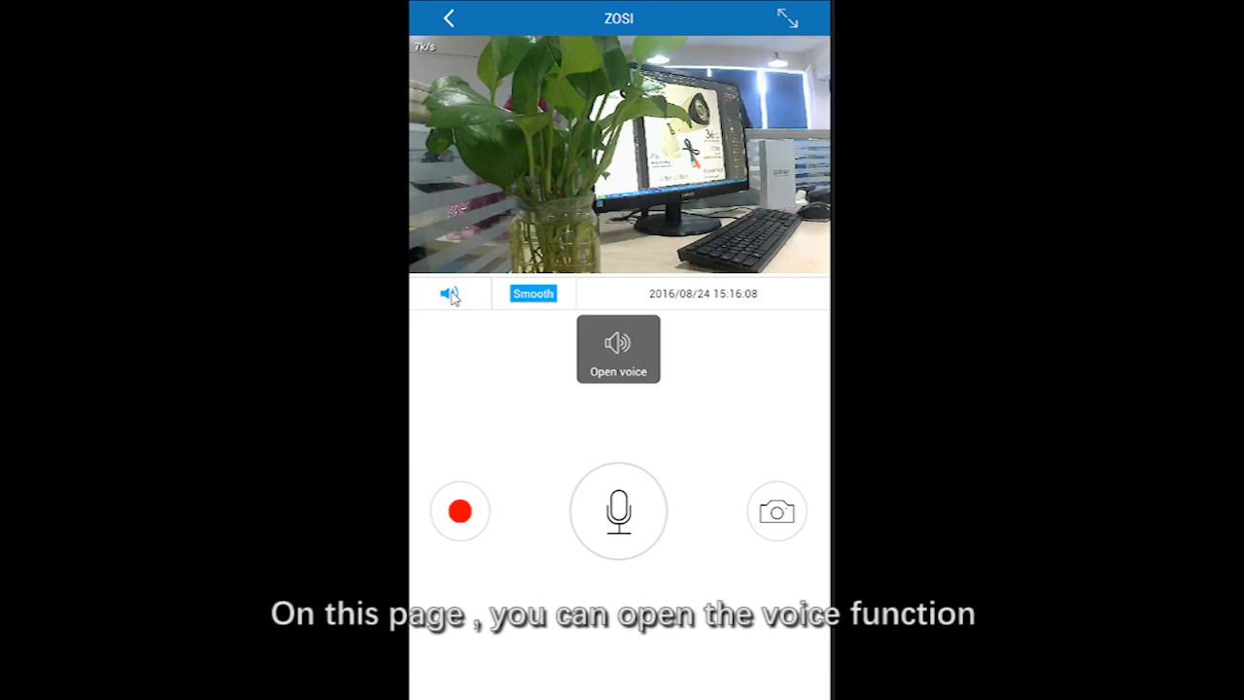
click(533, 294)
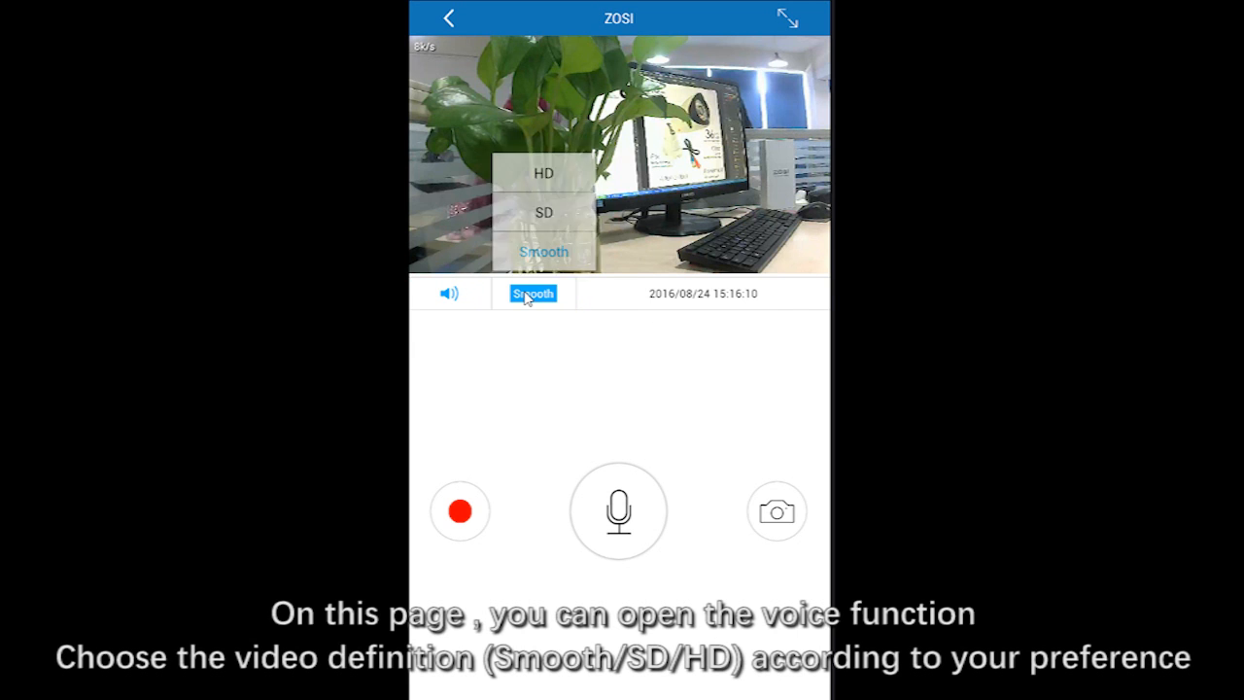
click(542, 212)
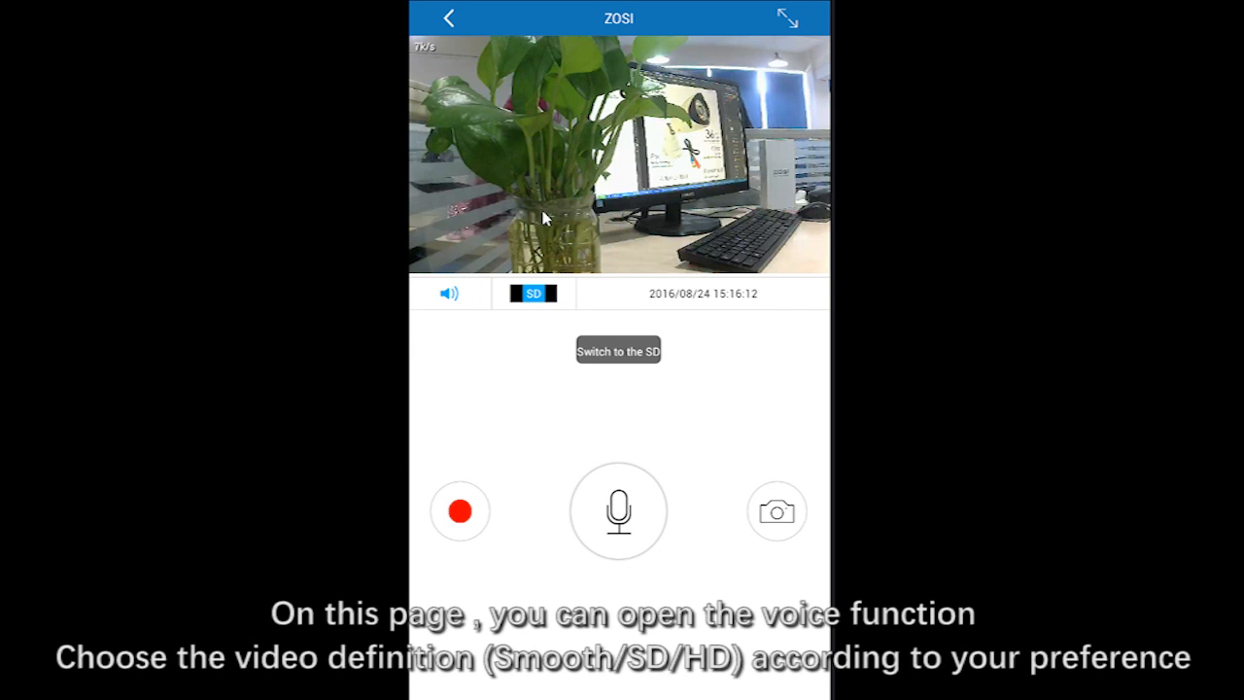
click(533, 293)
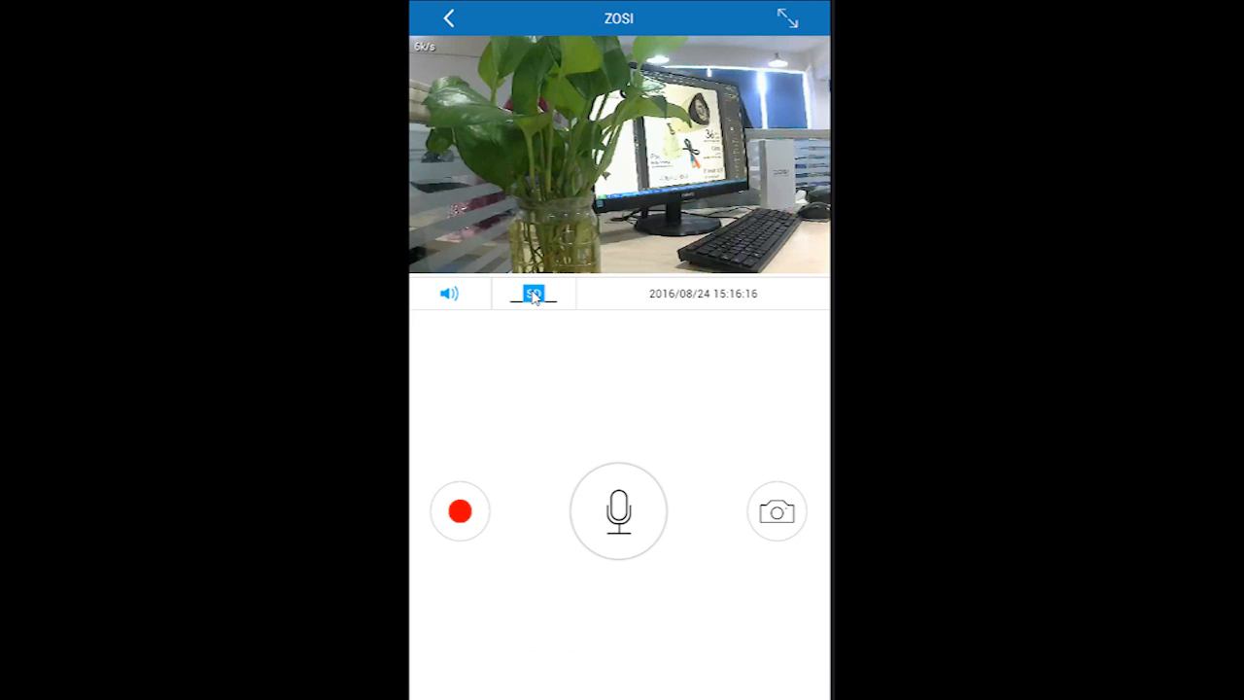
click(533, 292)
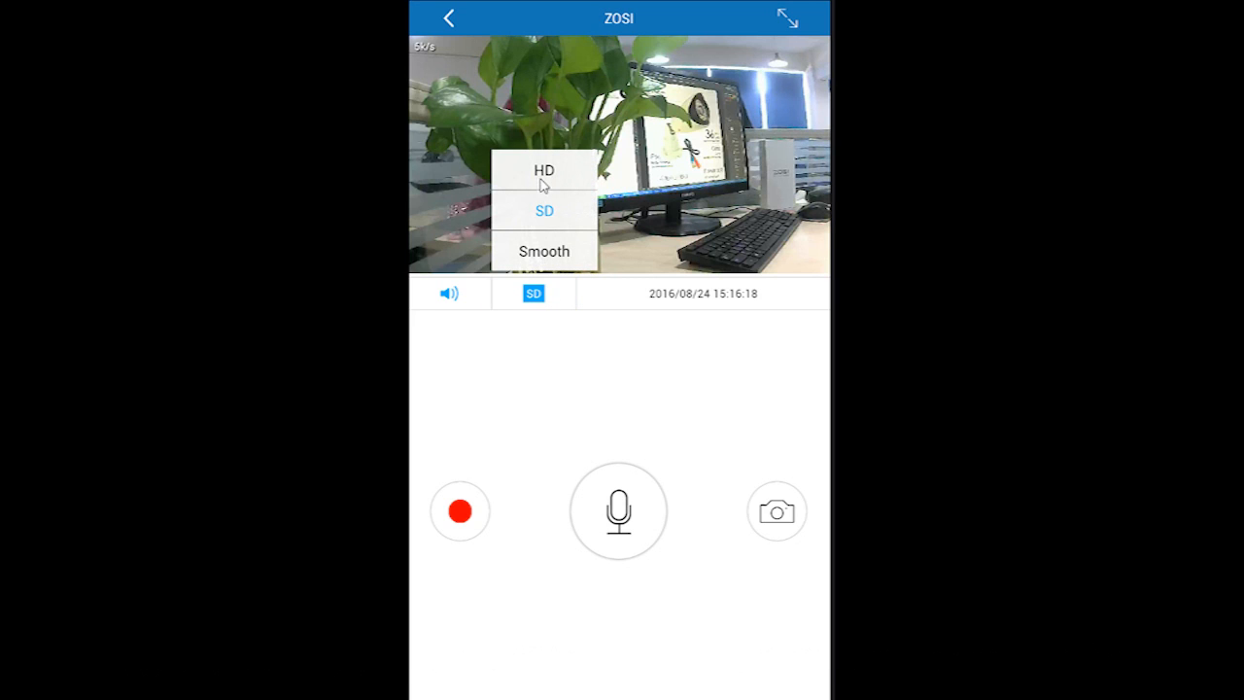
click(544, 170)
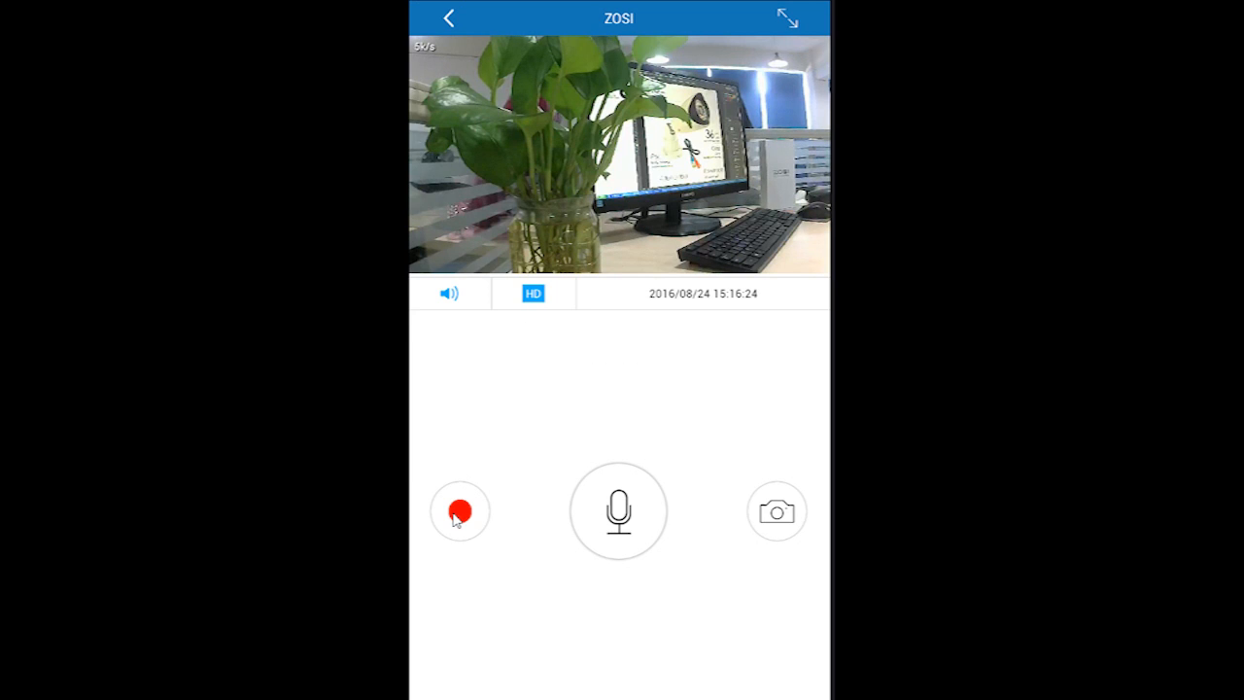
Step: Record a short clip of the live HD feed and save it to the album
click(460, 511)
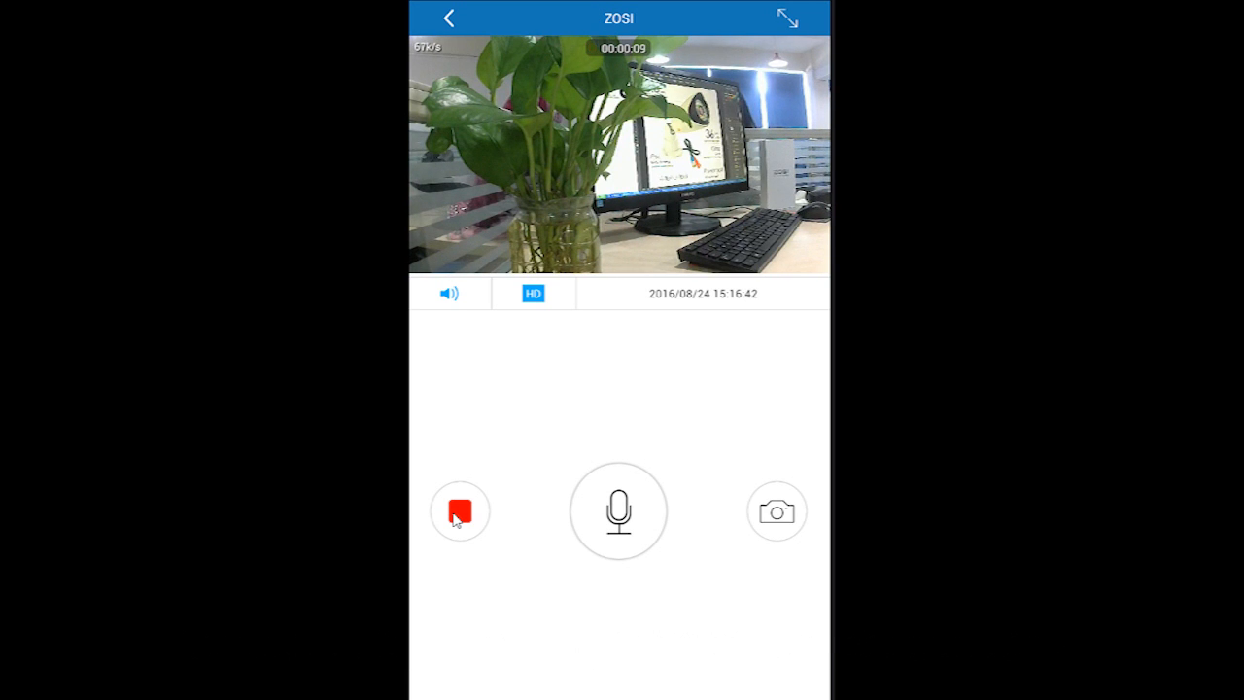
click(459, 510)
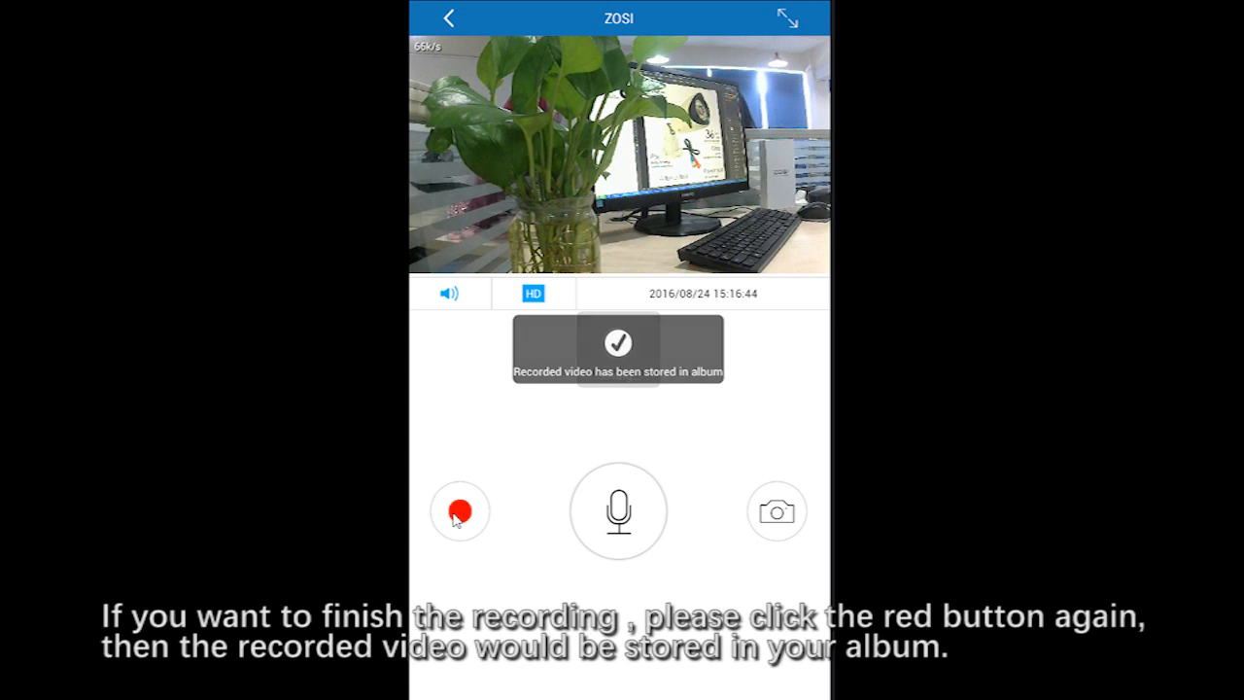
Step: Briefly talk through the camera, then take a snapshot of the live view
click(459, 510)
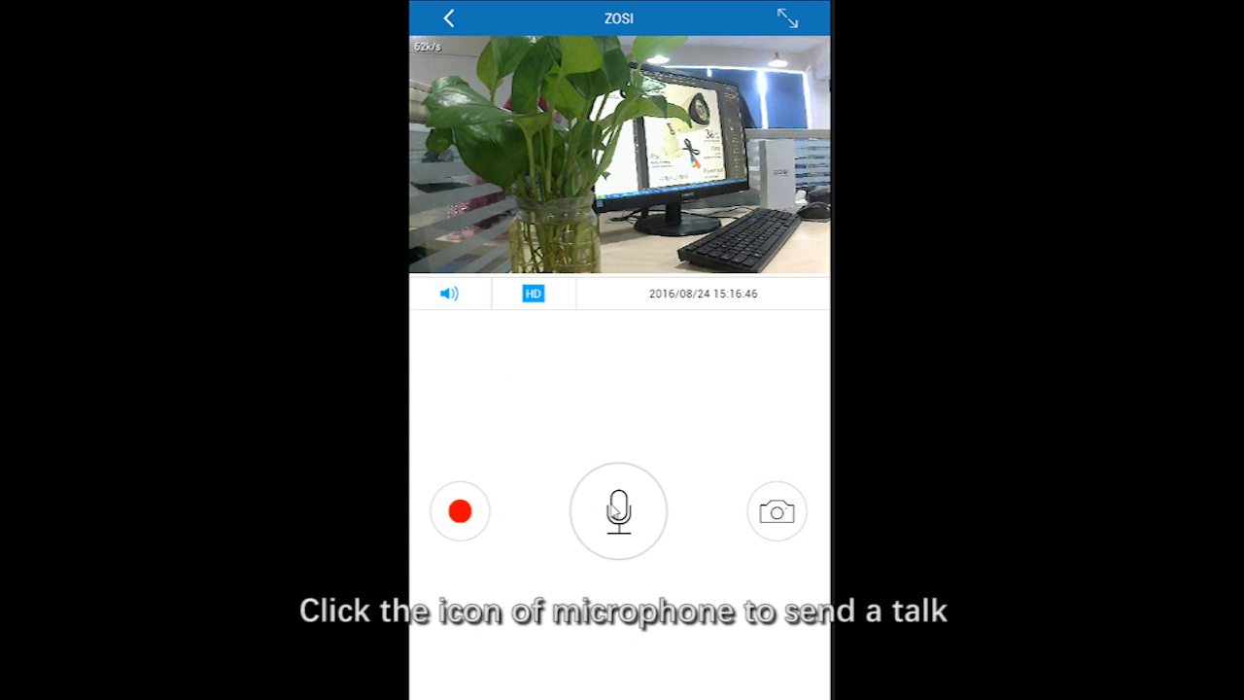
click(619, 511)
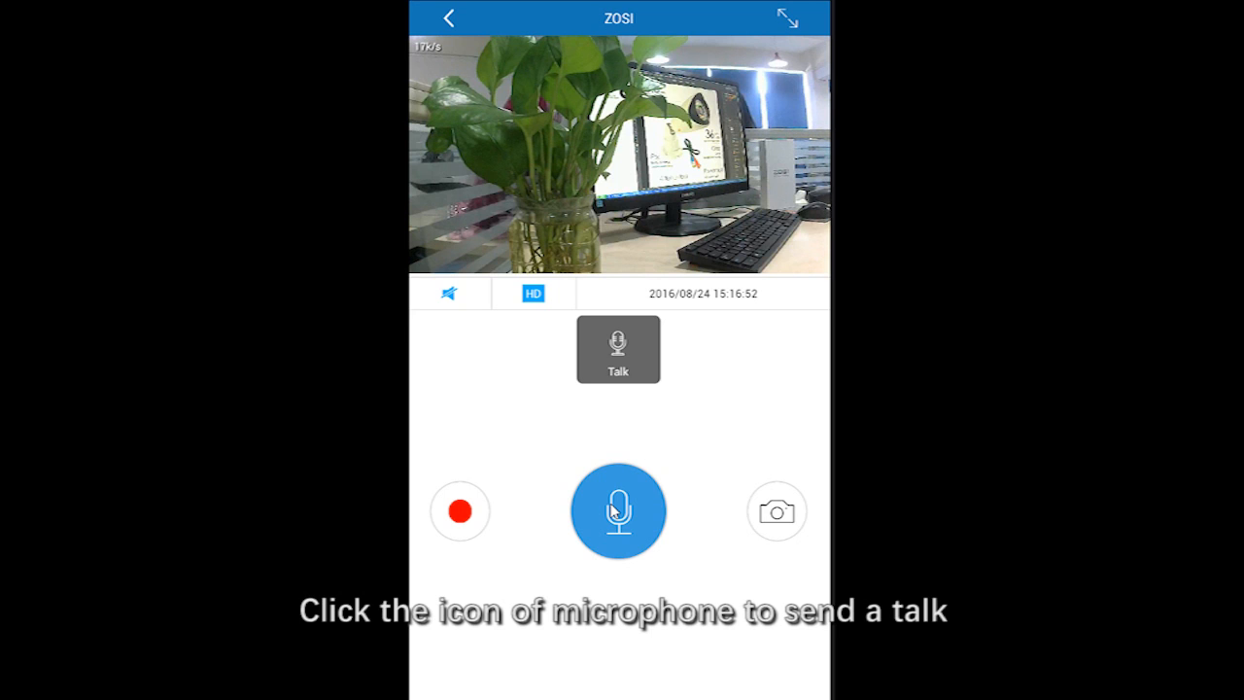
click(617, 510)
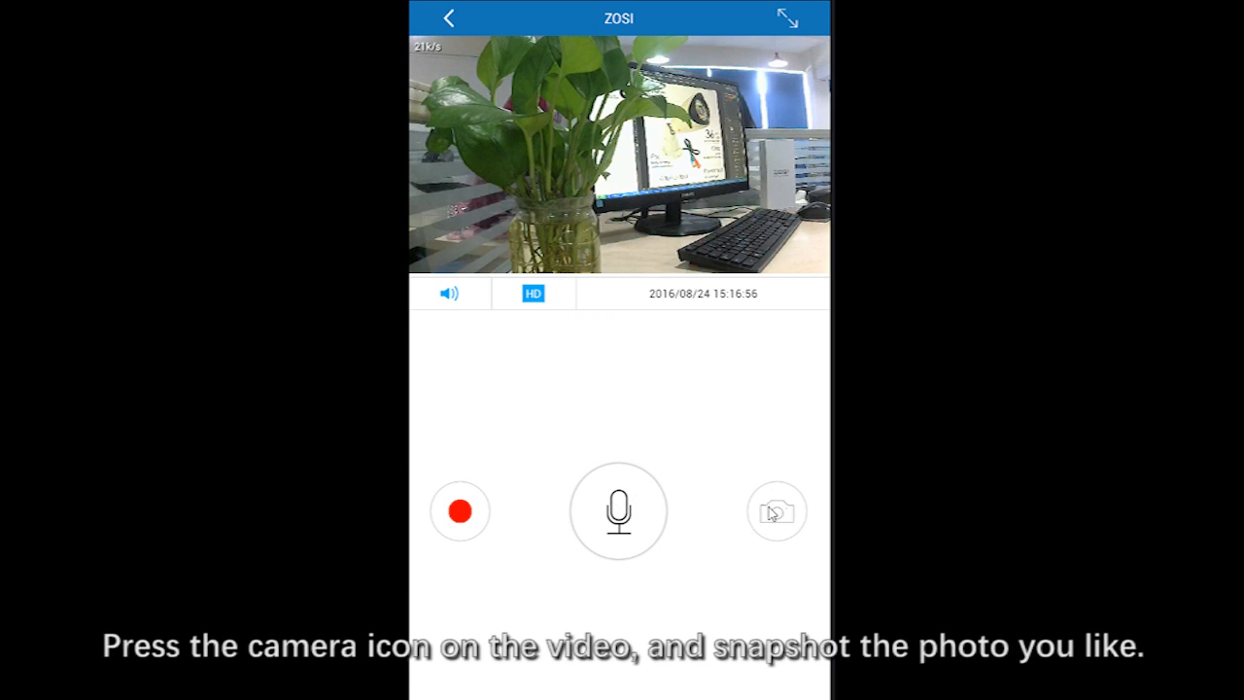
click(777, 510)
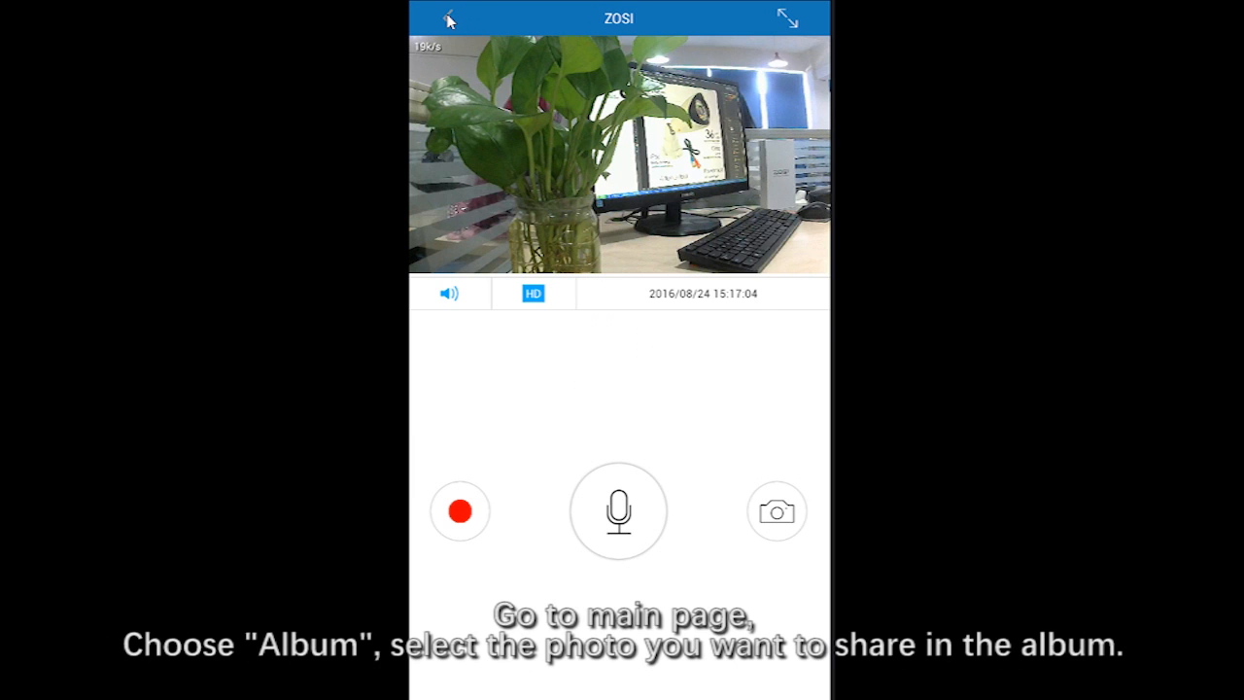
Step: Open the first snapshot from the Album, view its sharing options, then return Home
click(447, 18)
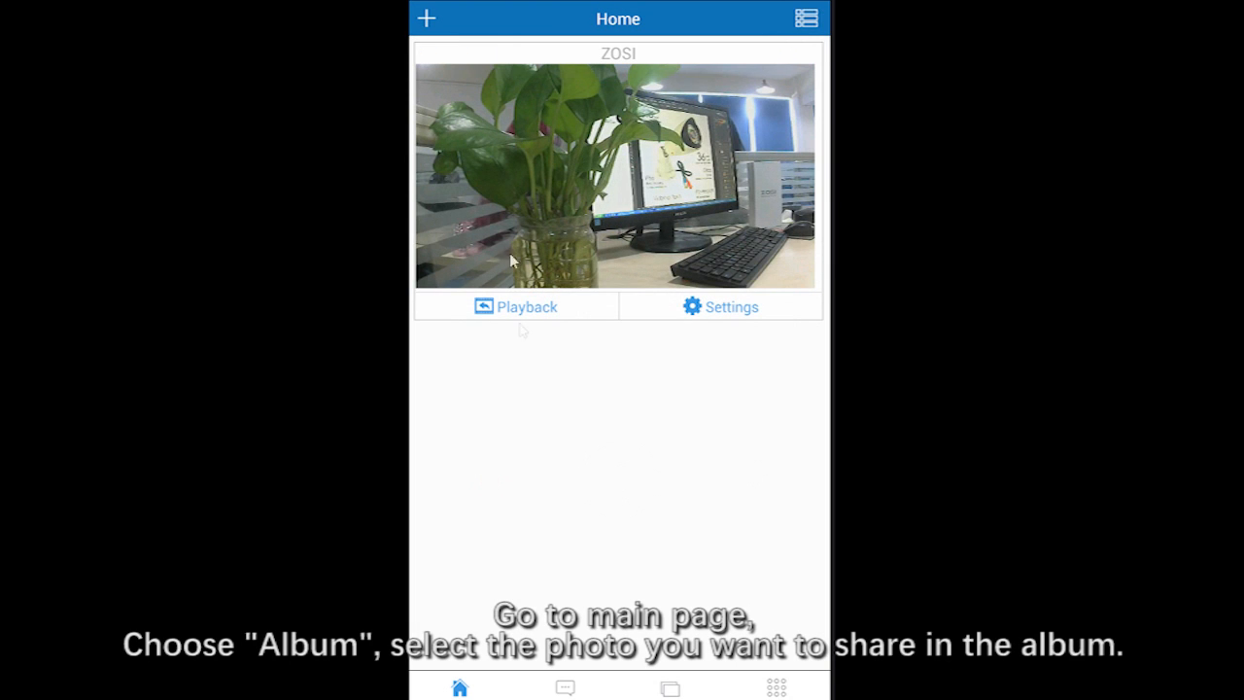
click(671, 689)
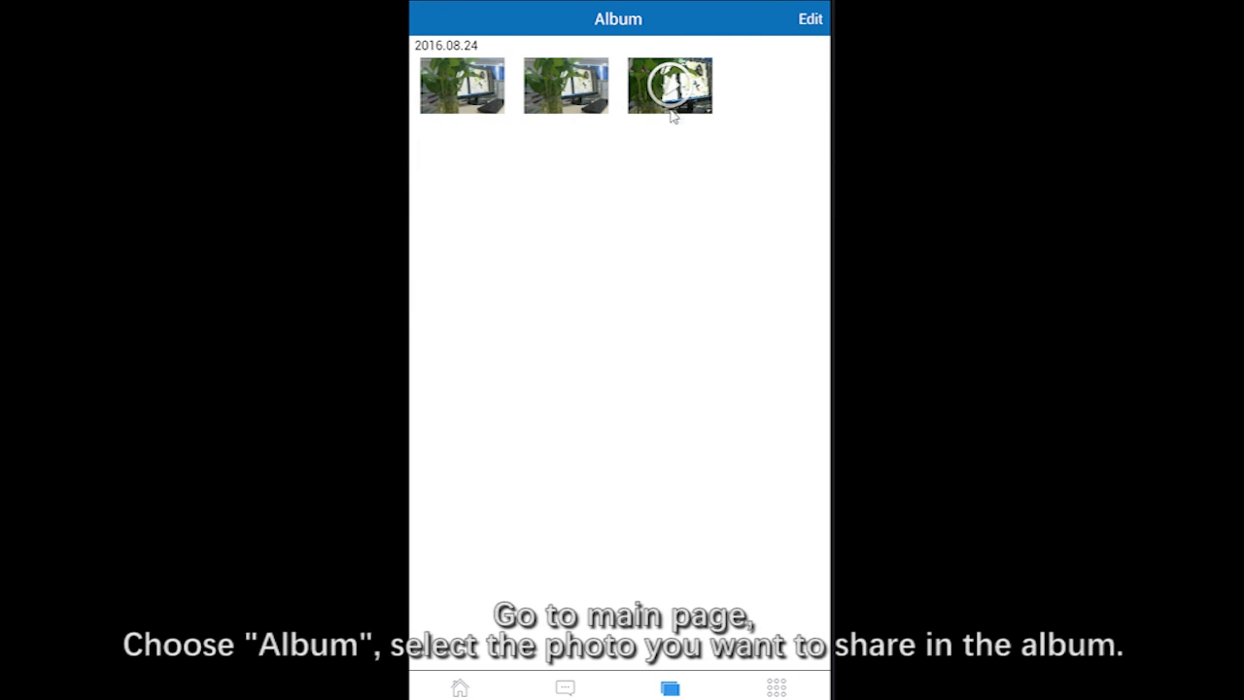
click(669, 87)
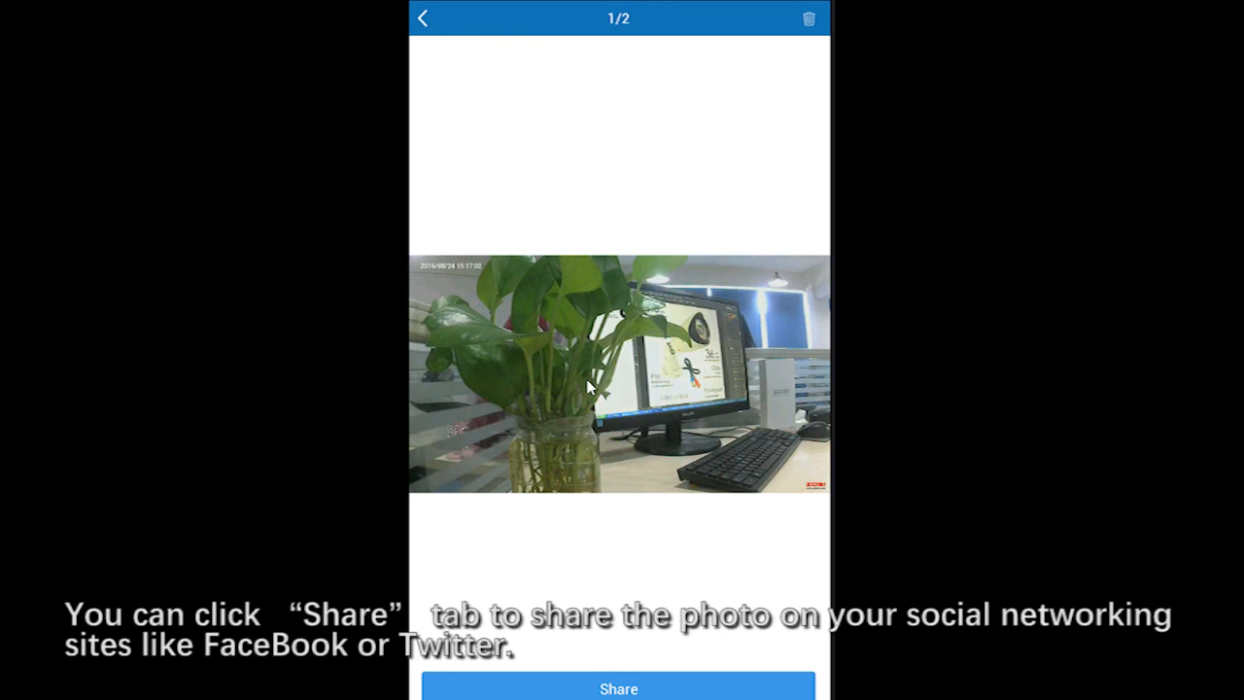
click(619, 687)
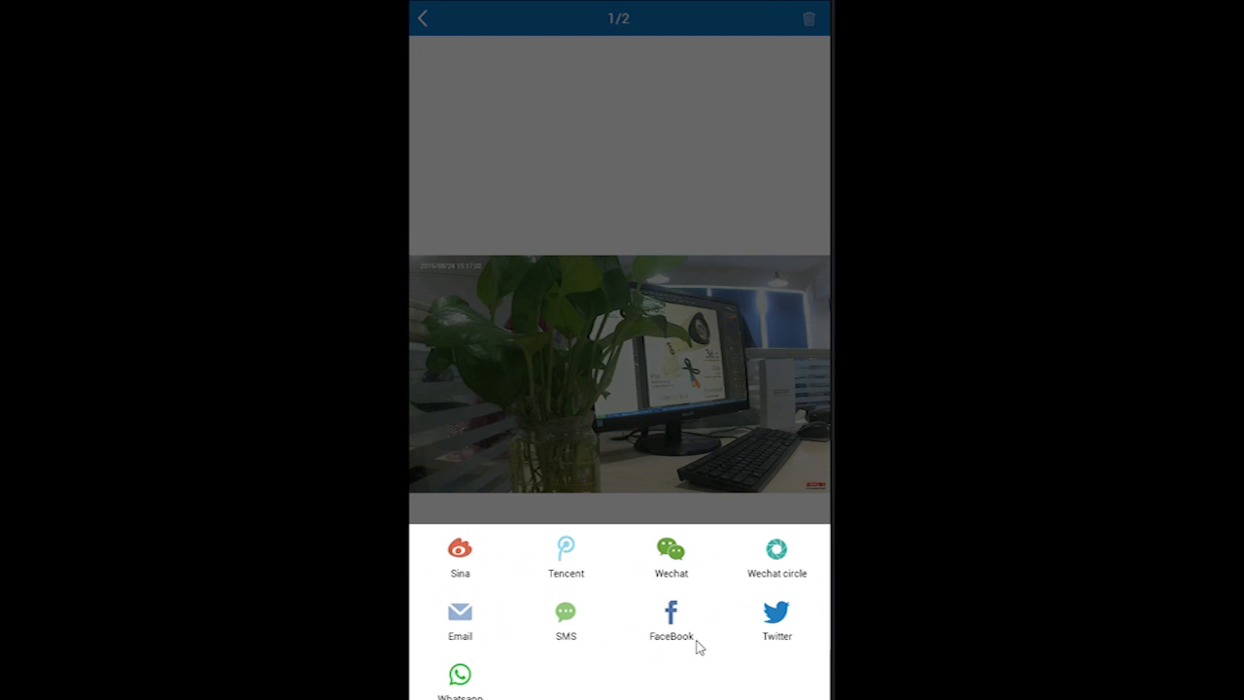
click(425, 18)
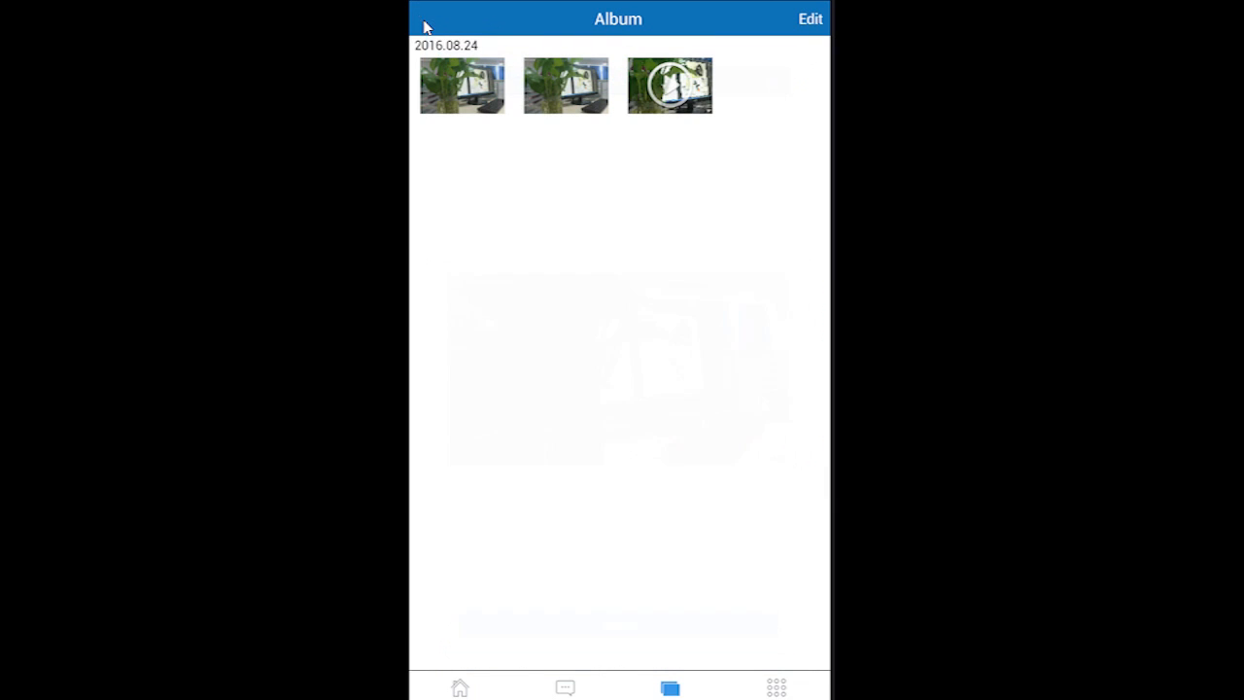
click(458, 688)
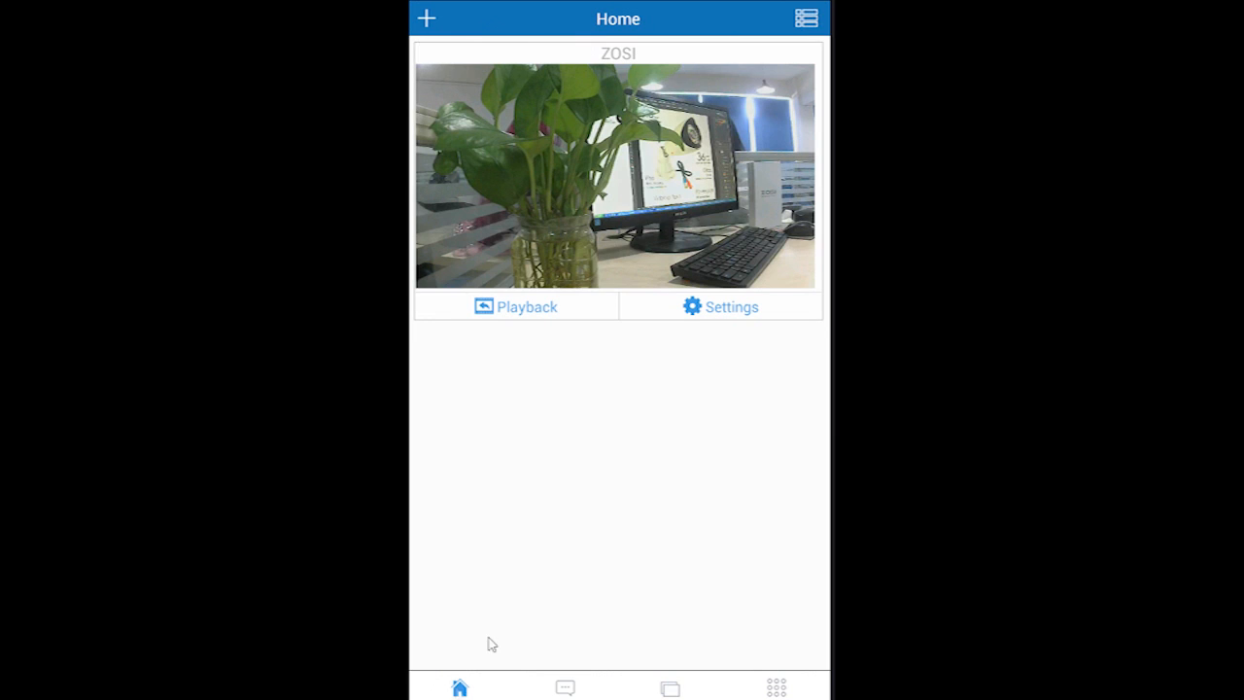
Step: Rename the ZOSI camera to 'home' and save the new name
click(720, 306)
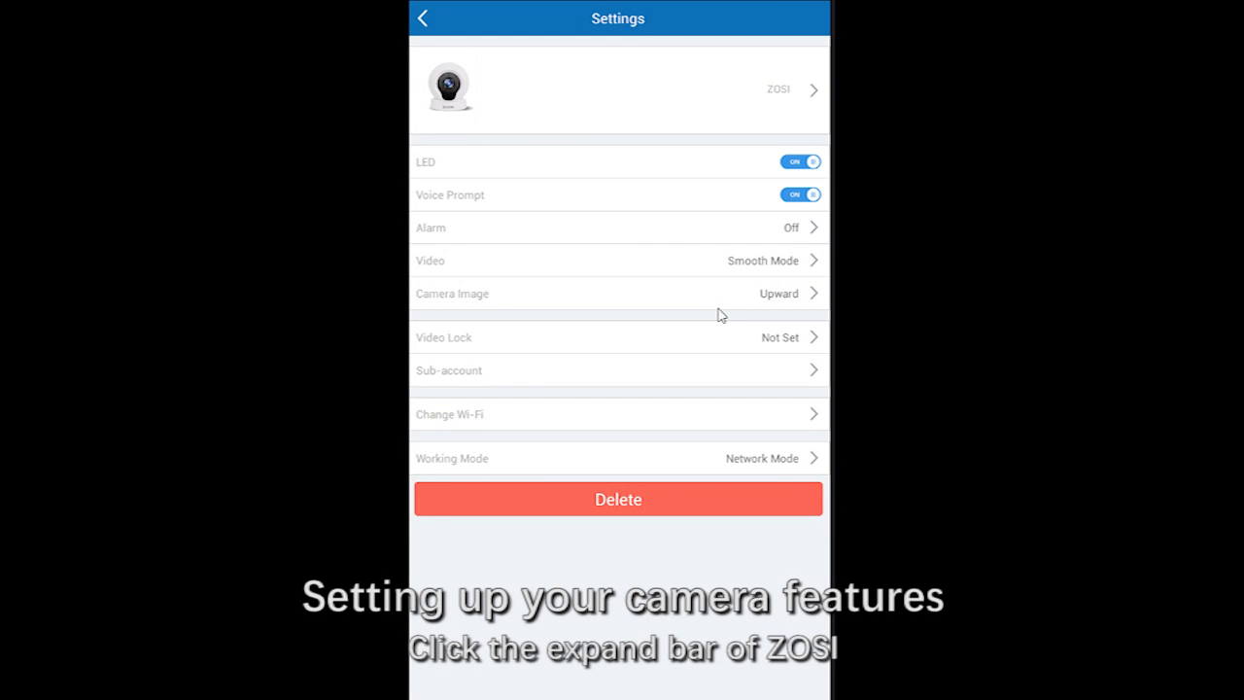
mouse_move(812, 141)
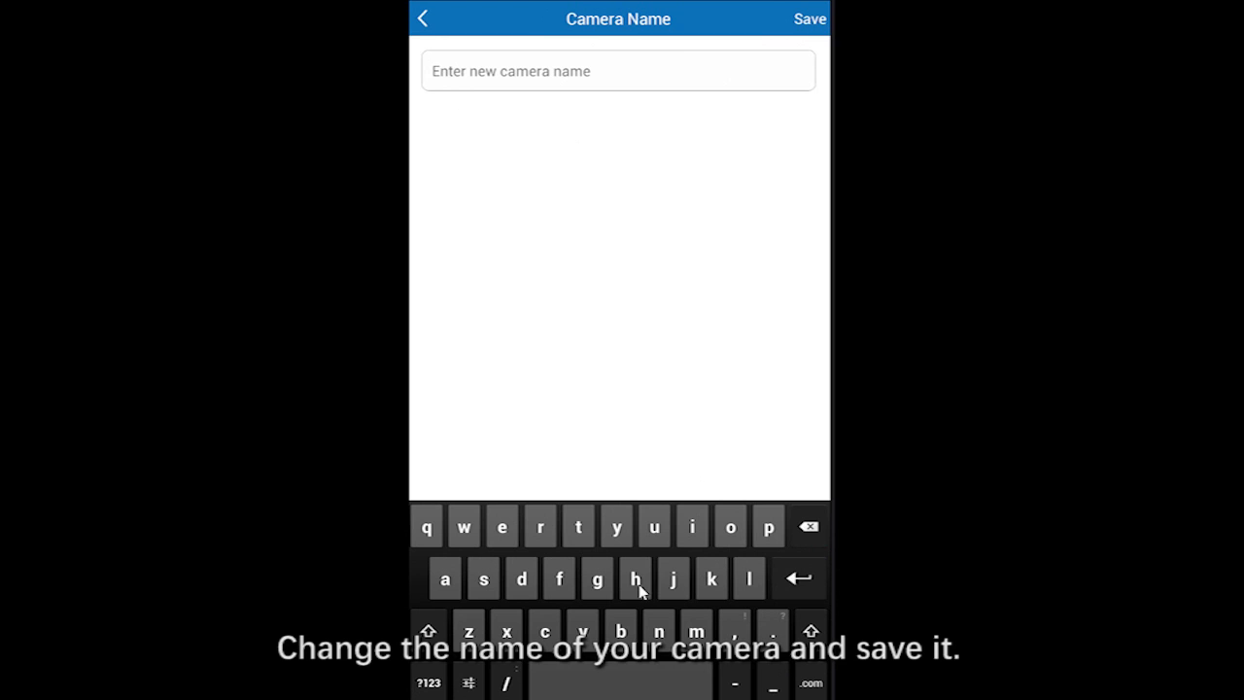
text(home)
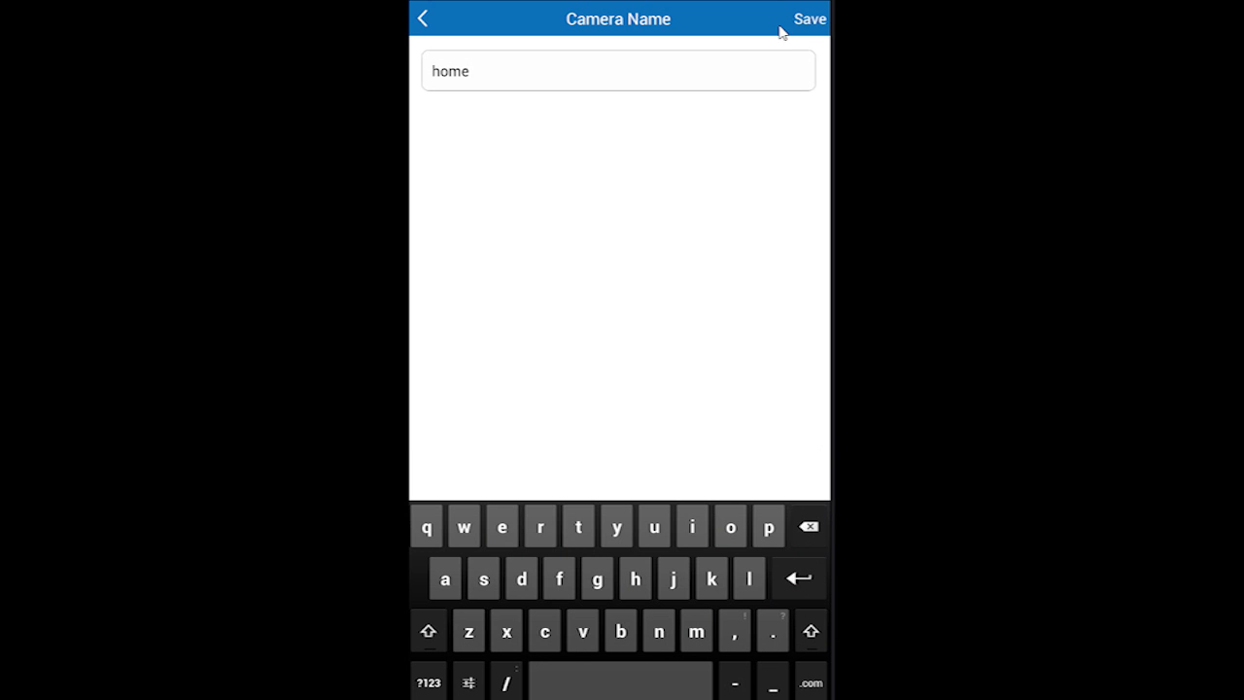
click(815, 19)
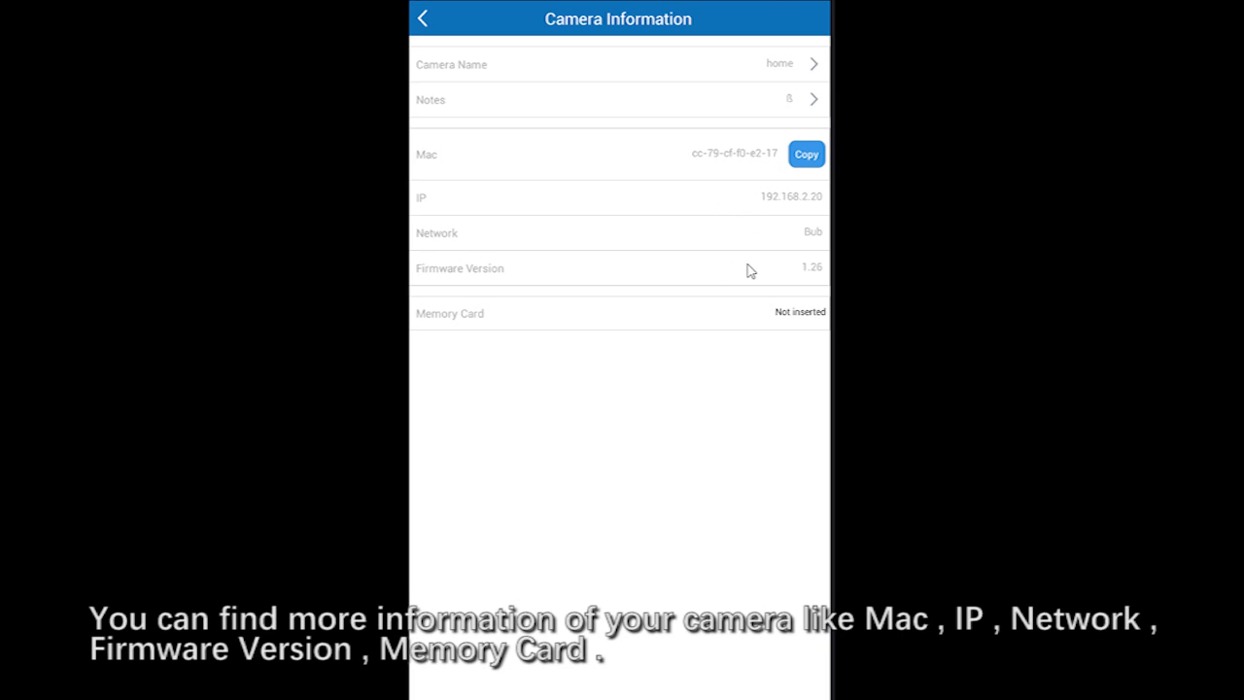
mouse_move(790, 324)
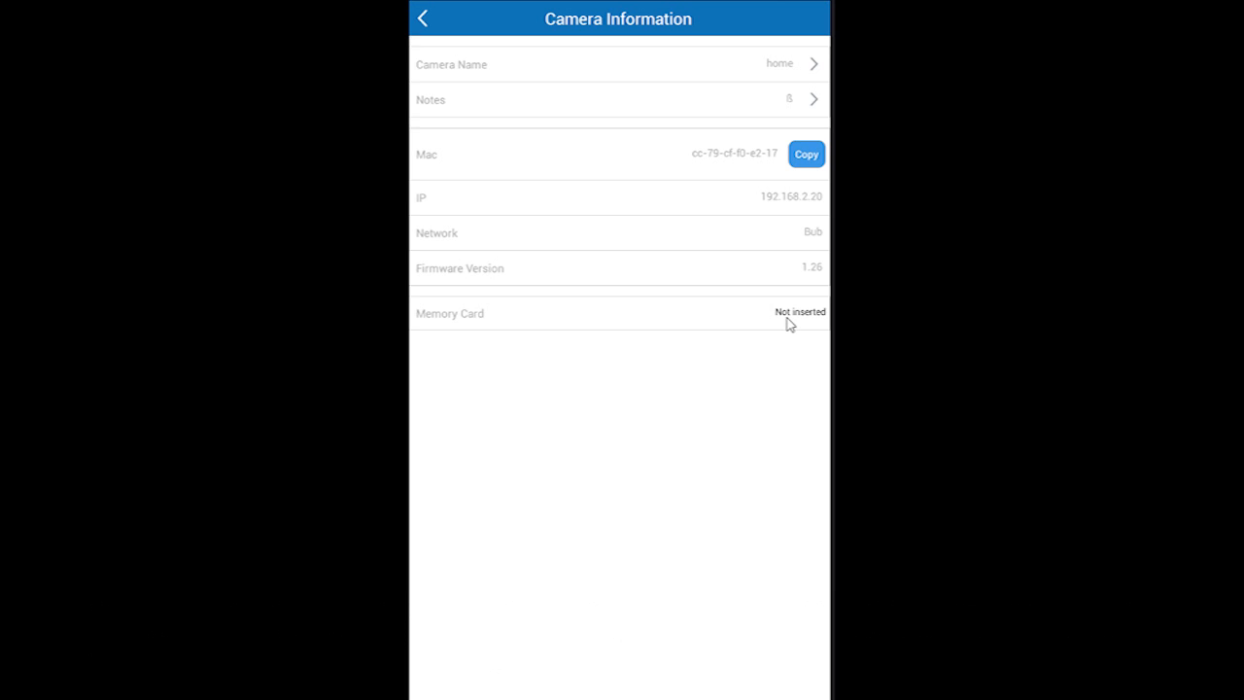
mouse_move(813, 23)
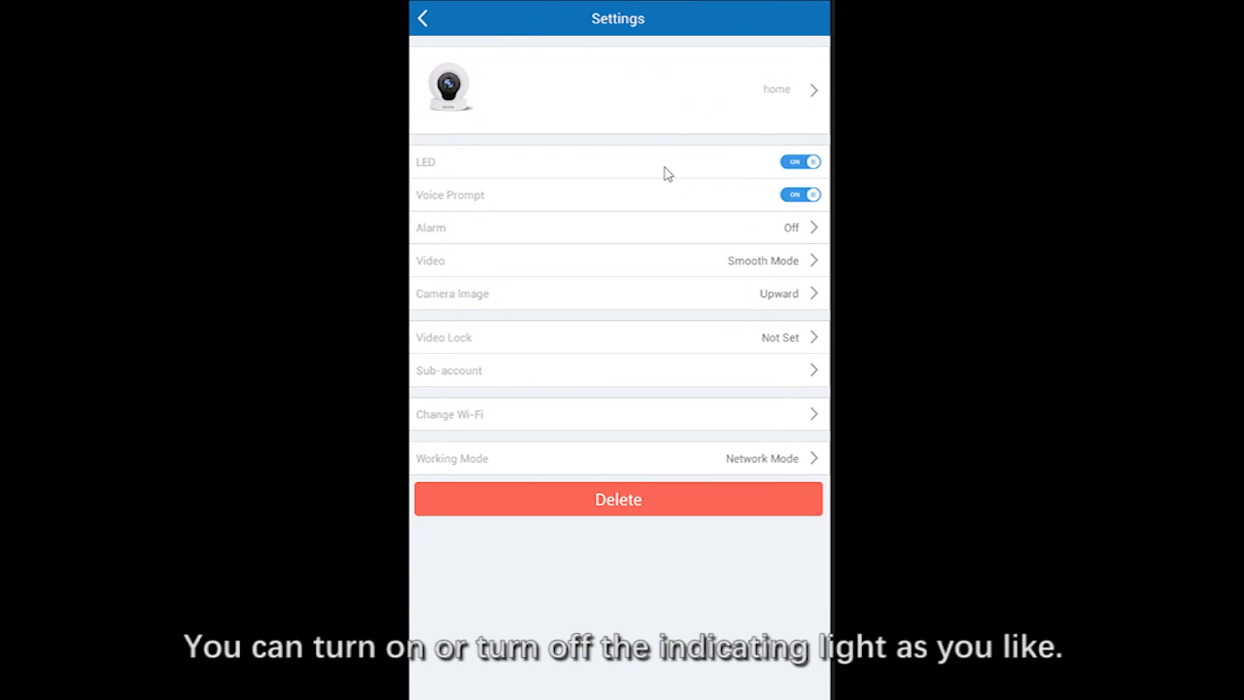
click(799, 162)
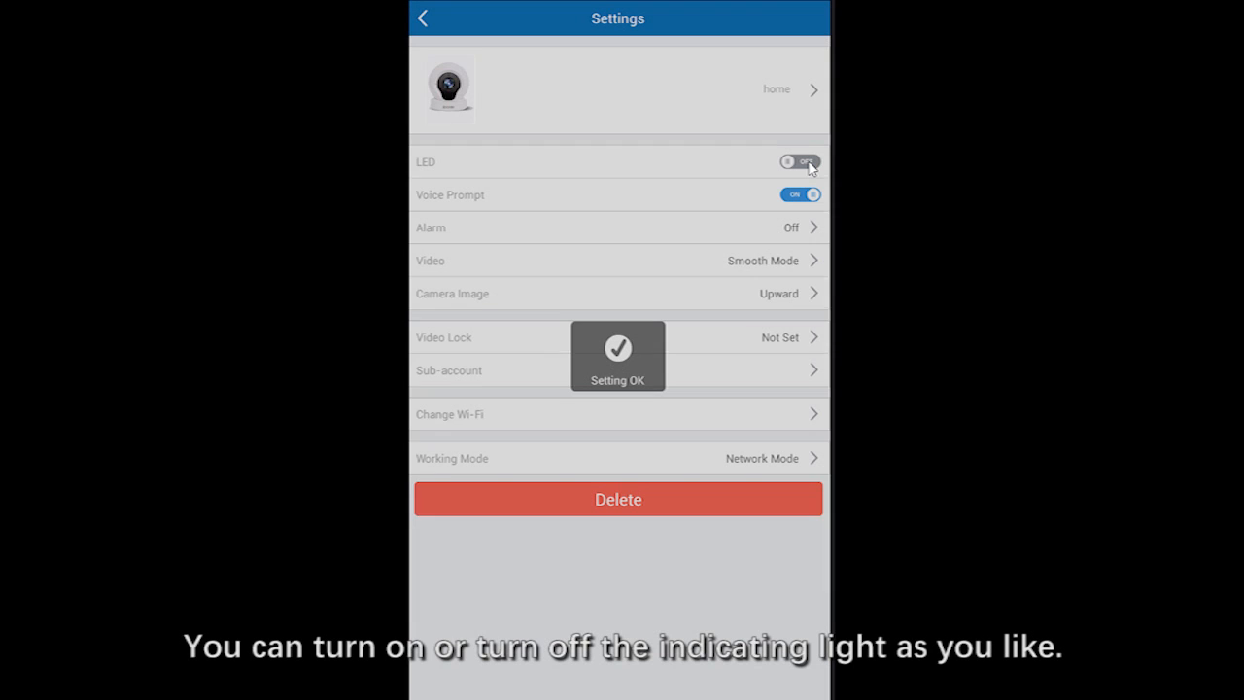
click(800, 162)
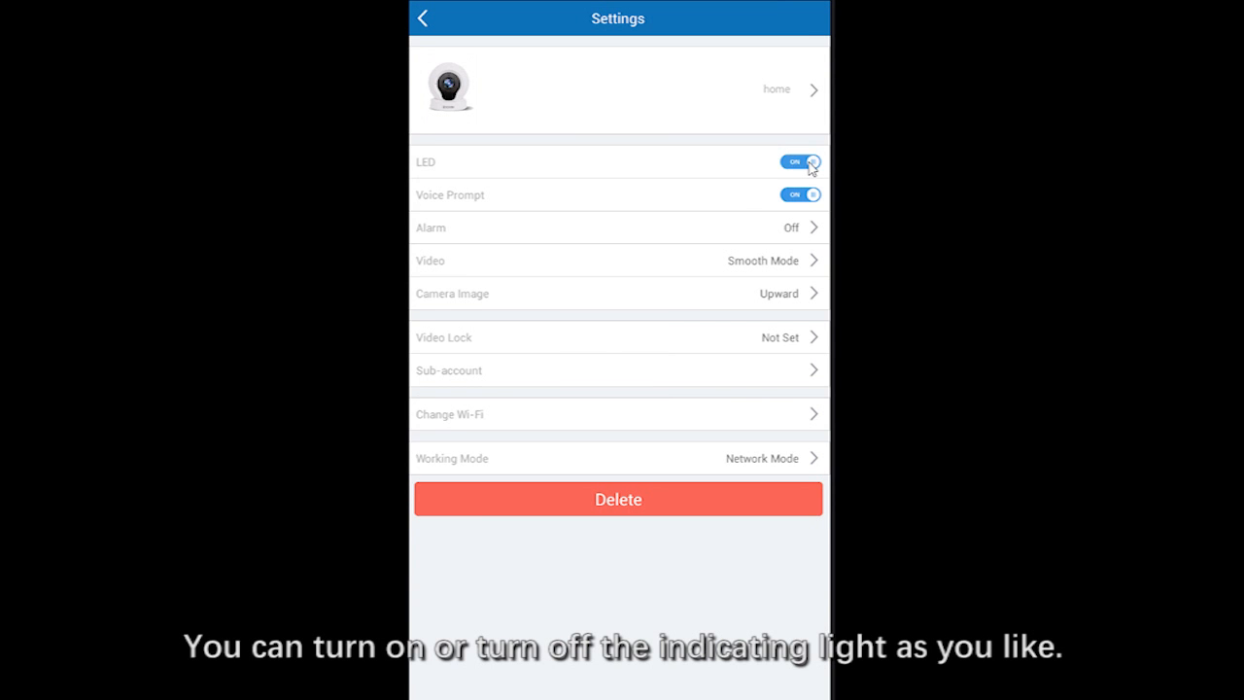
click(800, 195)
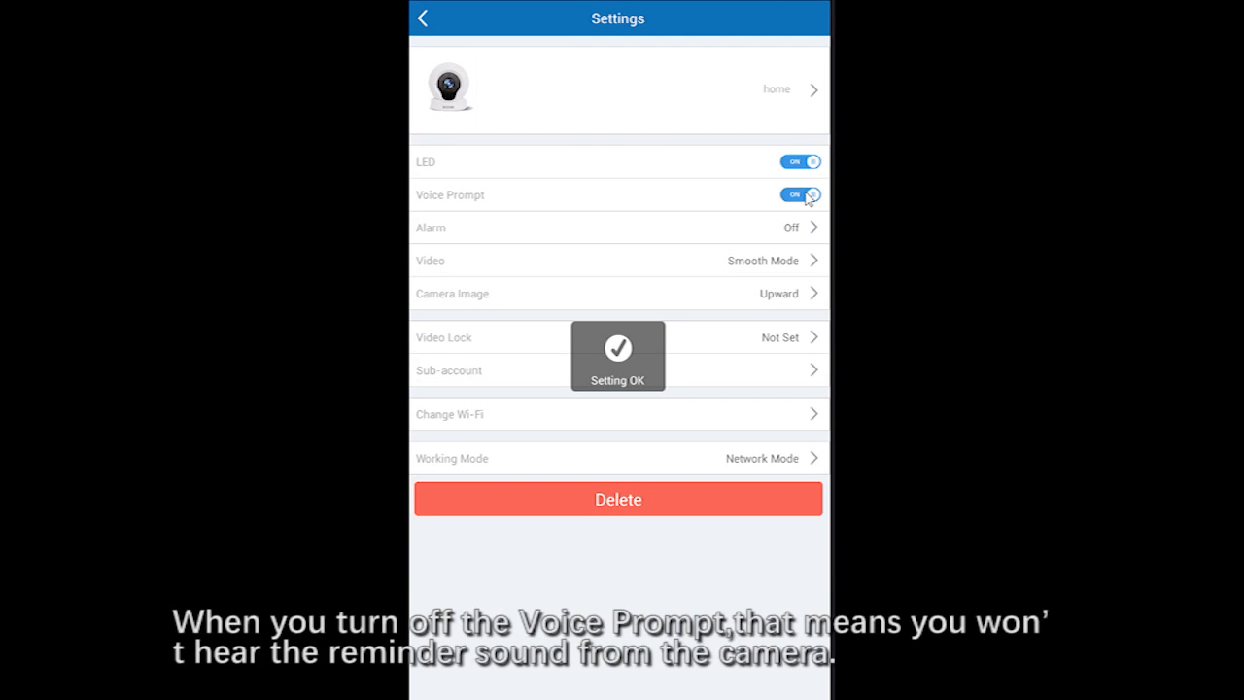
click(799, 194)
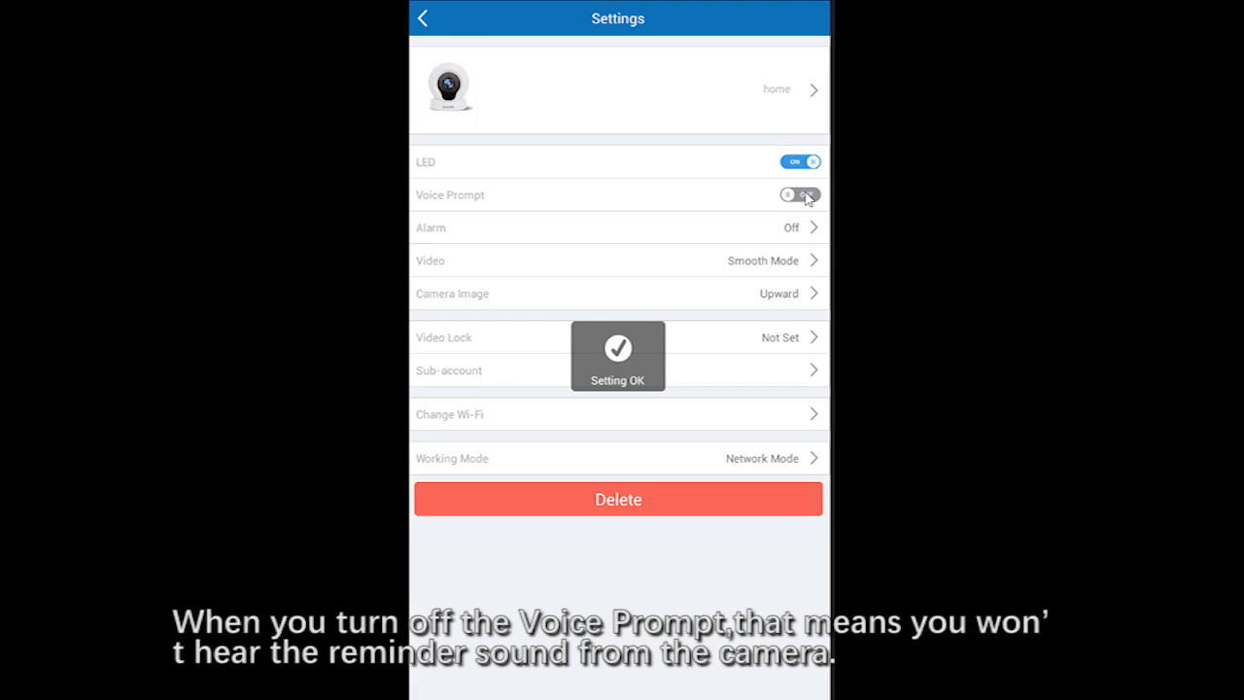
click(799, 195)
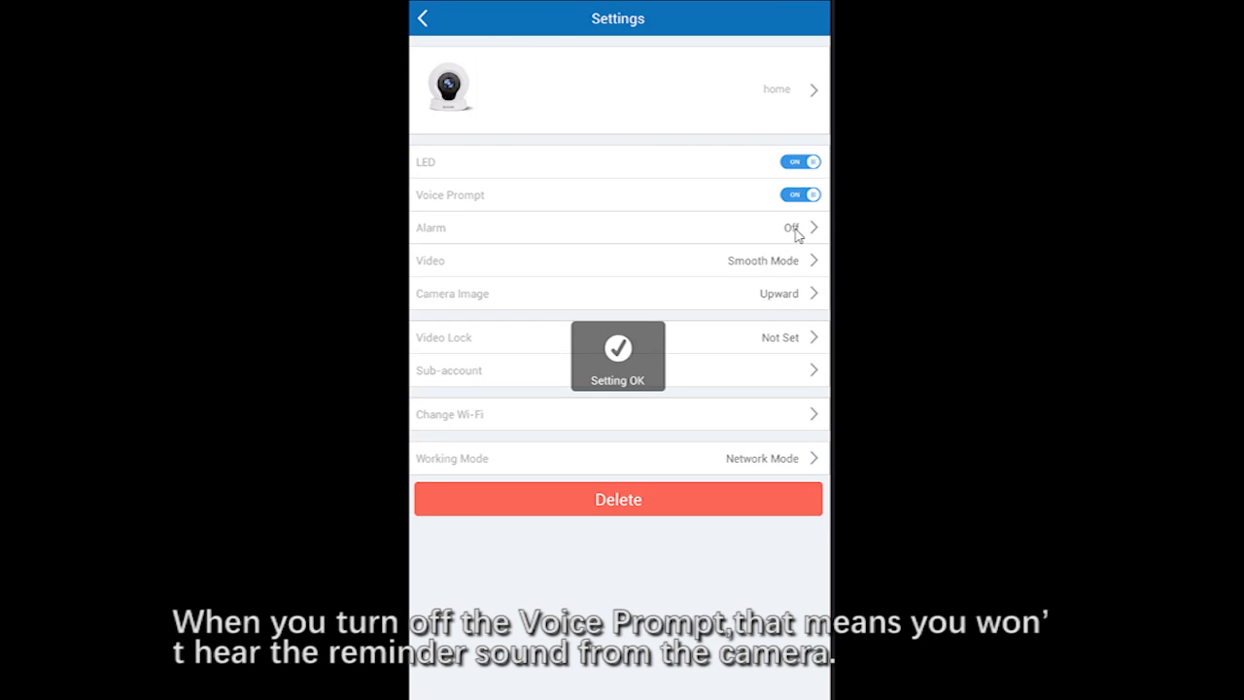
Step: Turn the camera alarm on and set the alarm grade to Low
click(618, 227)
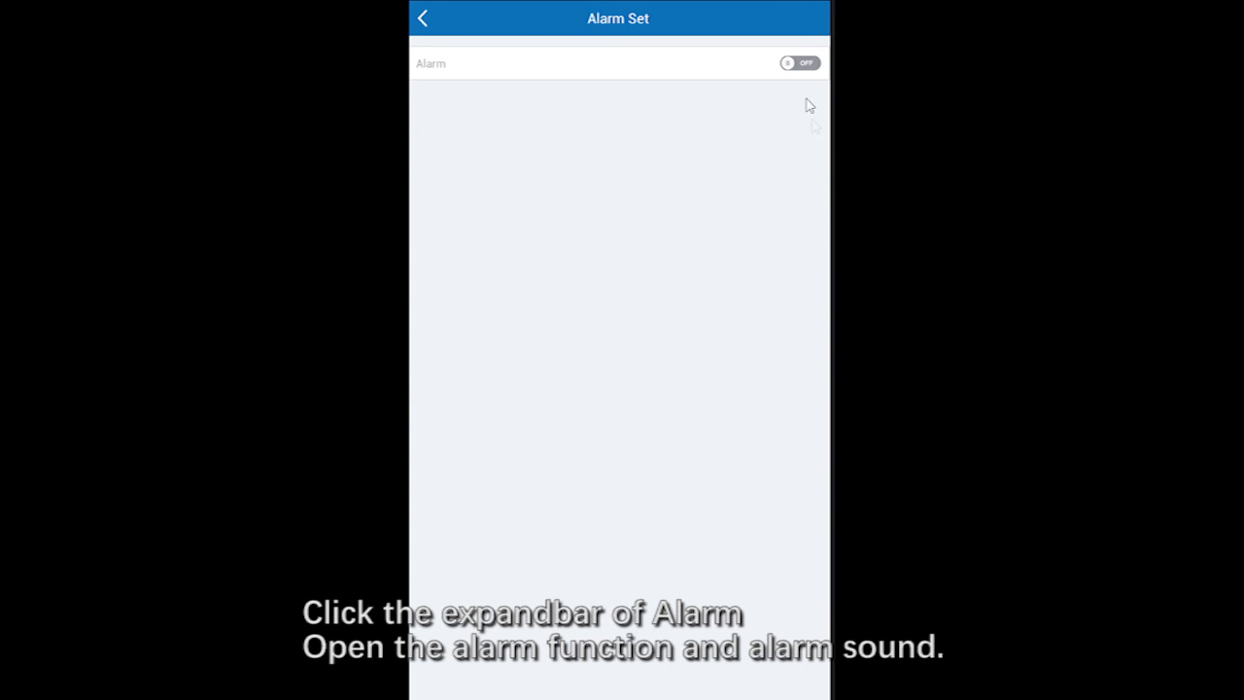
click(800, 63)
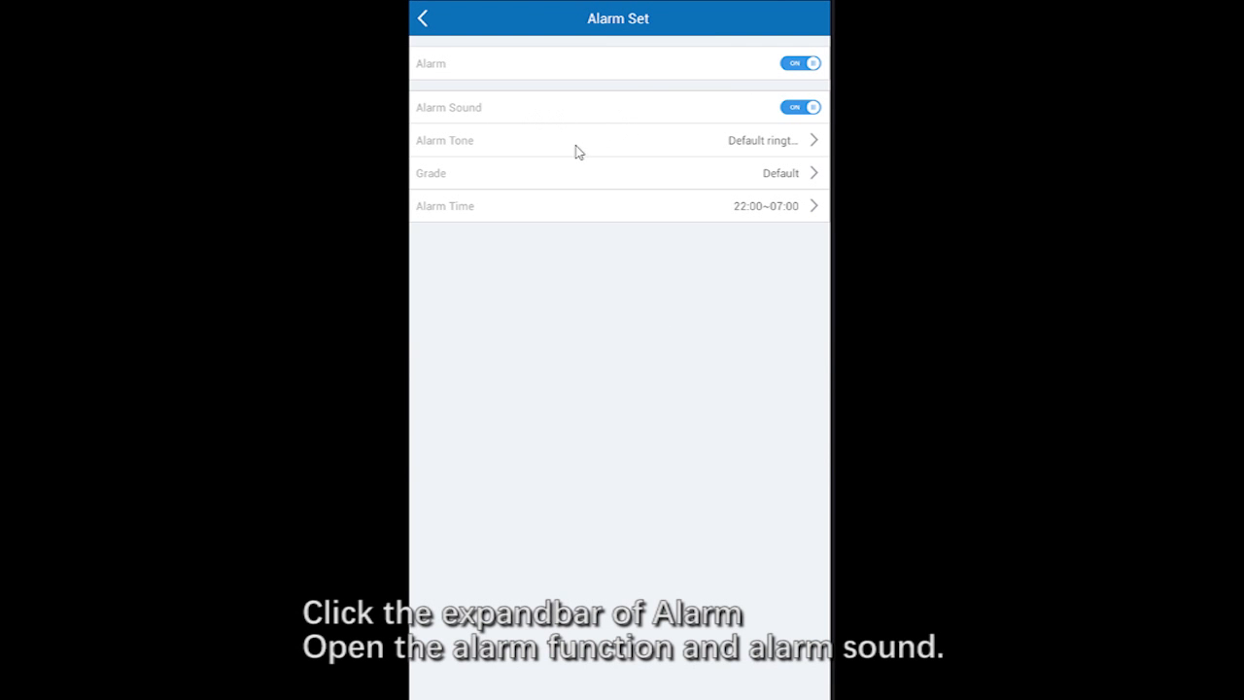
click(617, 140)
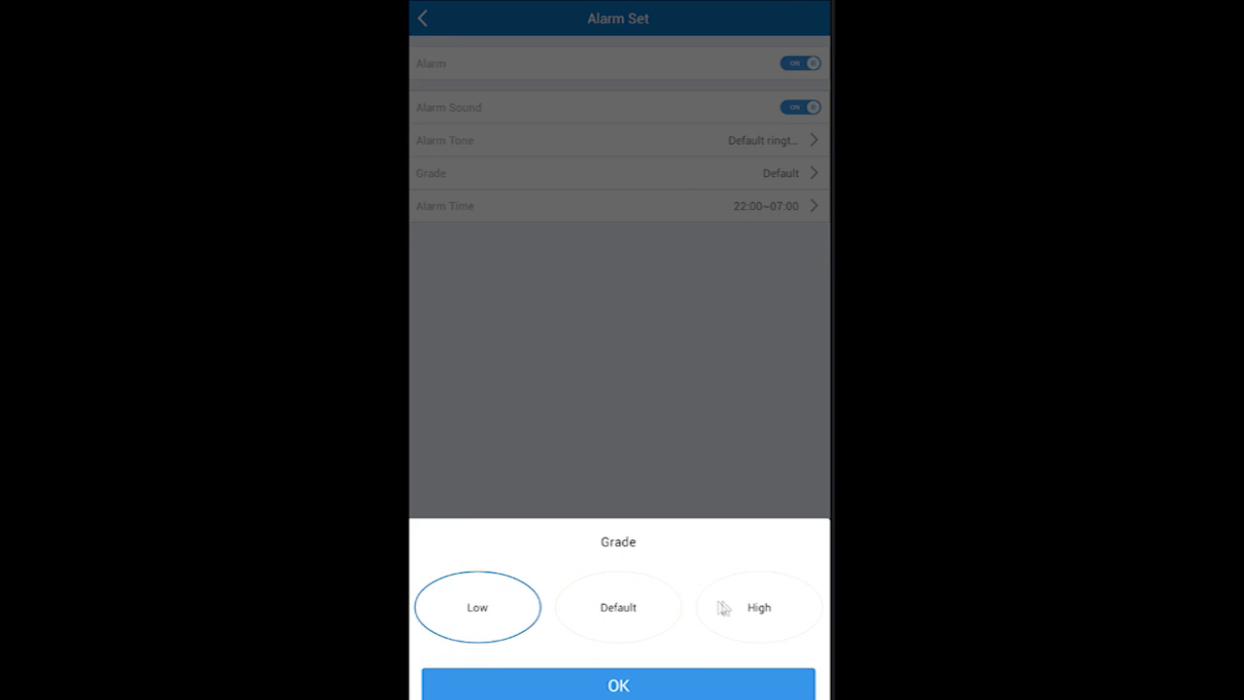
click(617, 684)
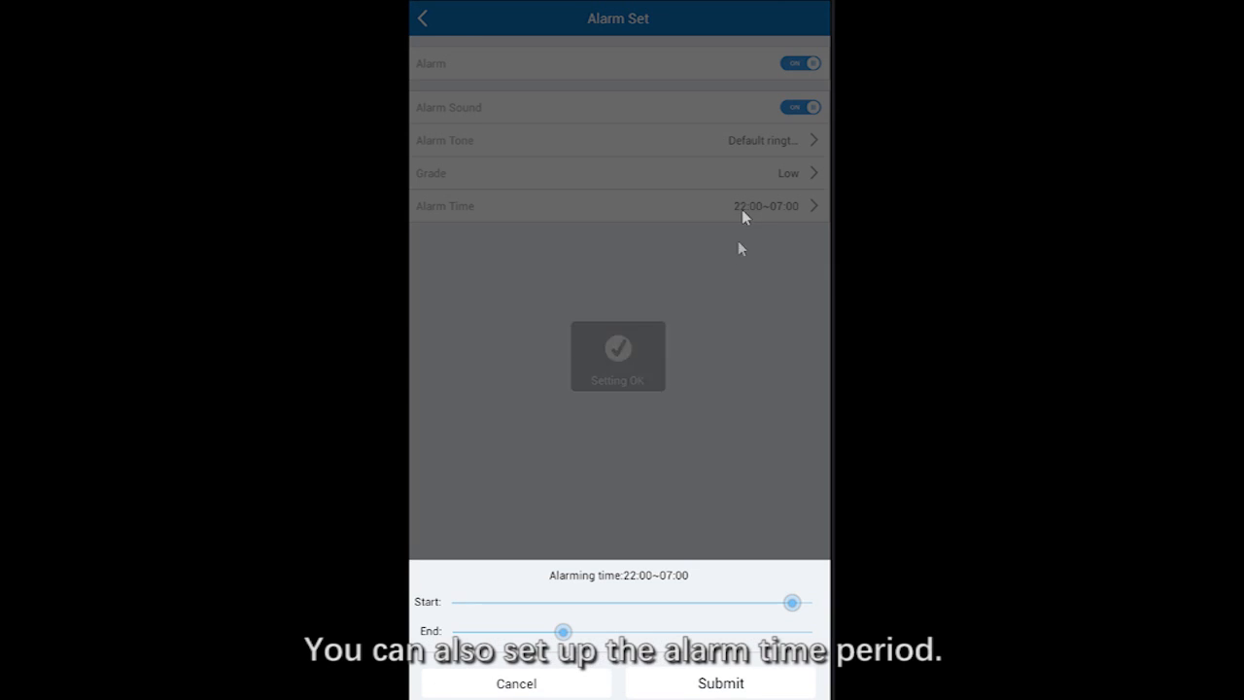
Step: Set the alarm period to 16:00~11:00 and submit it
drag(563, 631, 610, 631)
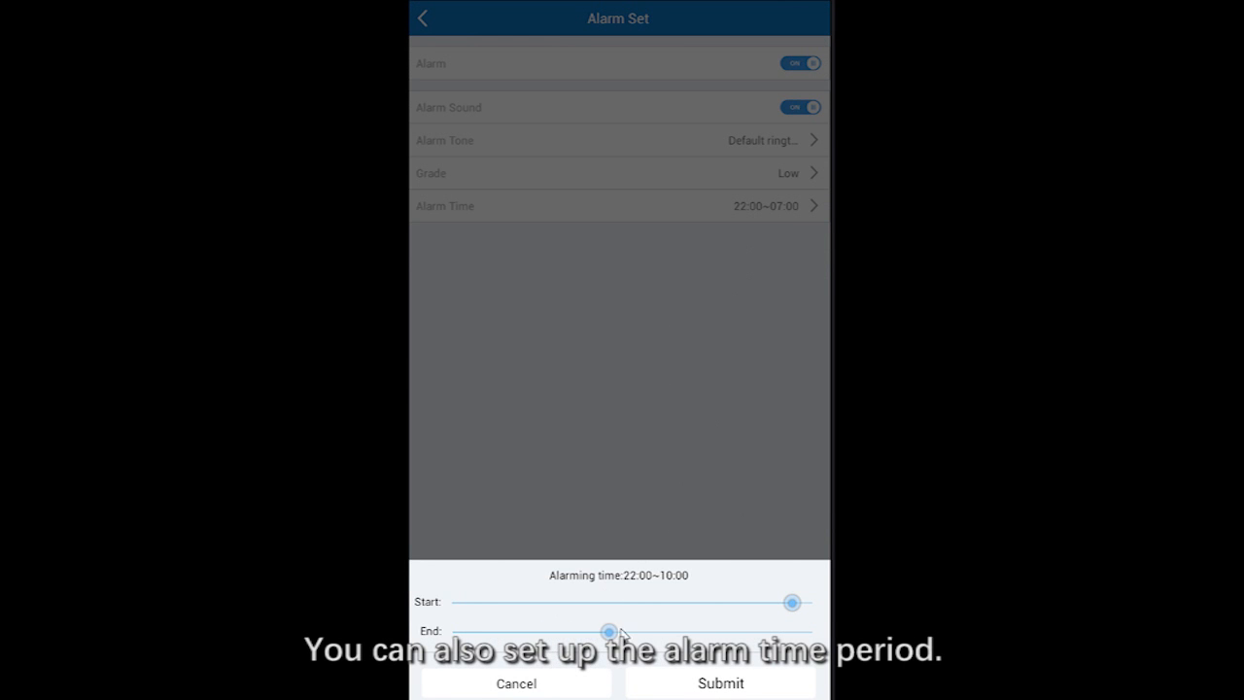
drag(792, 602, 700, 603)
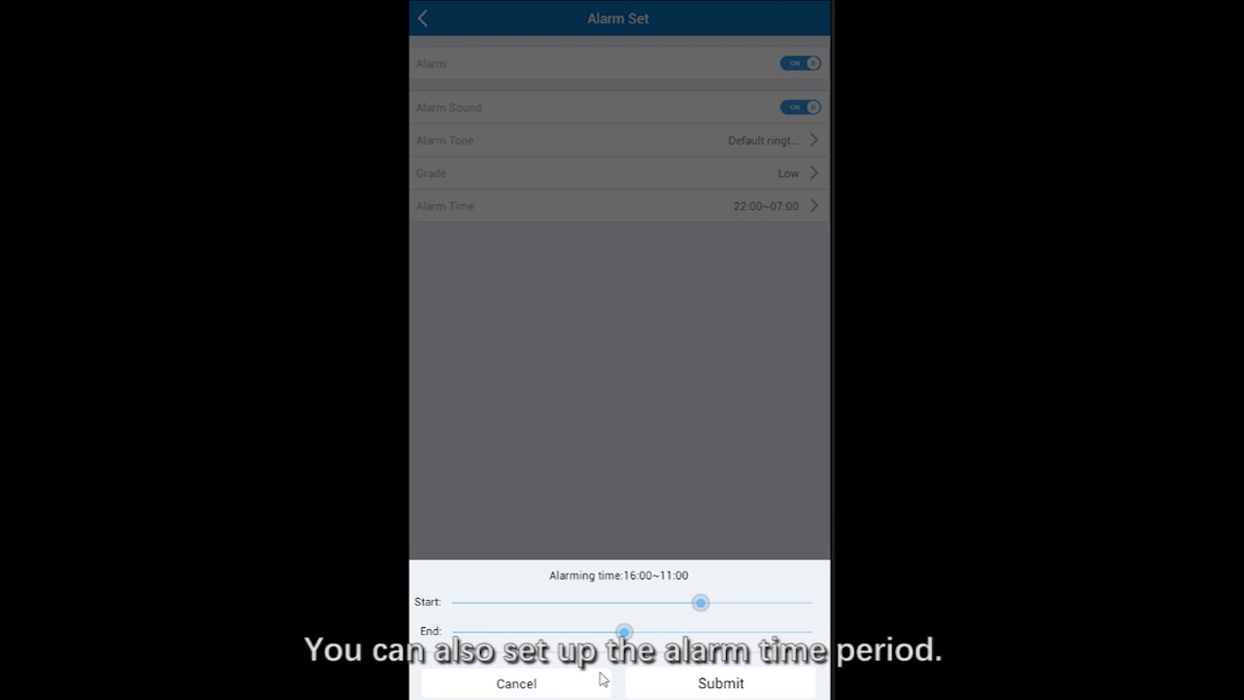
click(721, 682)
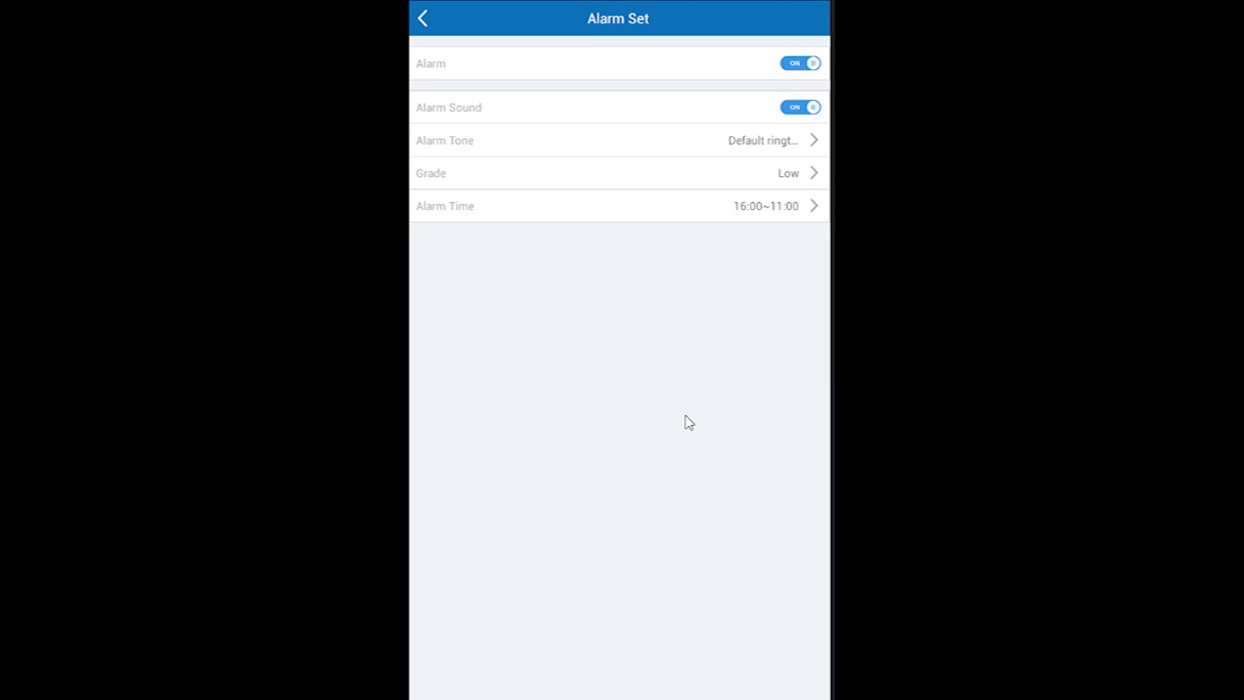
mouse_move(424, 19)
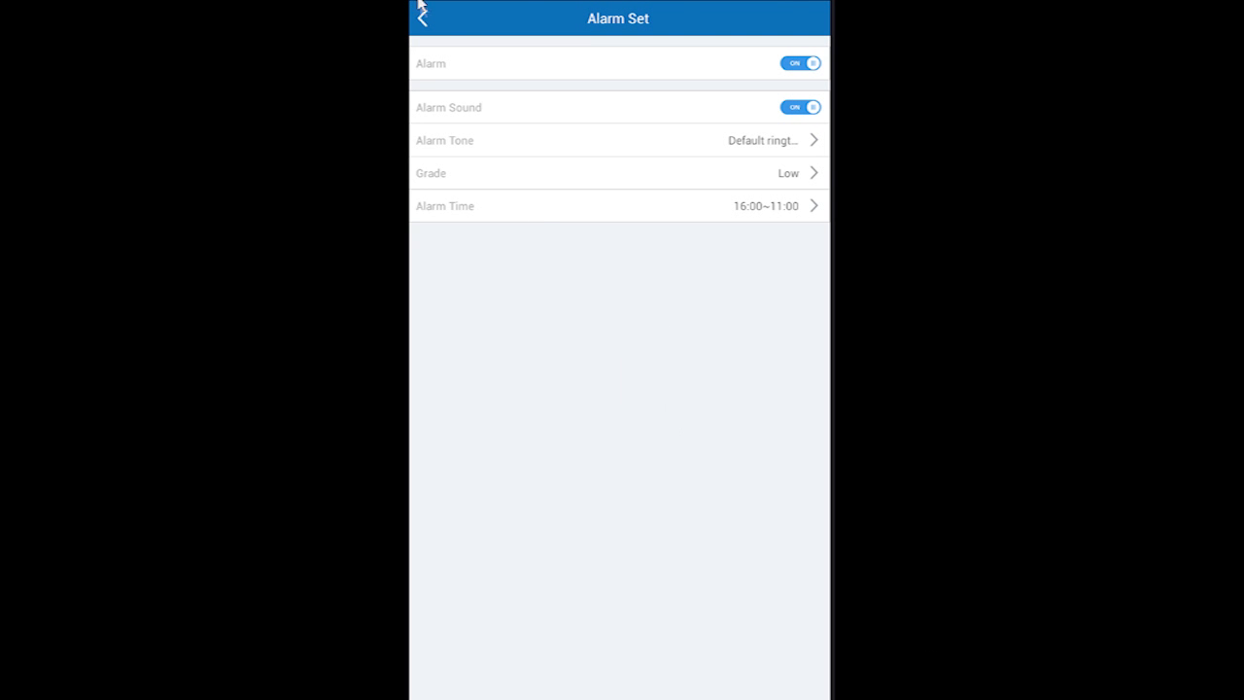
click(423, 17)
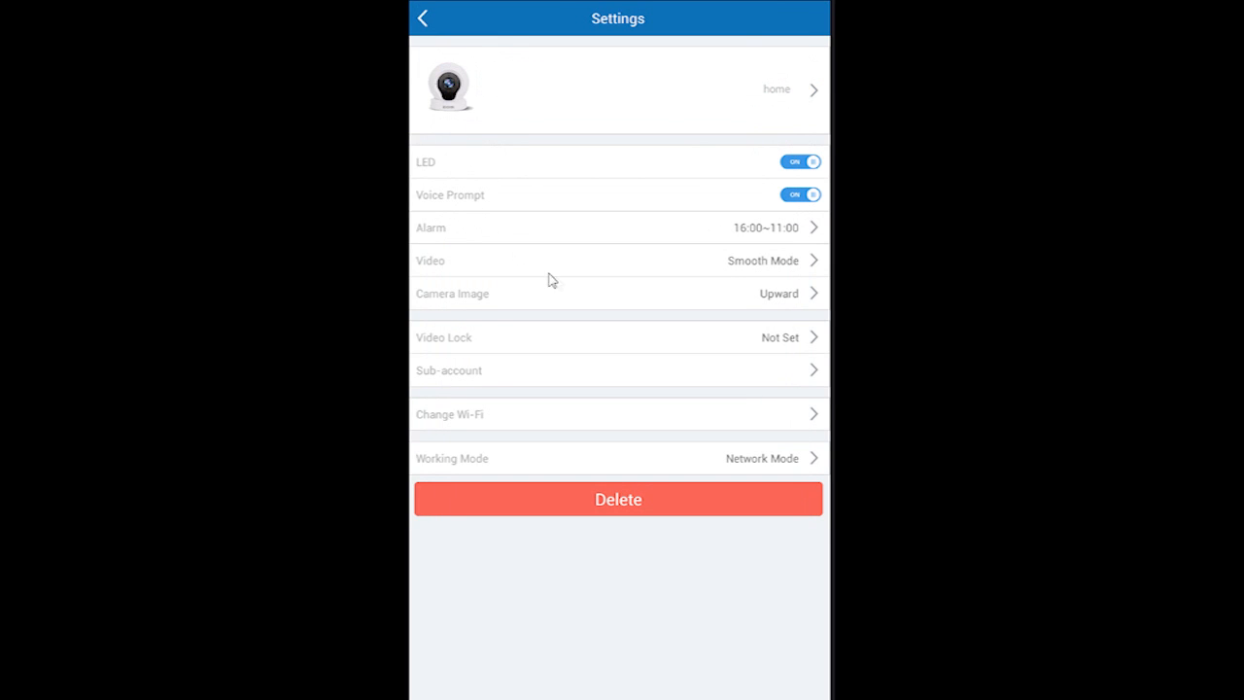
mouse_move(608, 279)
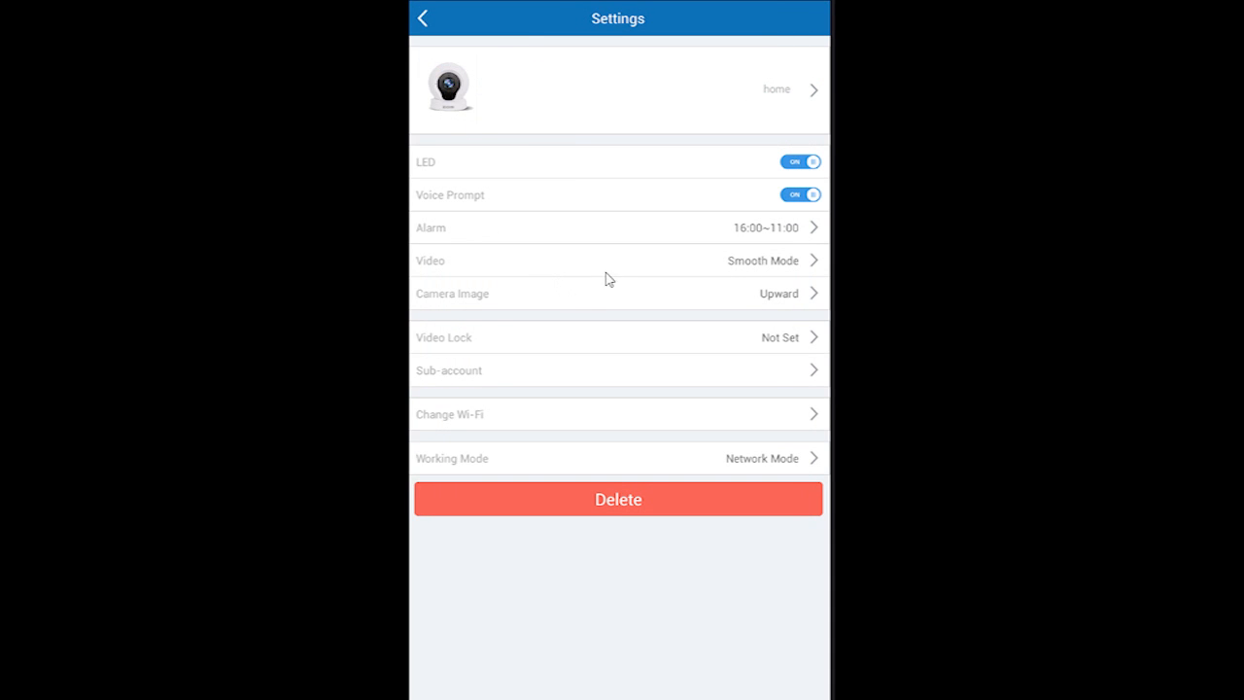
Step: Switch video recording to SD quality and turn Dynamic Storage on
click(617, 259)
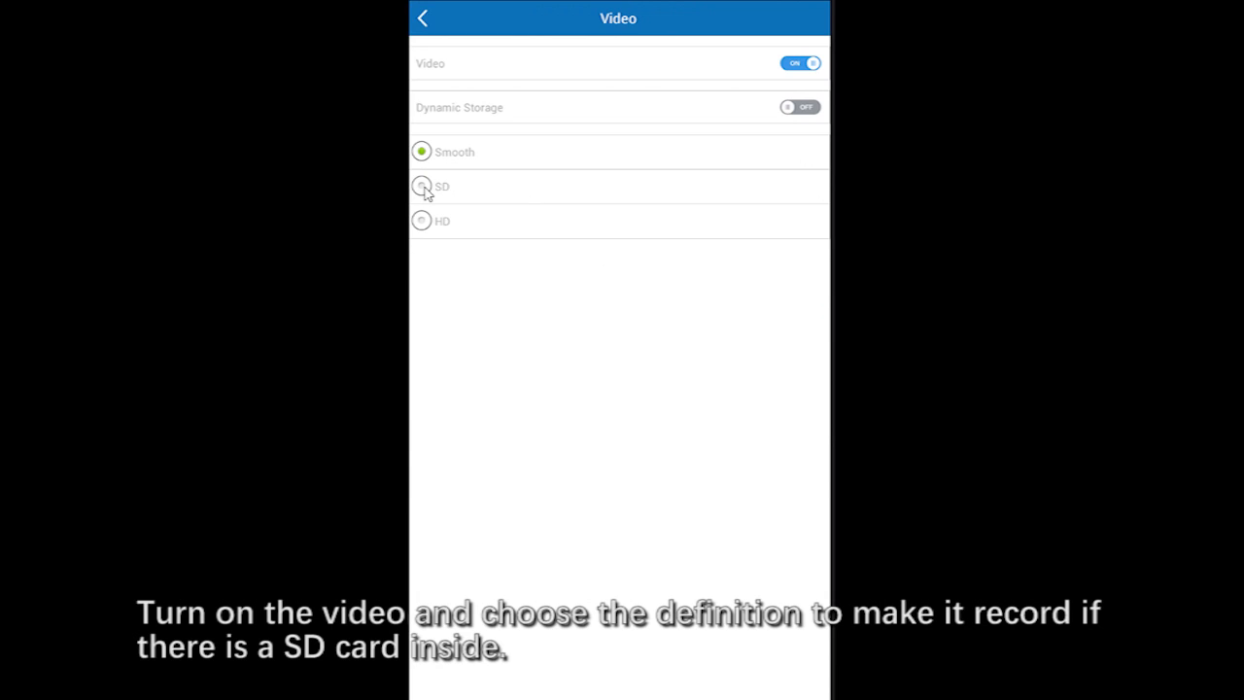
click(420, 187)
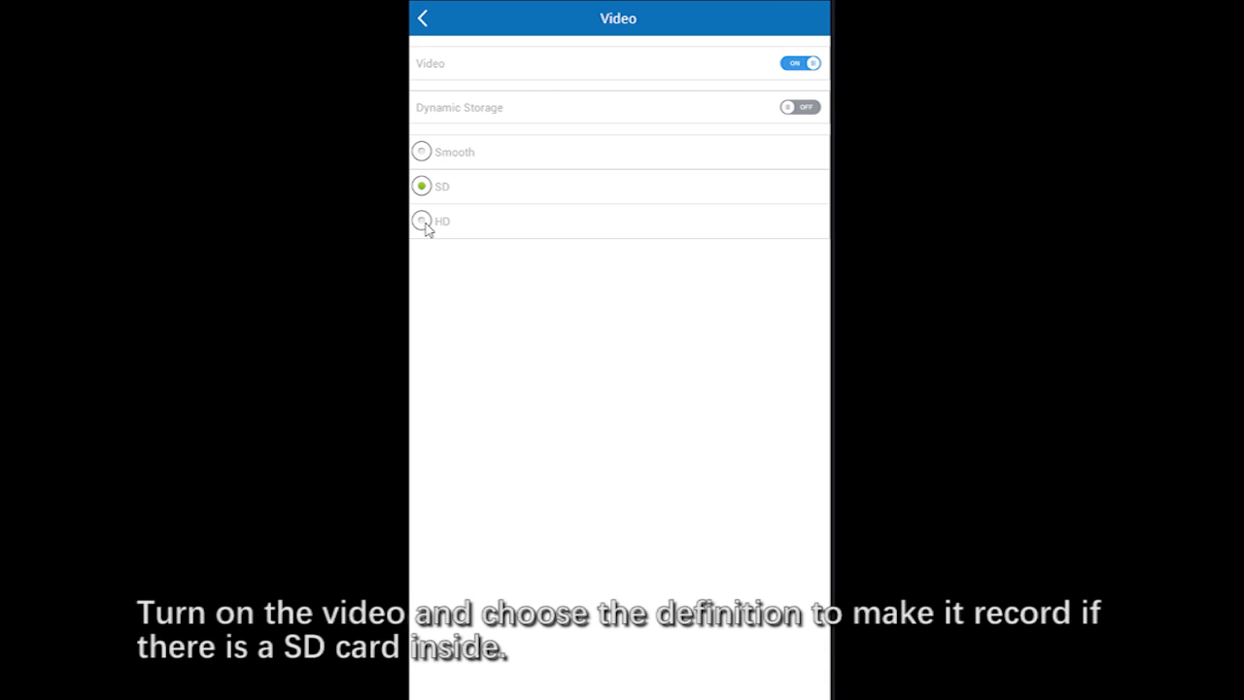
mouse_move(797, 118)
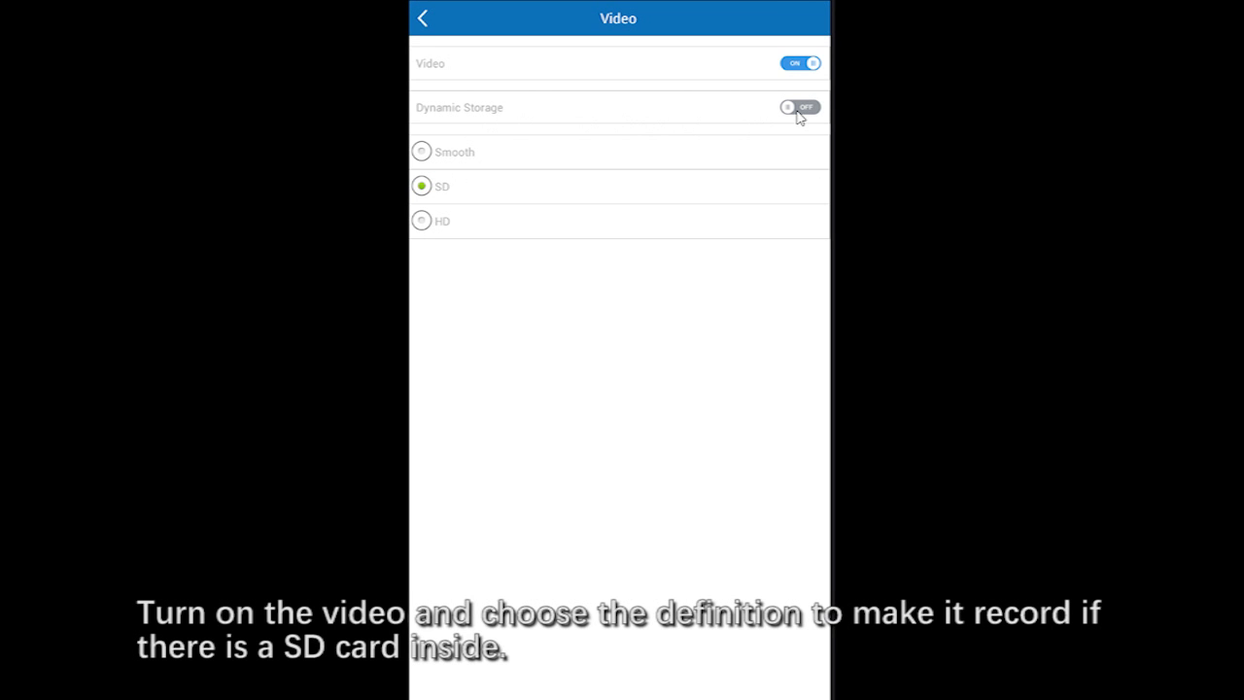
click(799, 107)
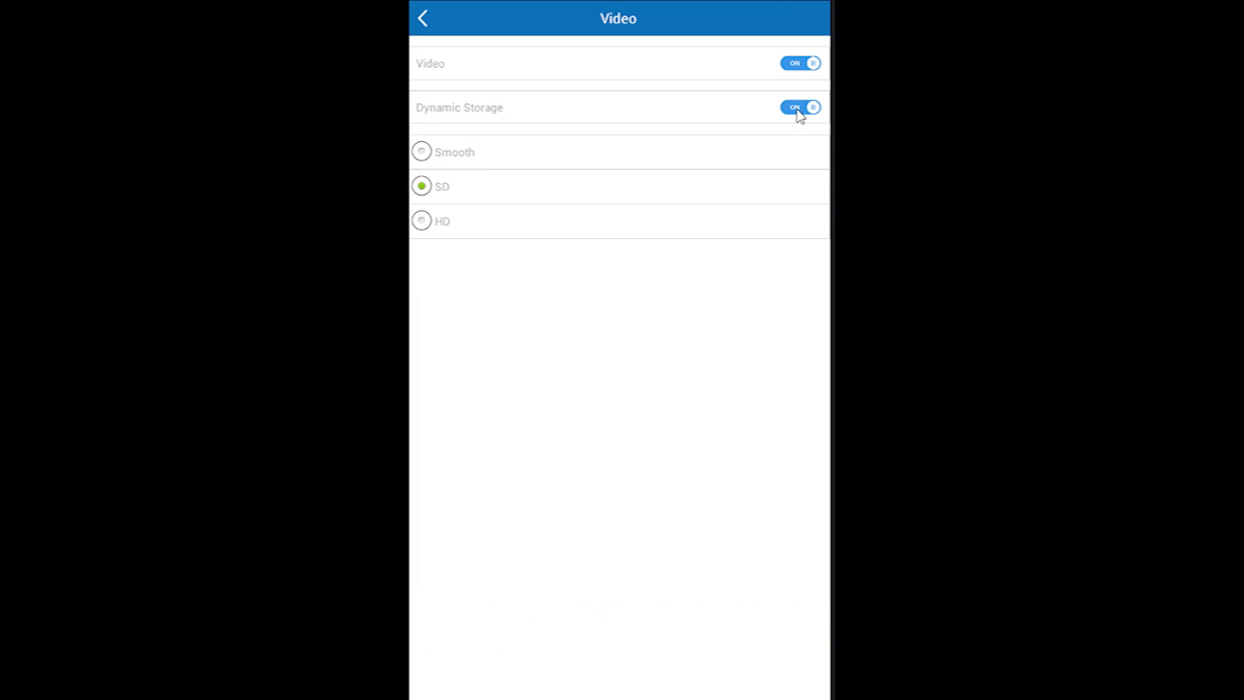
click(423, 19)
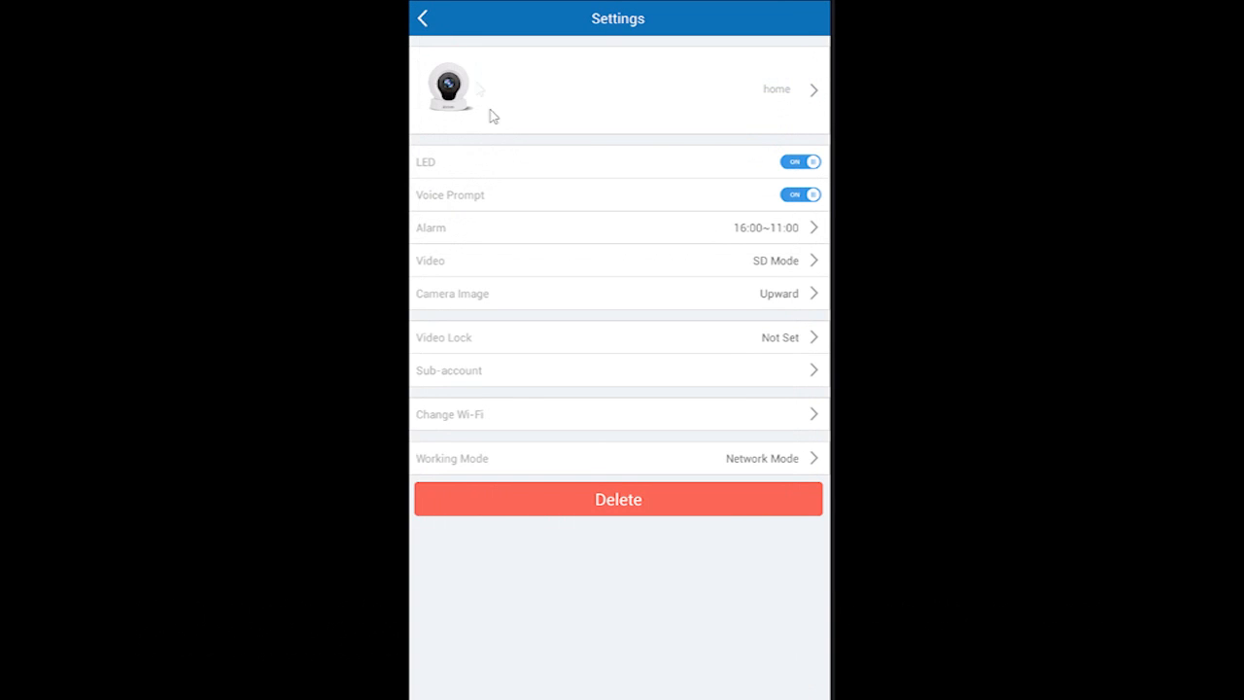
mouse_move(708, 238)
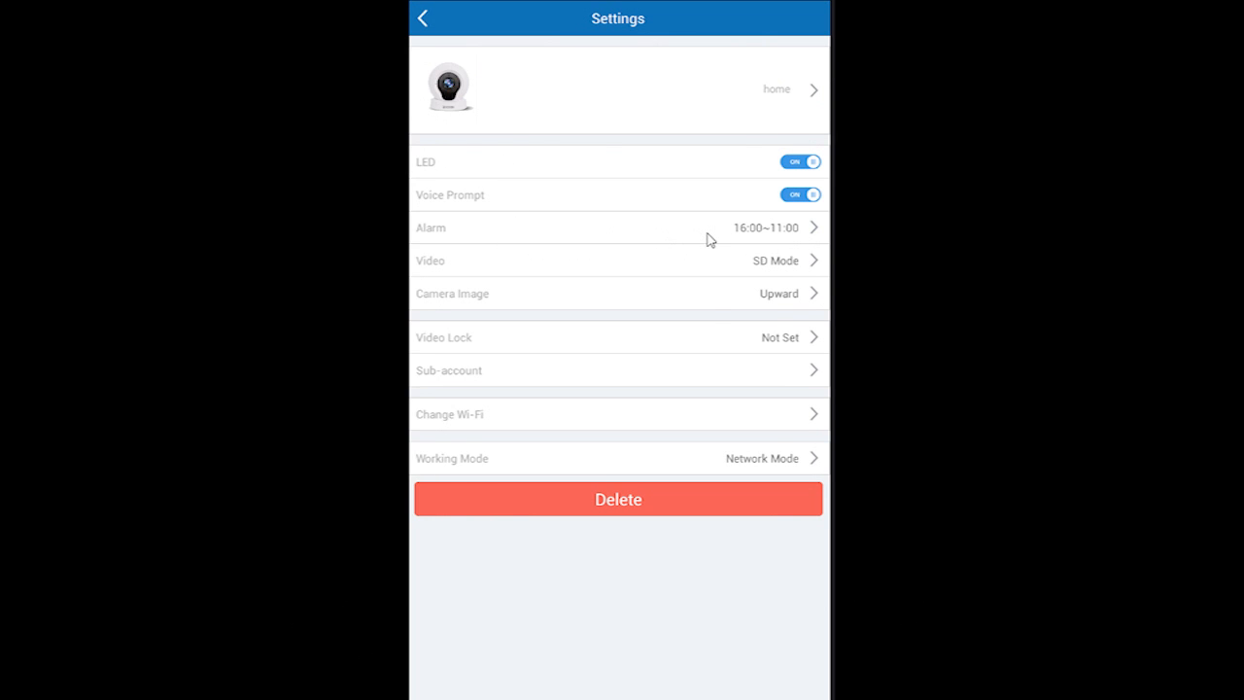
mouse_move(712, 304)
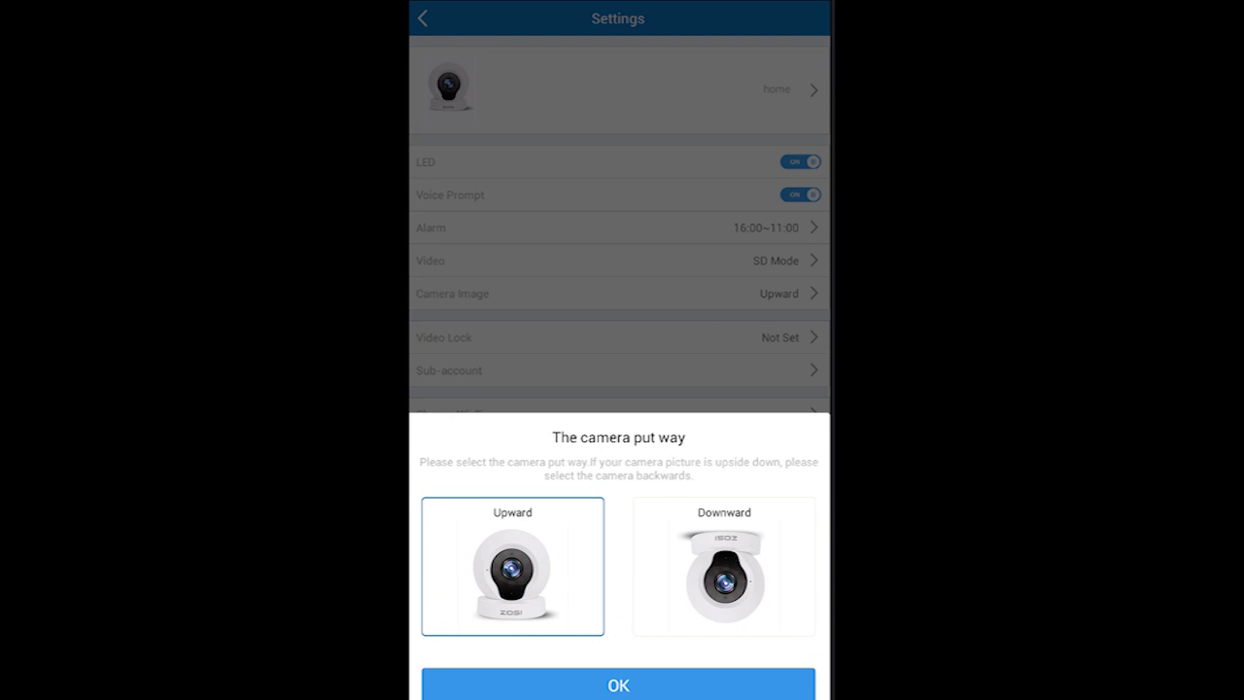
click(723, 568)
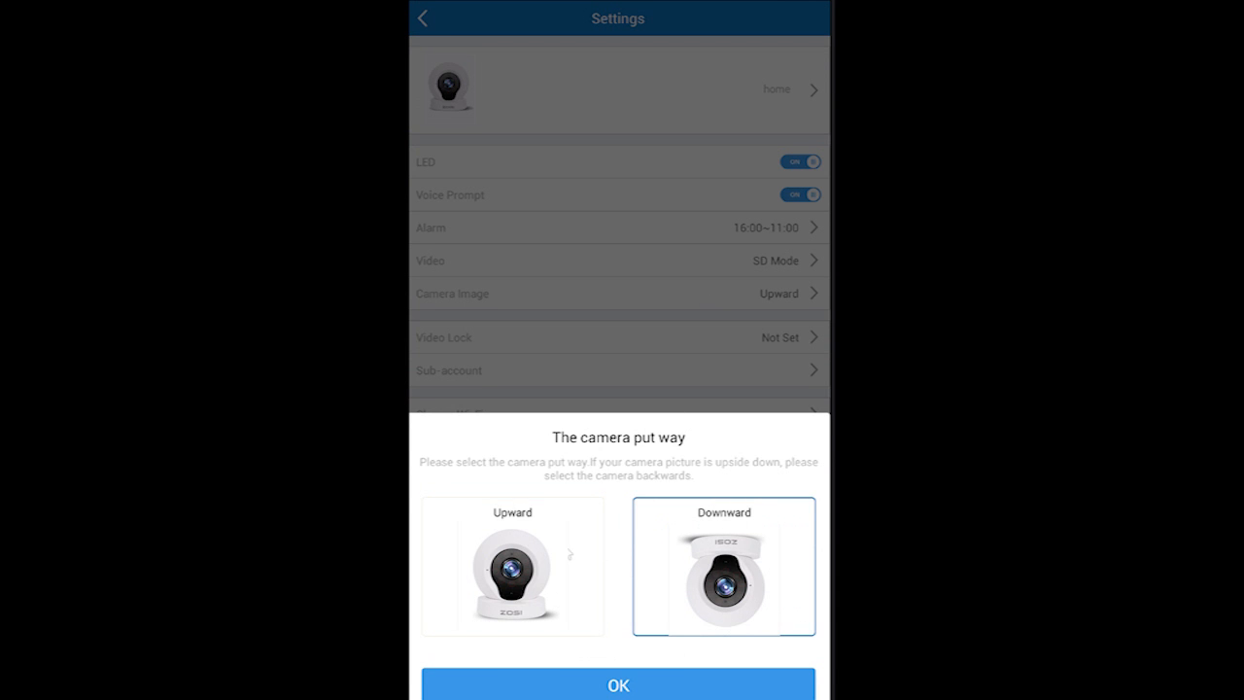
click(512, 576)
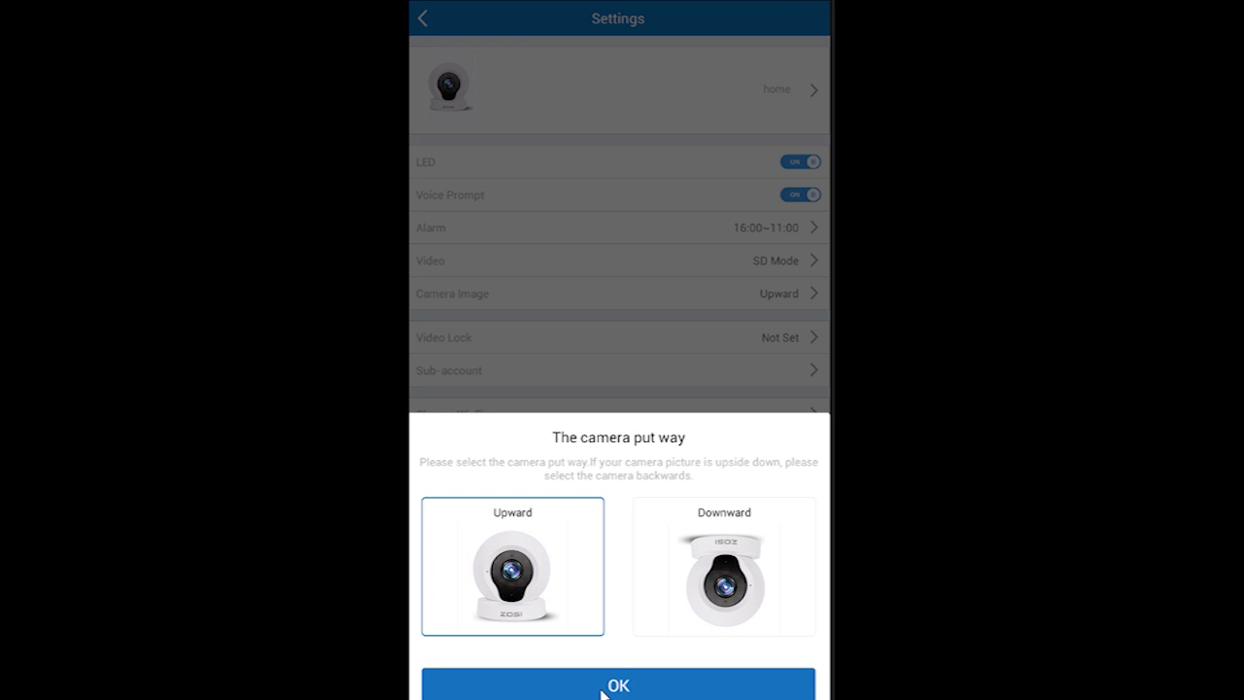
click(618, 685)
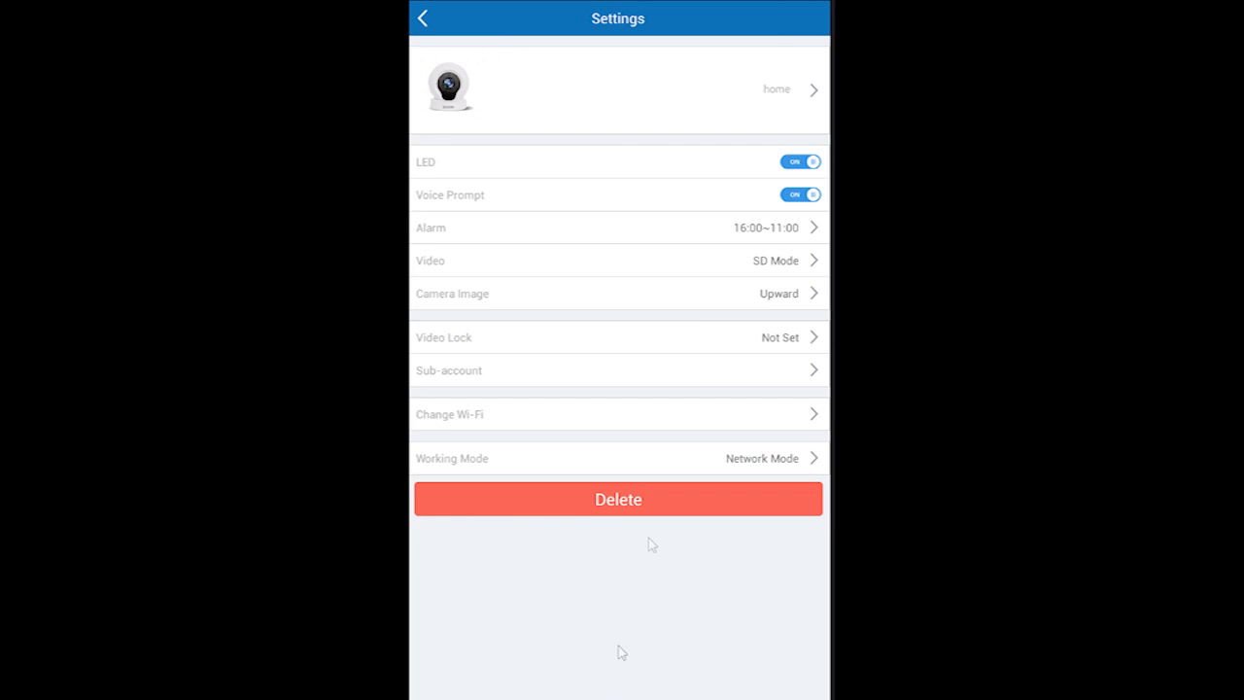
Step: Draw and confirm a gesture pattern to create the video lock
click(618, 338)
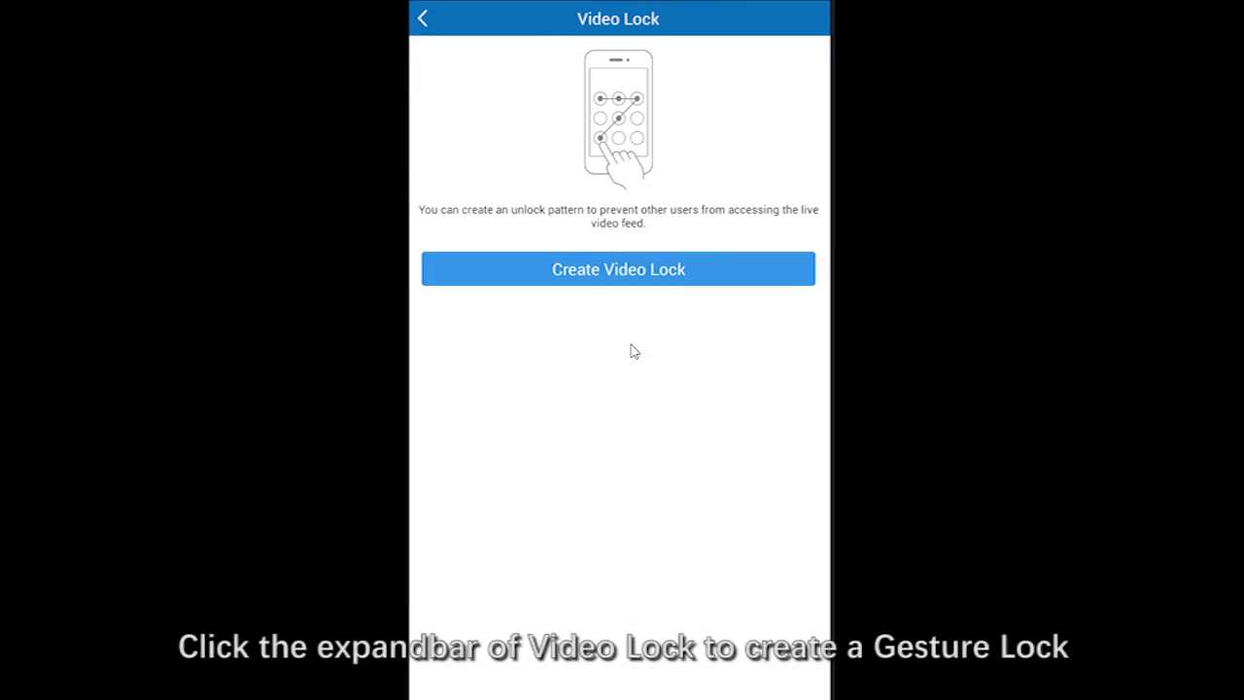
click(617, 270)
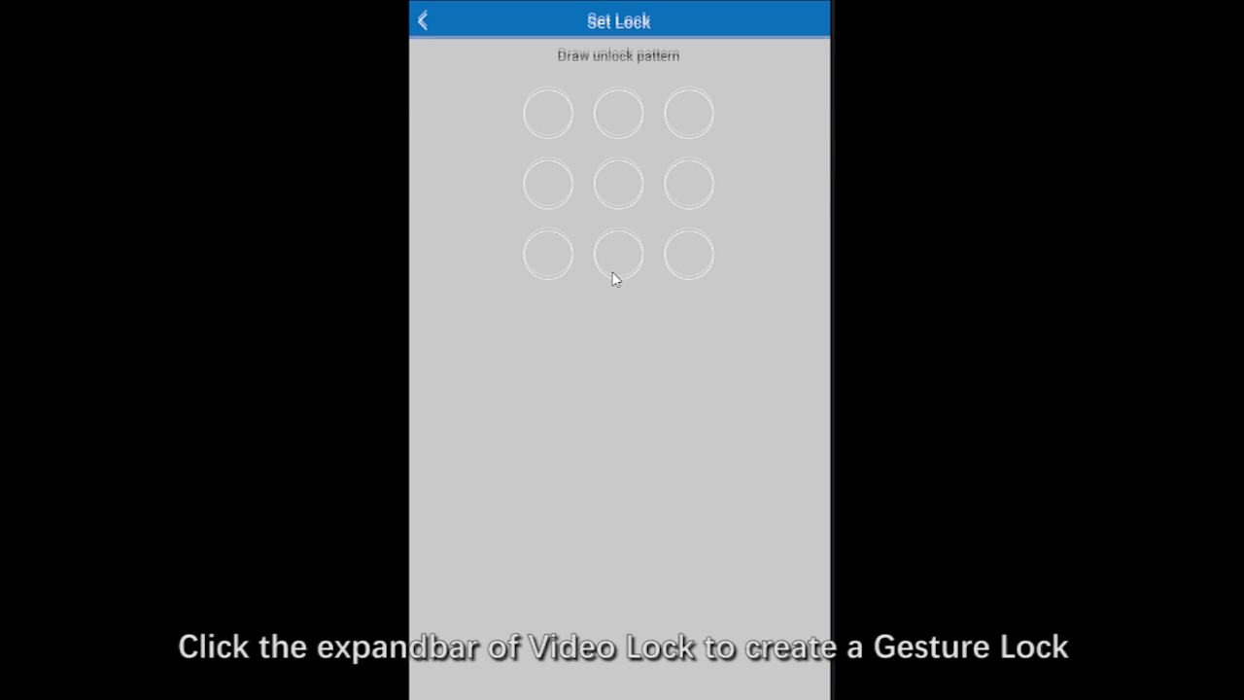
drag(547, 110, 548, 182)
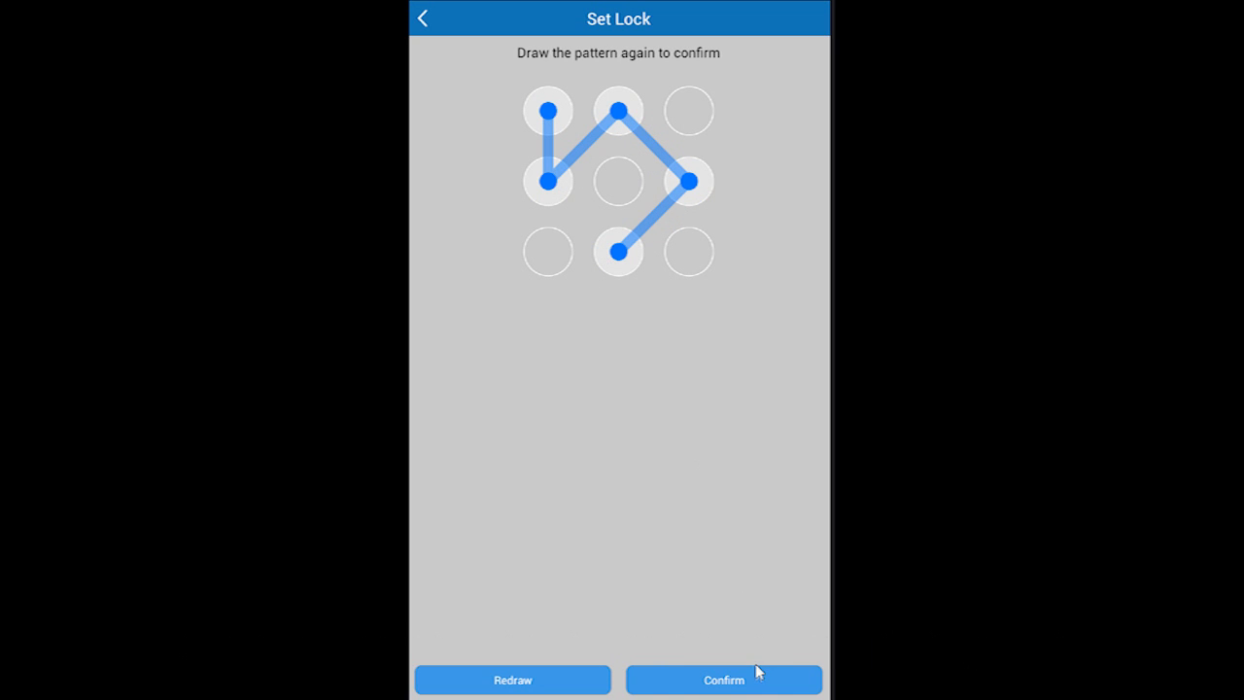
click(725, 680)
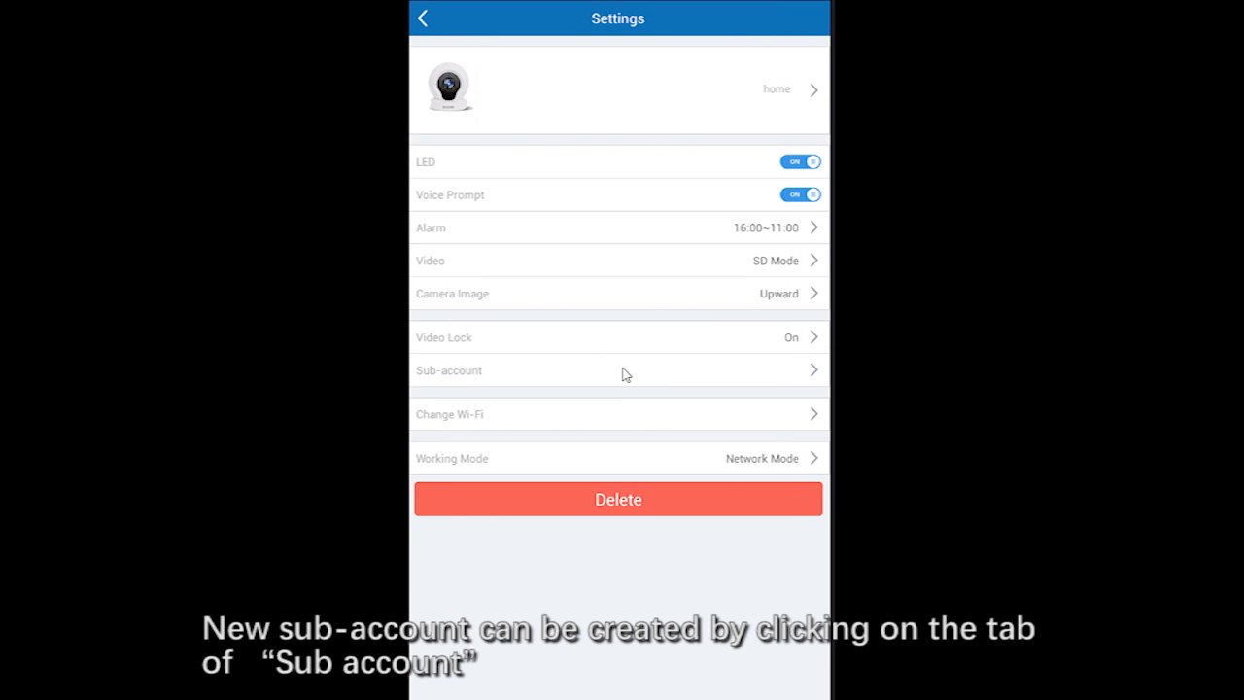
Step: Add a sub-account with the username 'guest' for the home camera
click(618, 370)
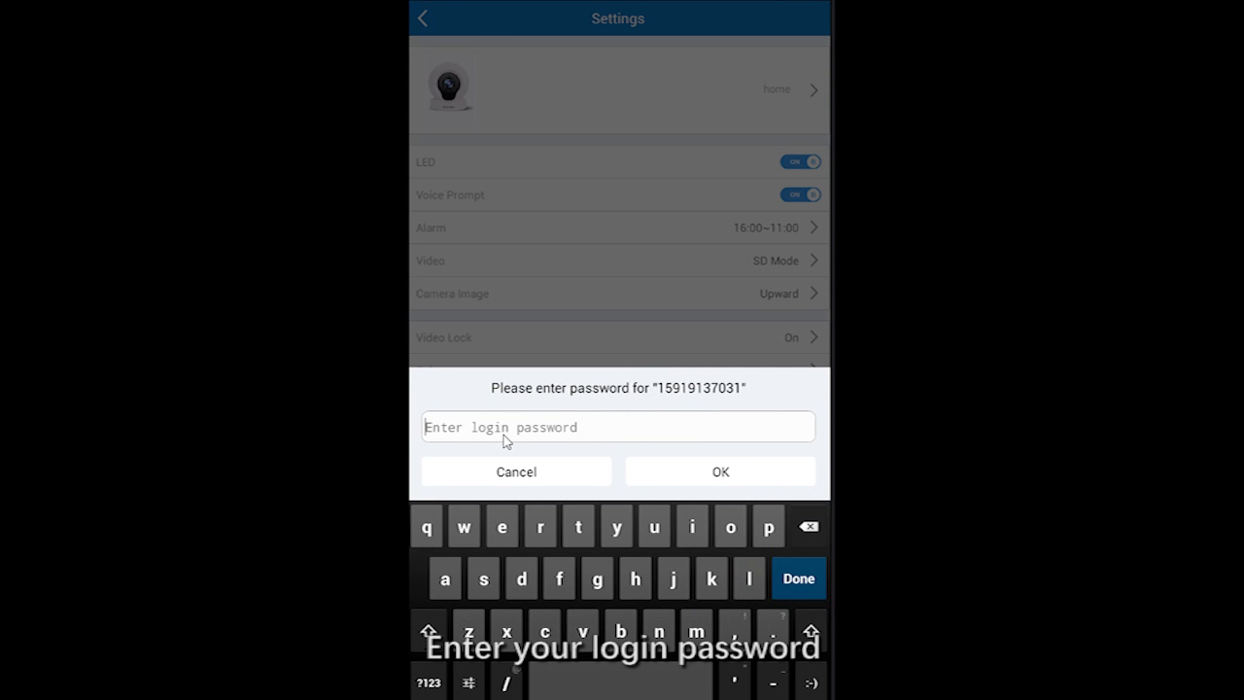
mouse_move(583, 441)
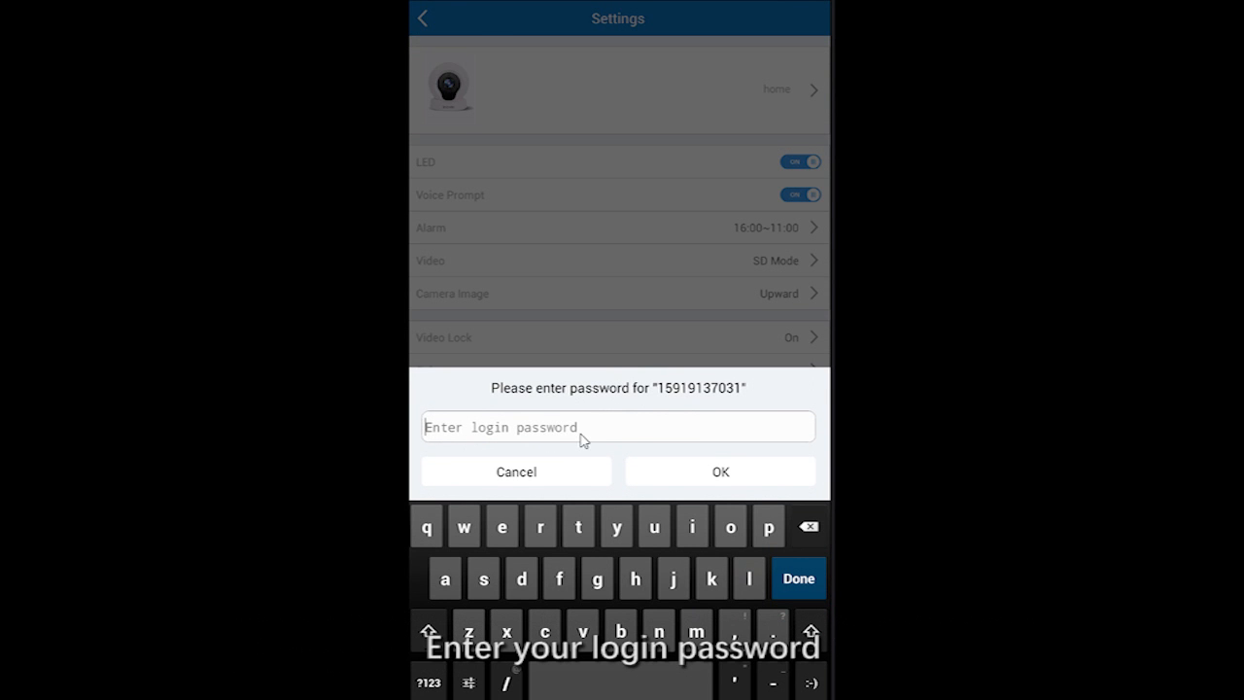
mouse_move(475, 657)
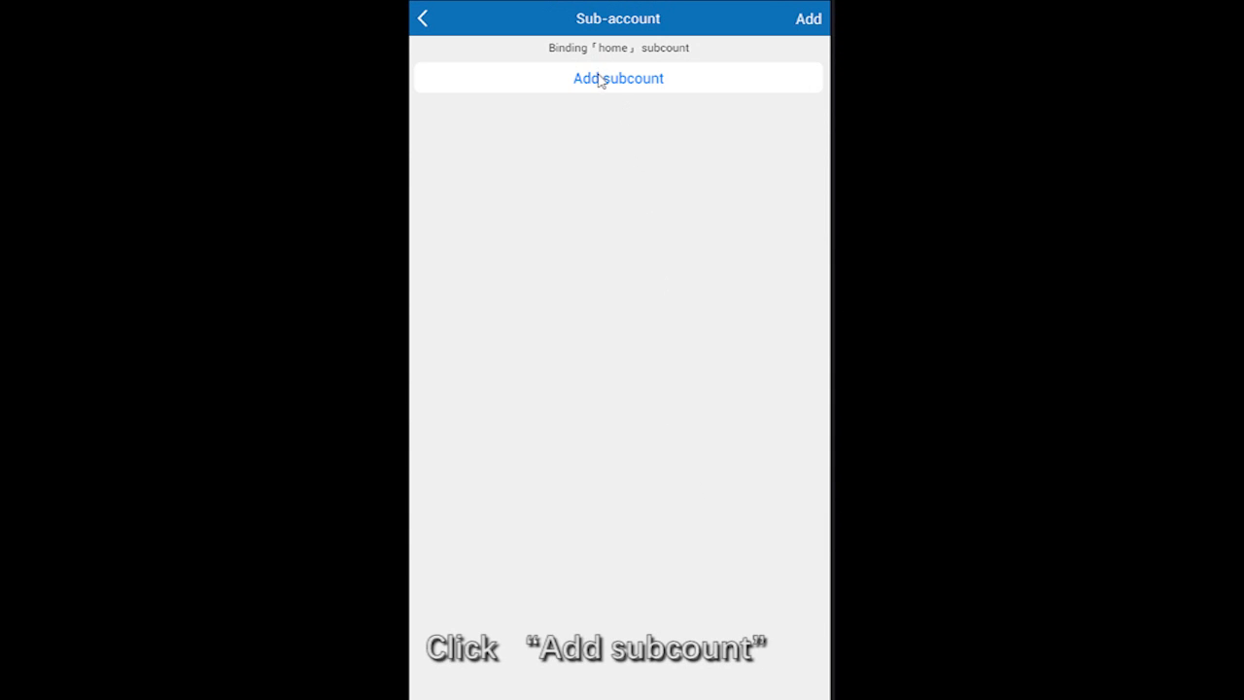
click(617, 78)
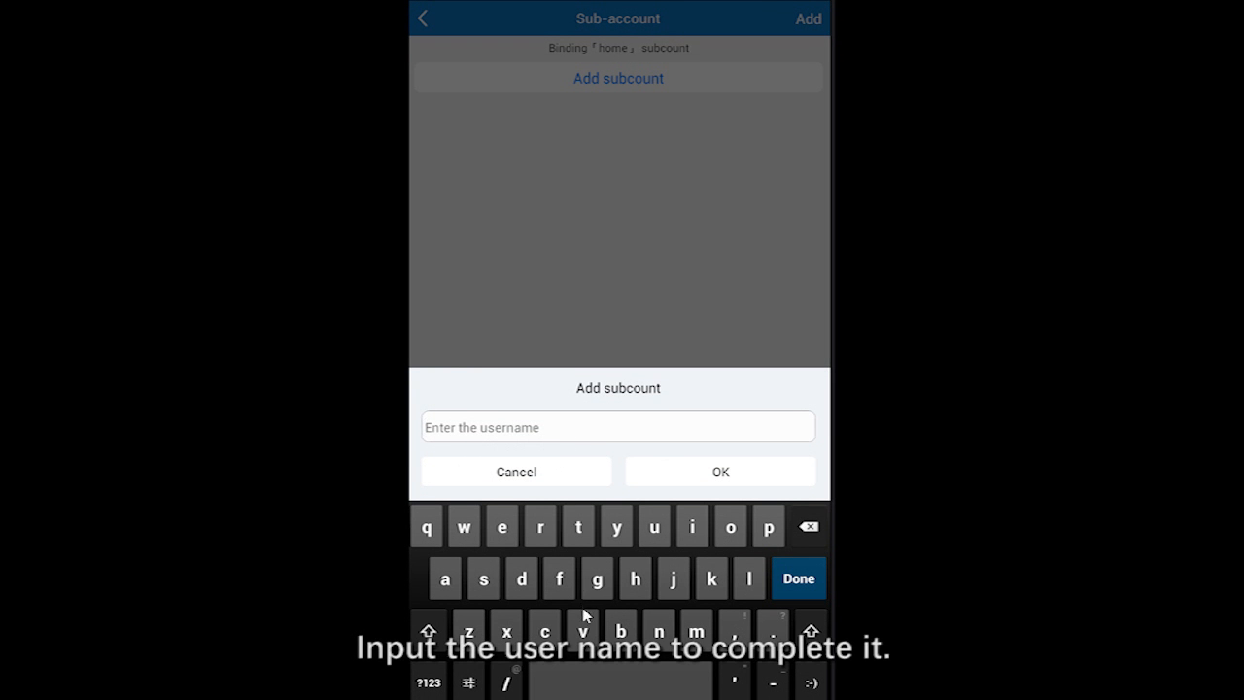
text(gu)
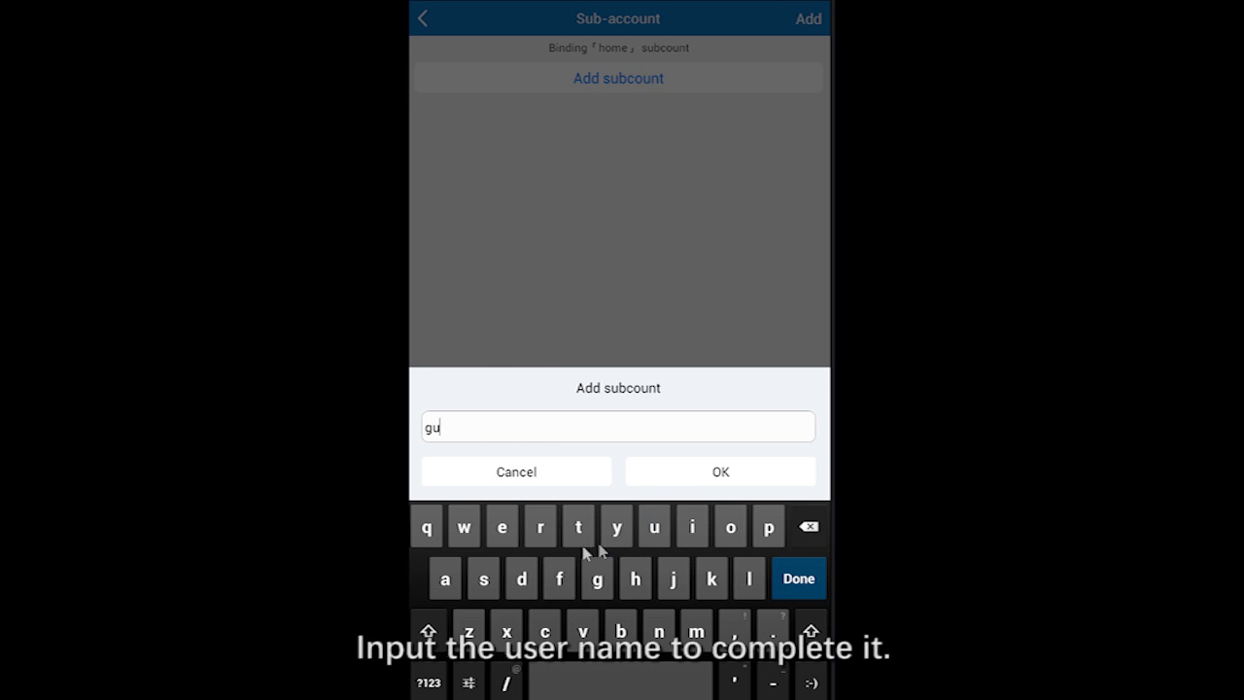
click(720, 472)
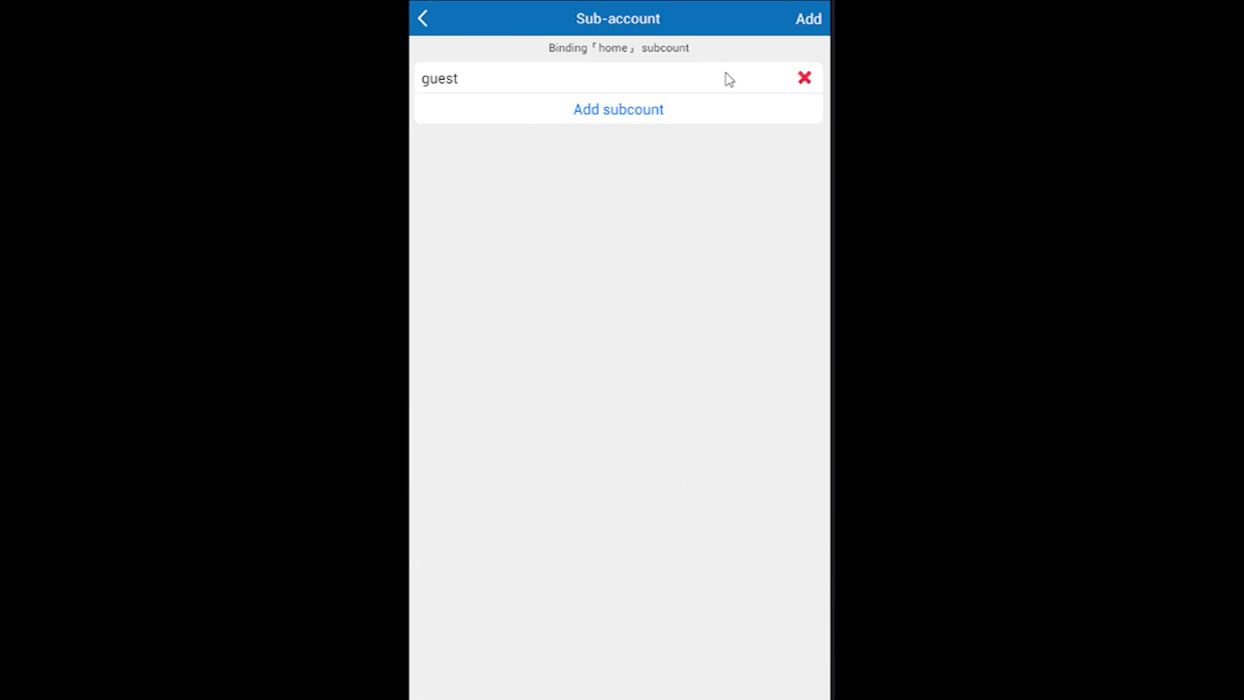
click(423, 18)
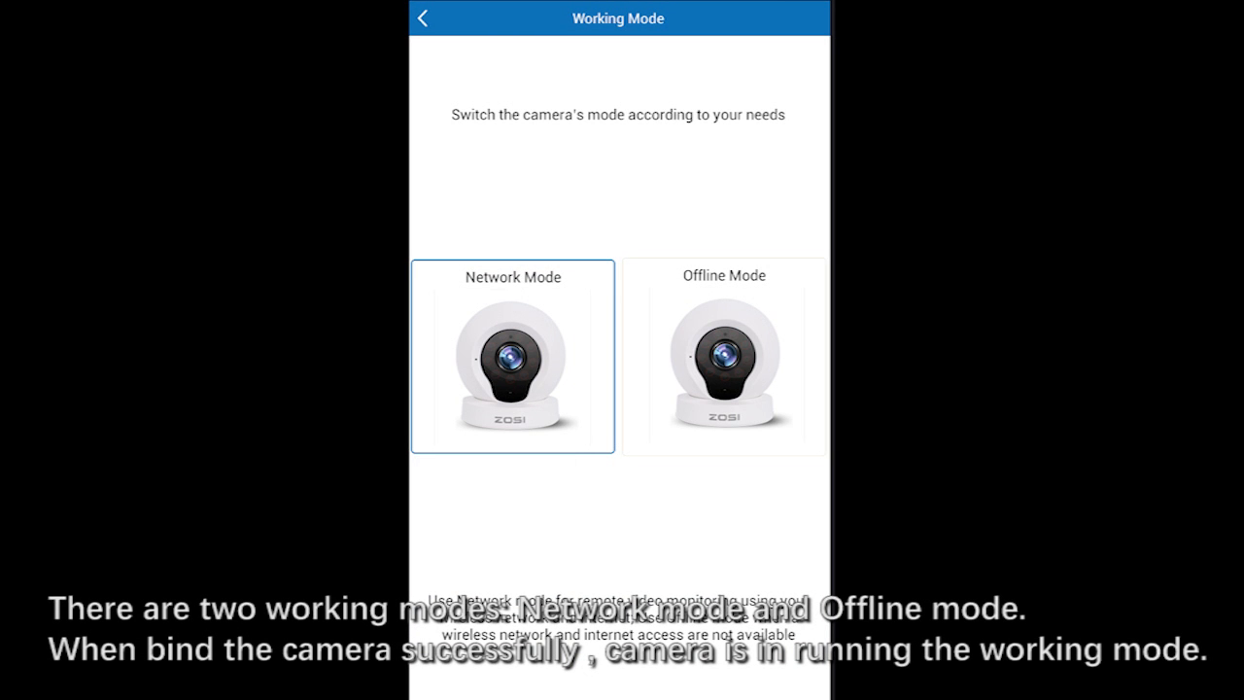
Step: Review the Network and Offline working mode options, leaving Network Mode unchanged
click(723, 355)
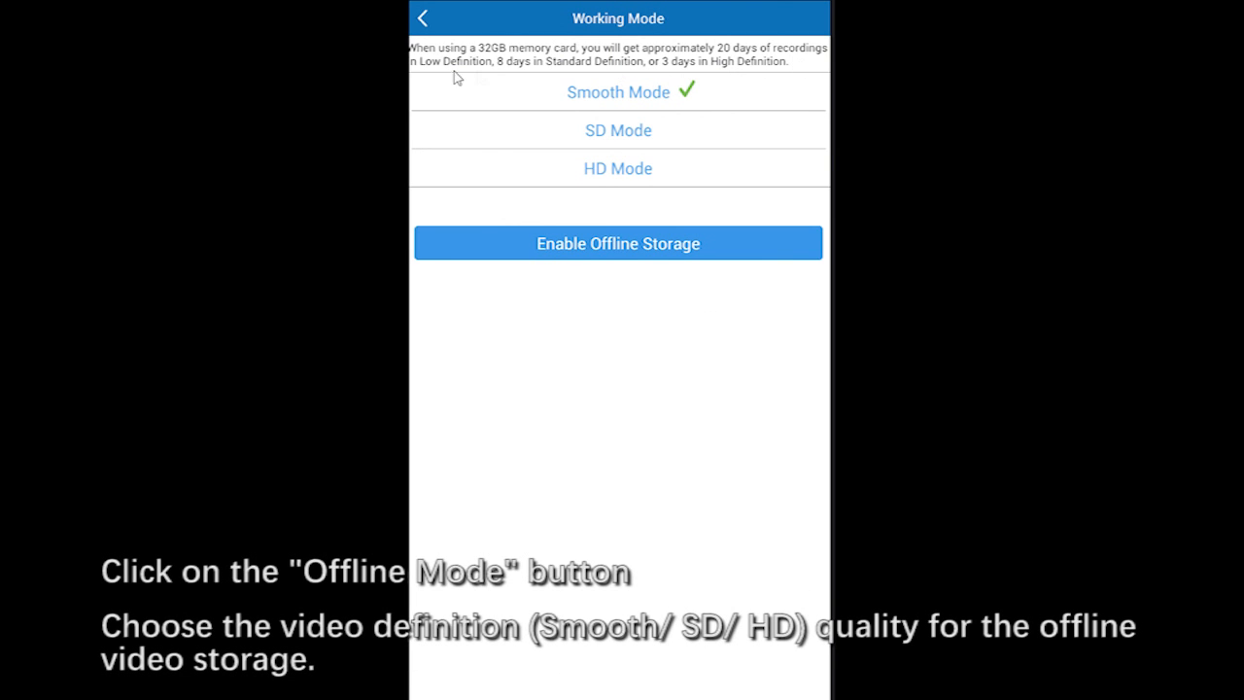
mouse_move(766, 80)
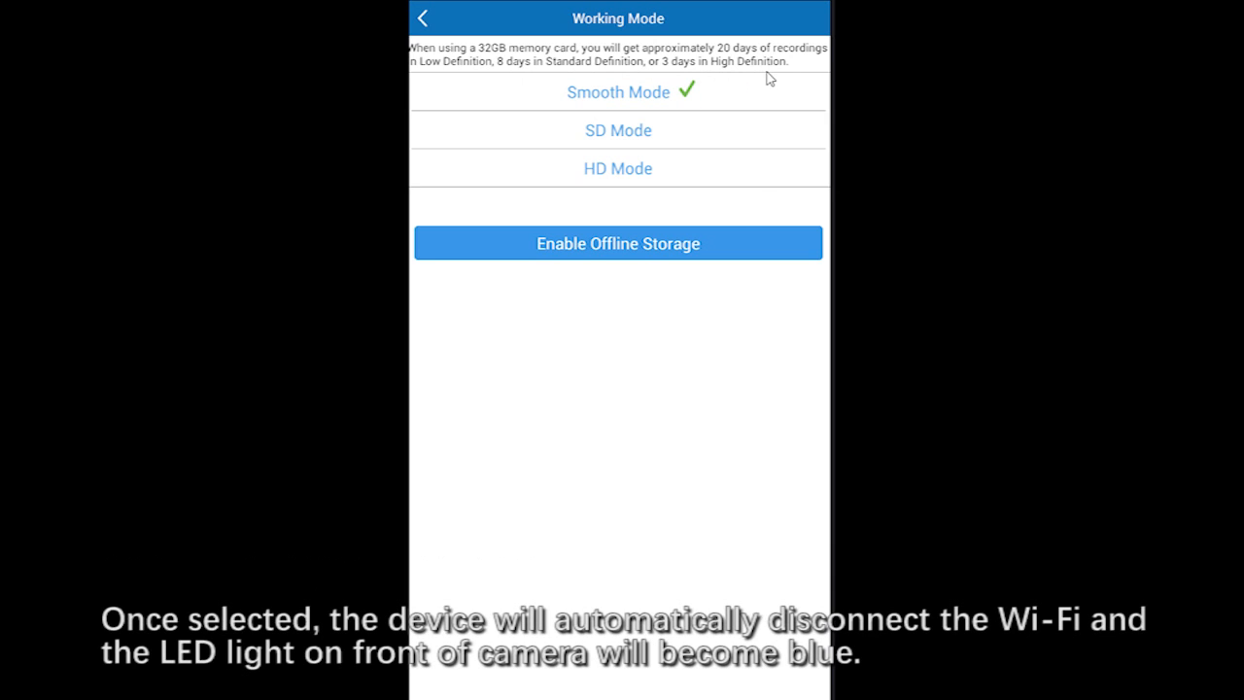
mouse_move(613, 280)
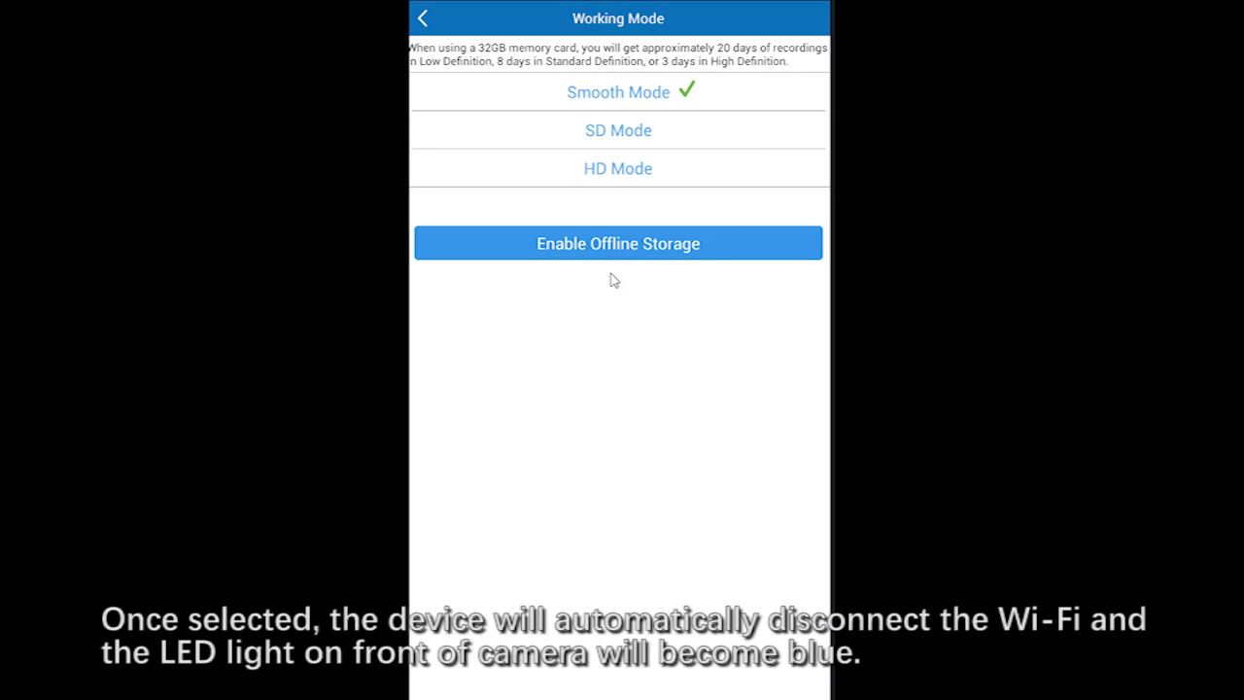
mouse_move(611, 266)
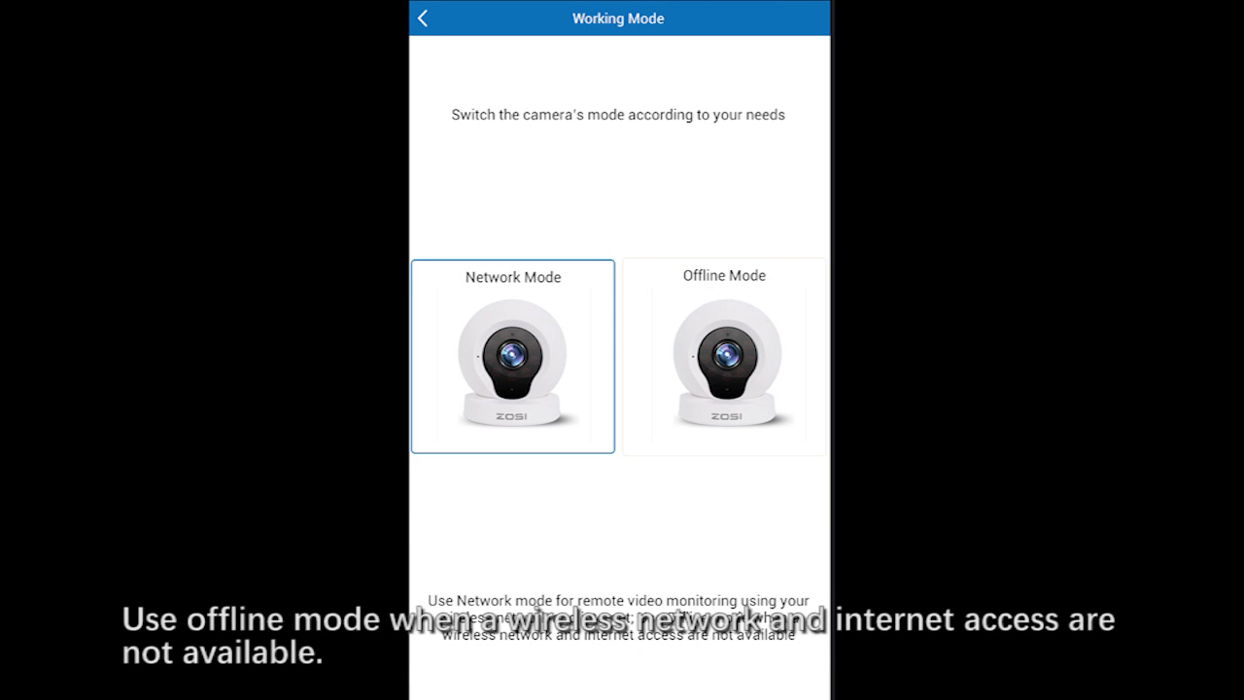
click(426, 19)
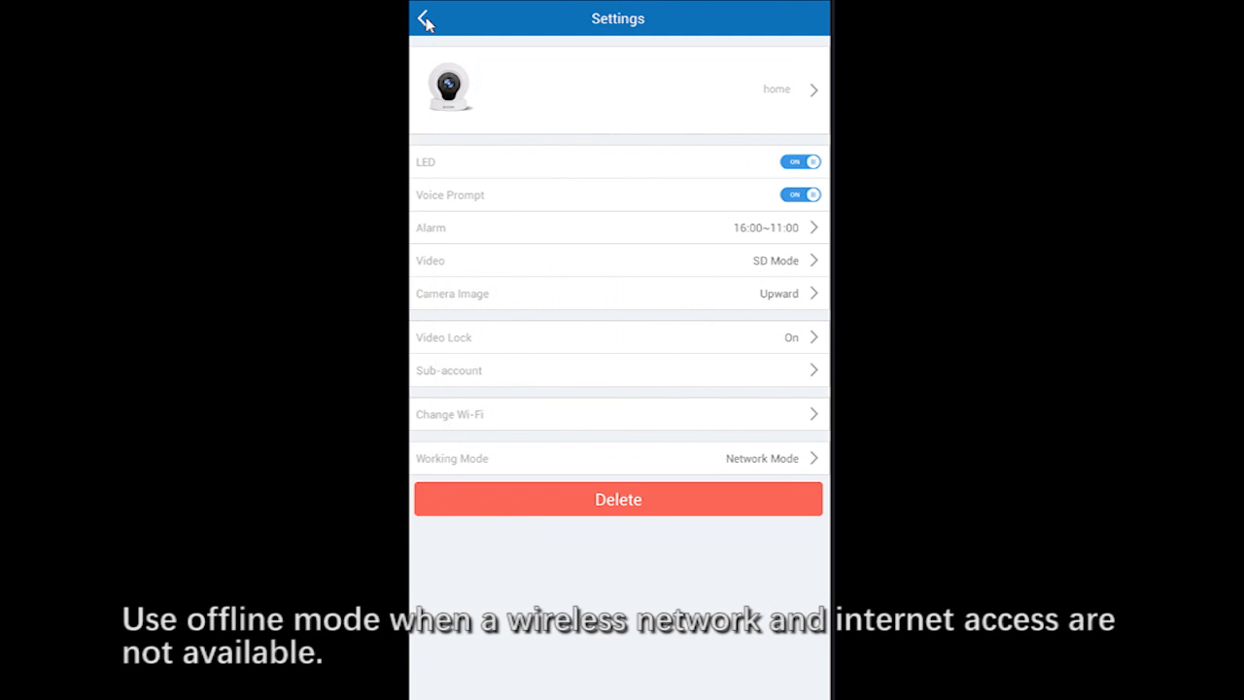
Step: Cancel the camera delete prompt, keeping the camera bound, and return Home
click(618, 499)
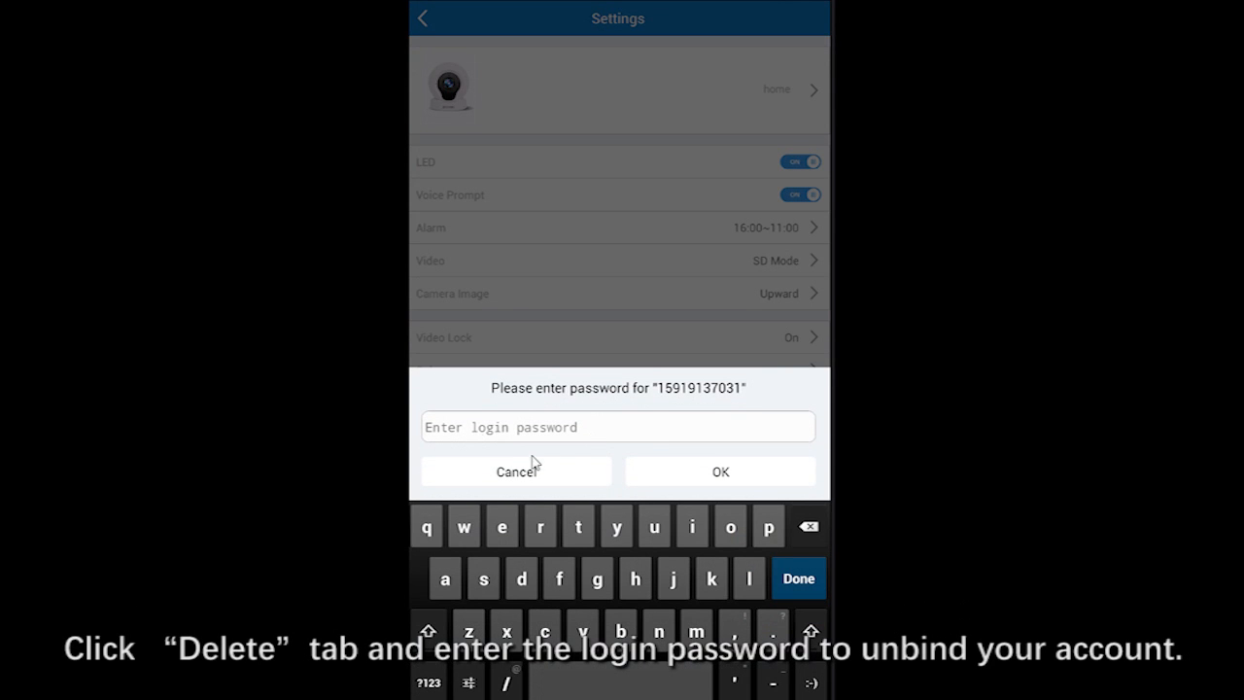
click(515, 470)
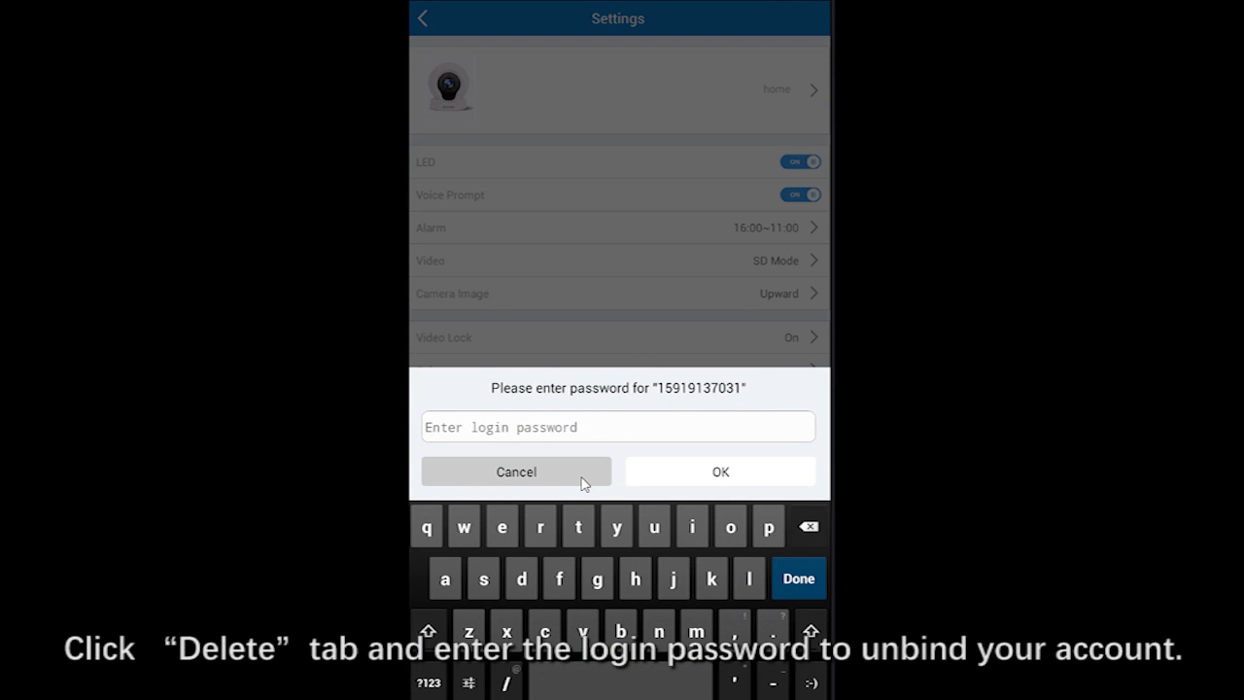
click(516, 471)
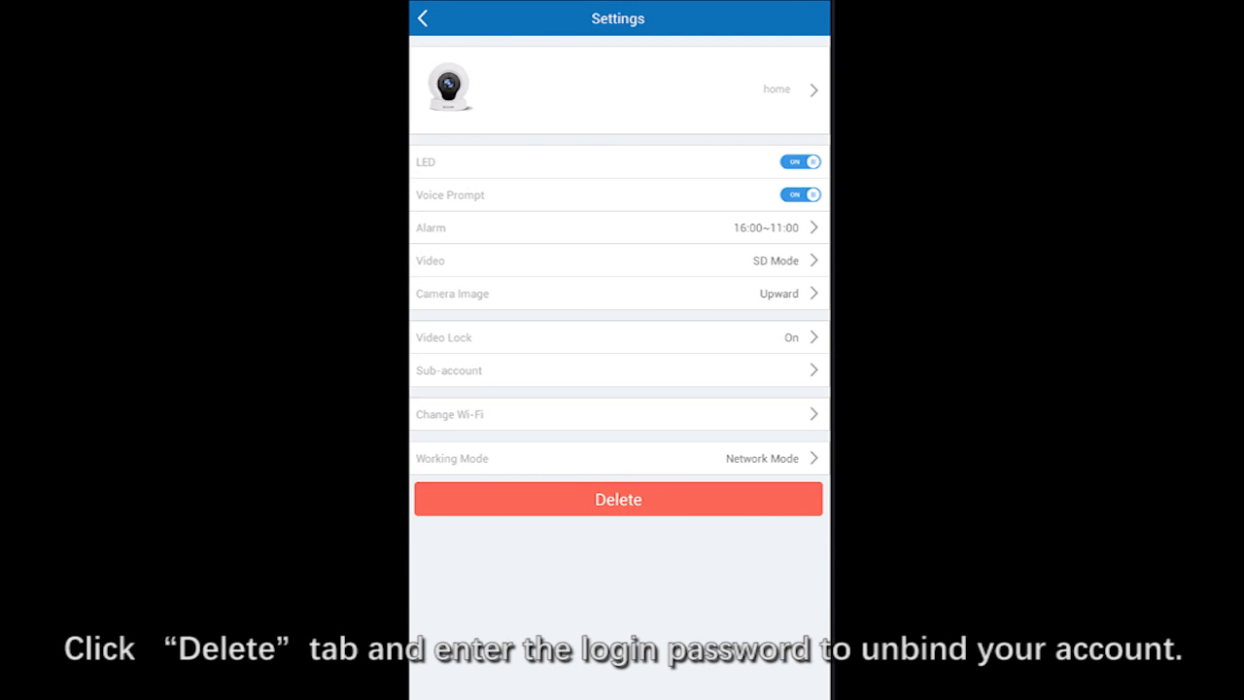
click(422, 19)
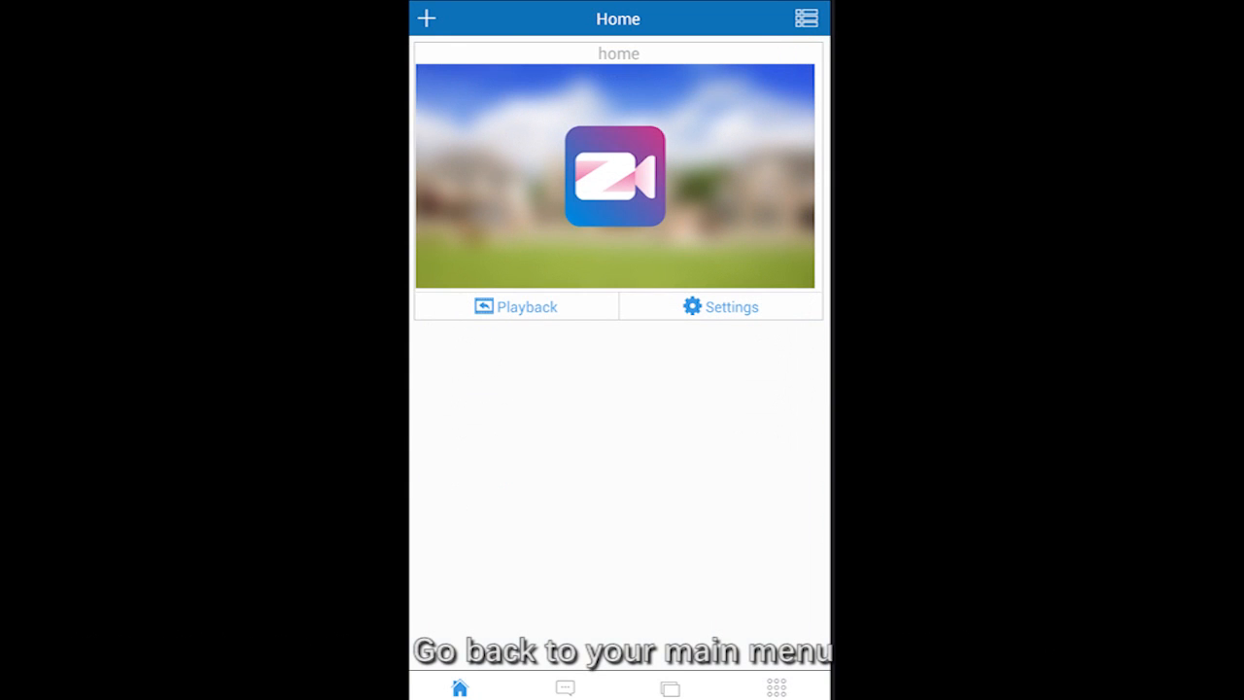
mouse_move(569, 316)
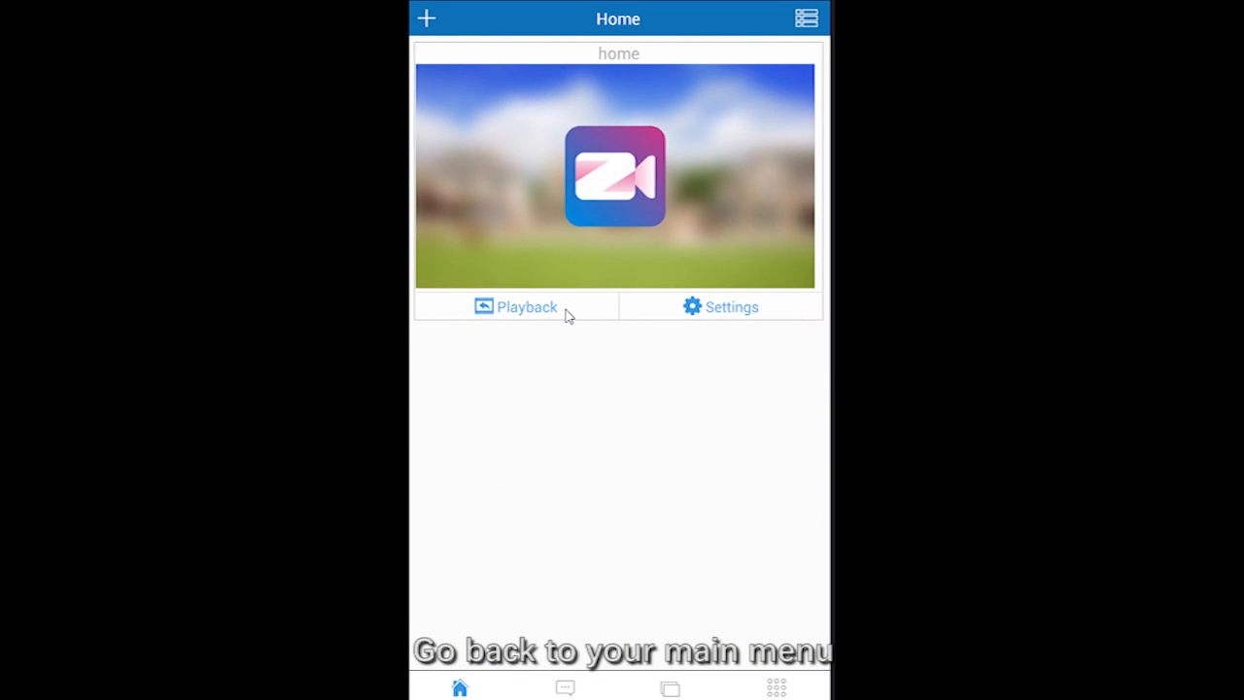
Step: Play back the home camera's 2016/08/24 recorded footage, then pause it
click(516, 306)
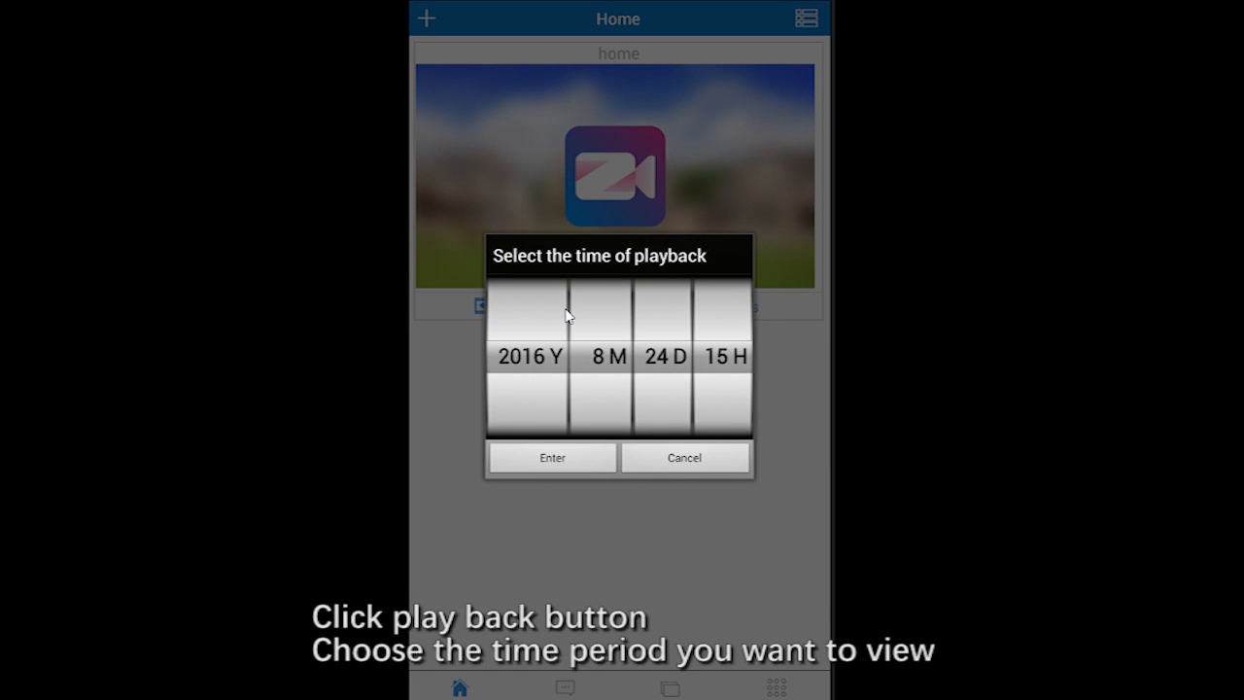
click(552, 458)
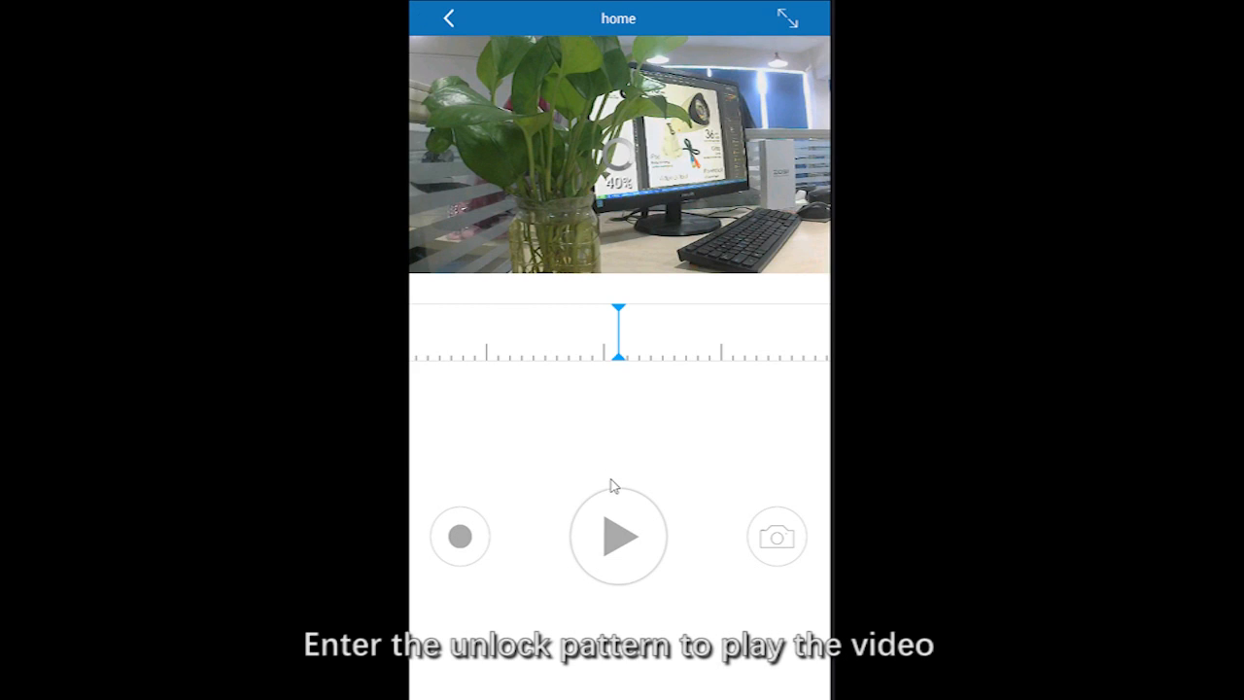
click(617, 536)
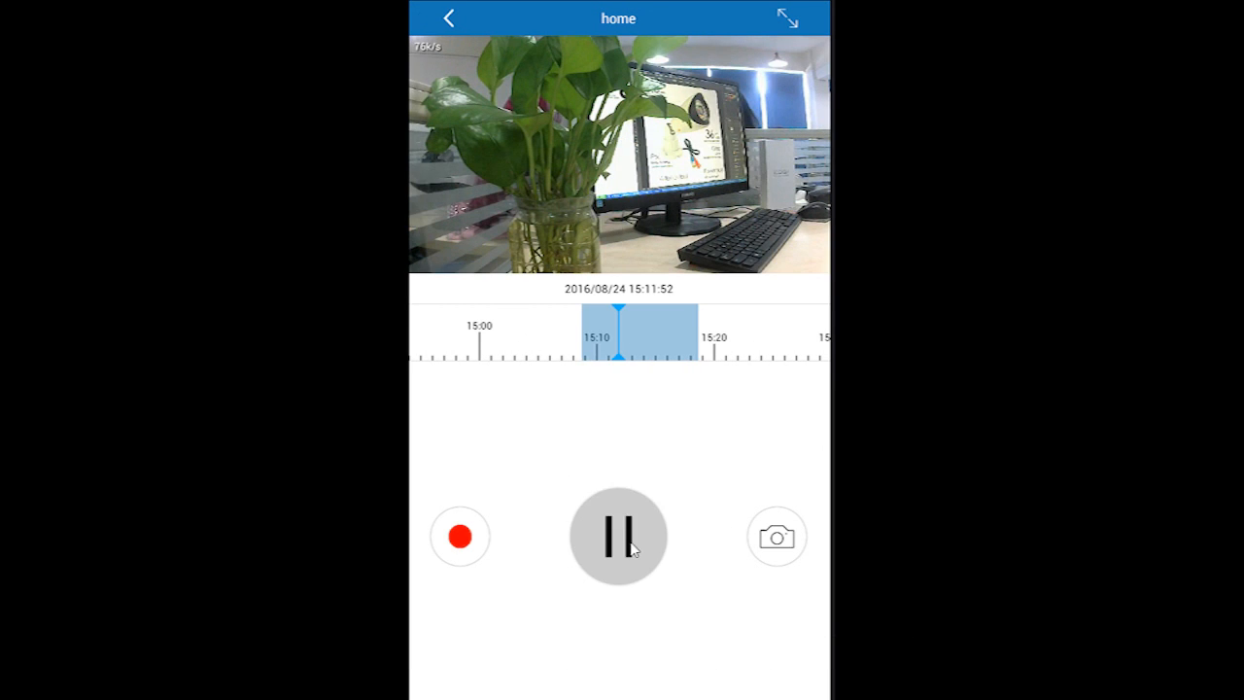
click(617, 536)
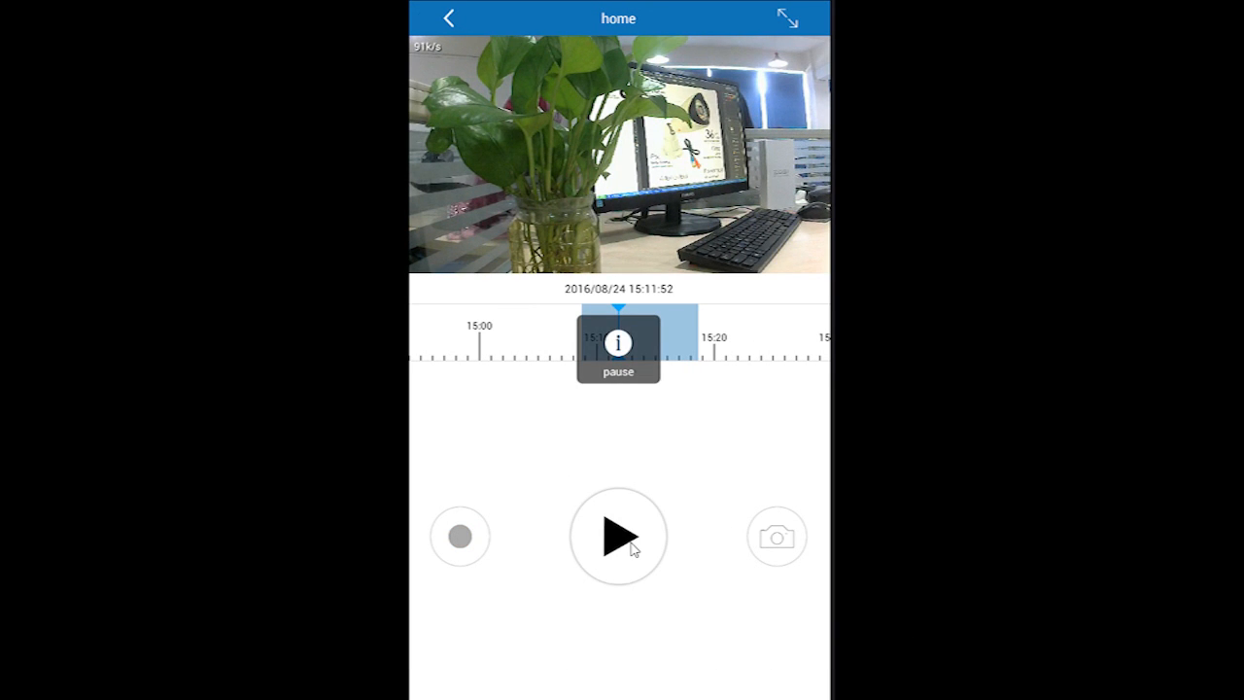
mouse_move(474, 61)
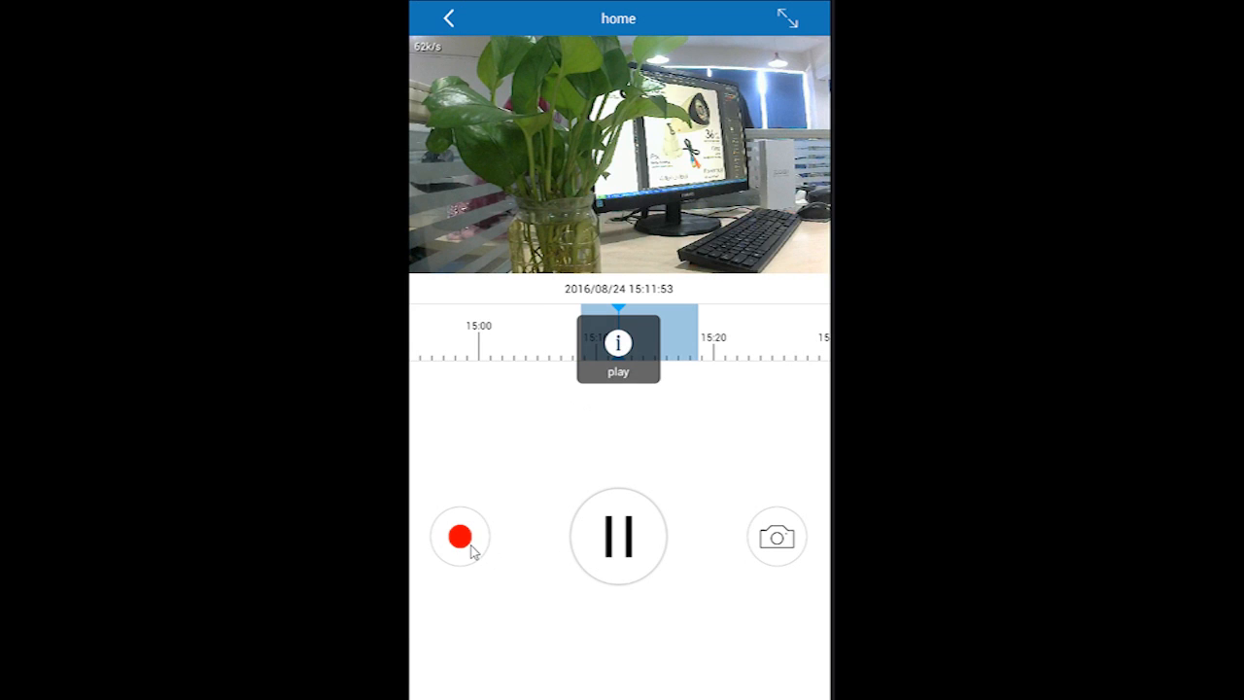
Step: Record a clip from the playback into the album and take snapshots
click(458, 537)
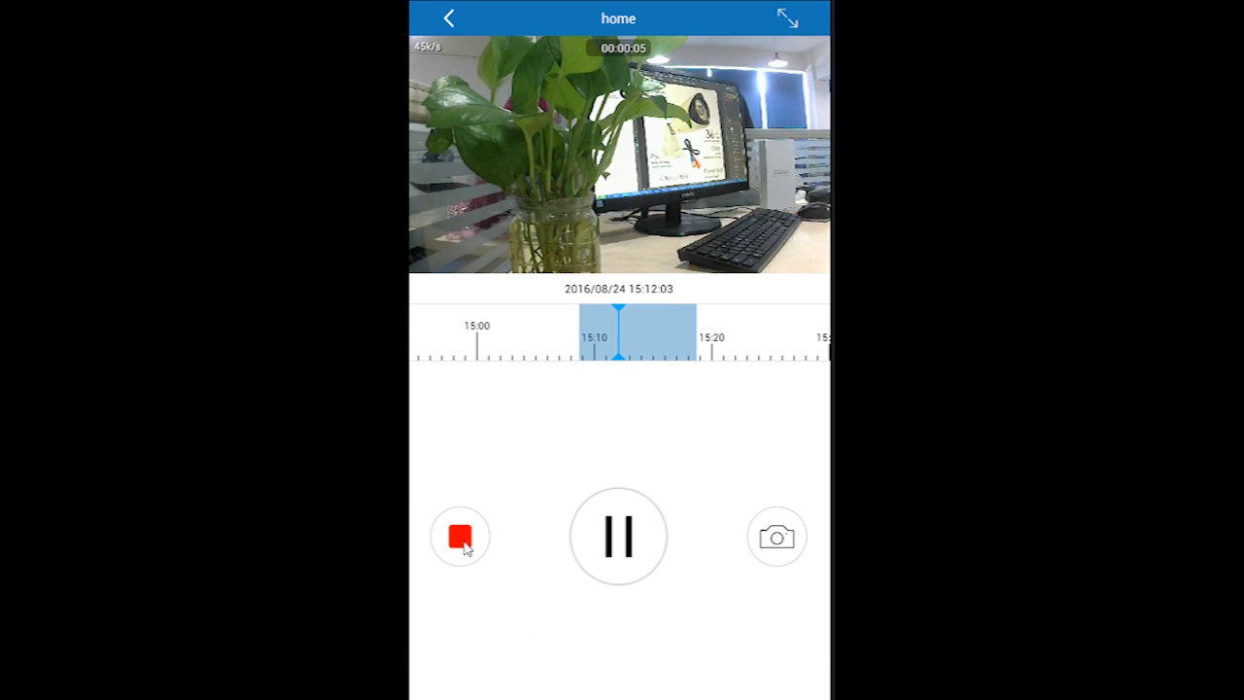
click(460, 536)
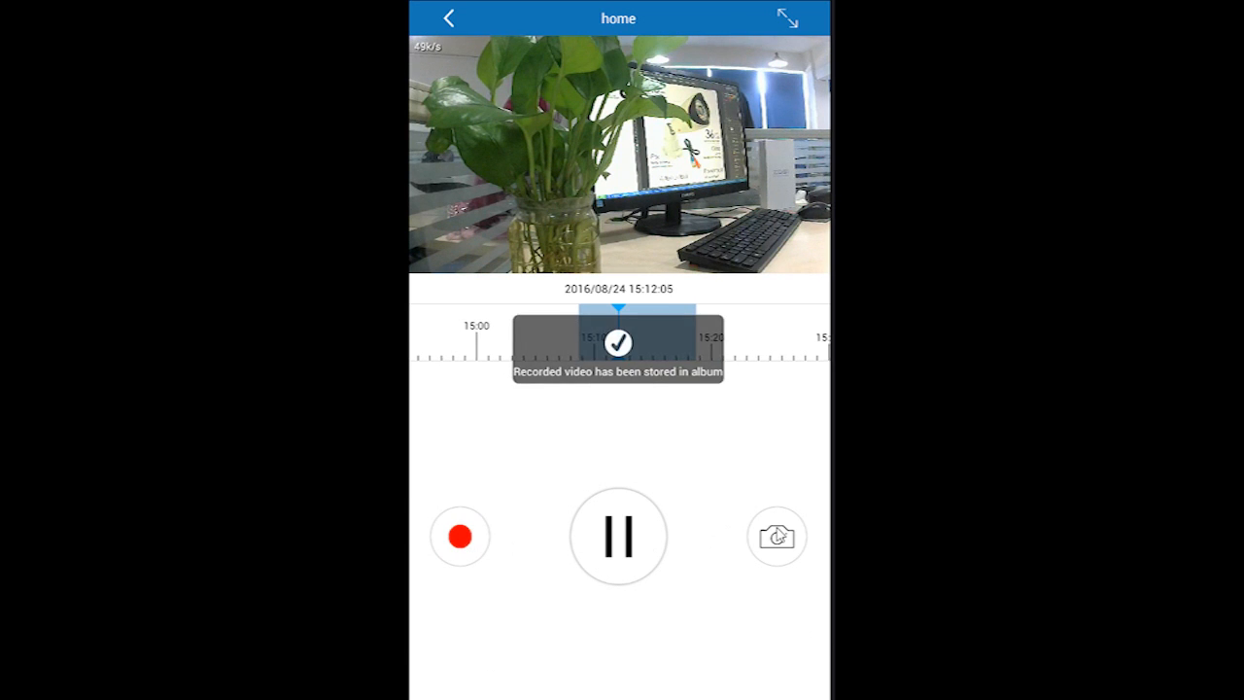
click(777, 535)
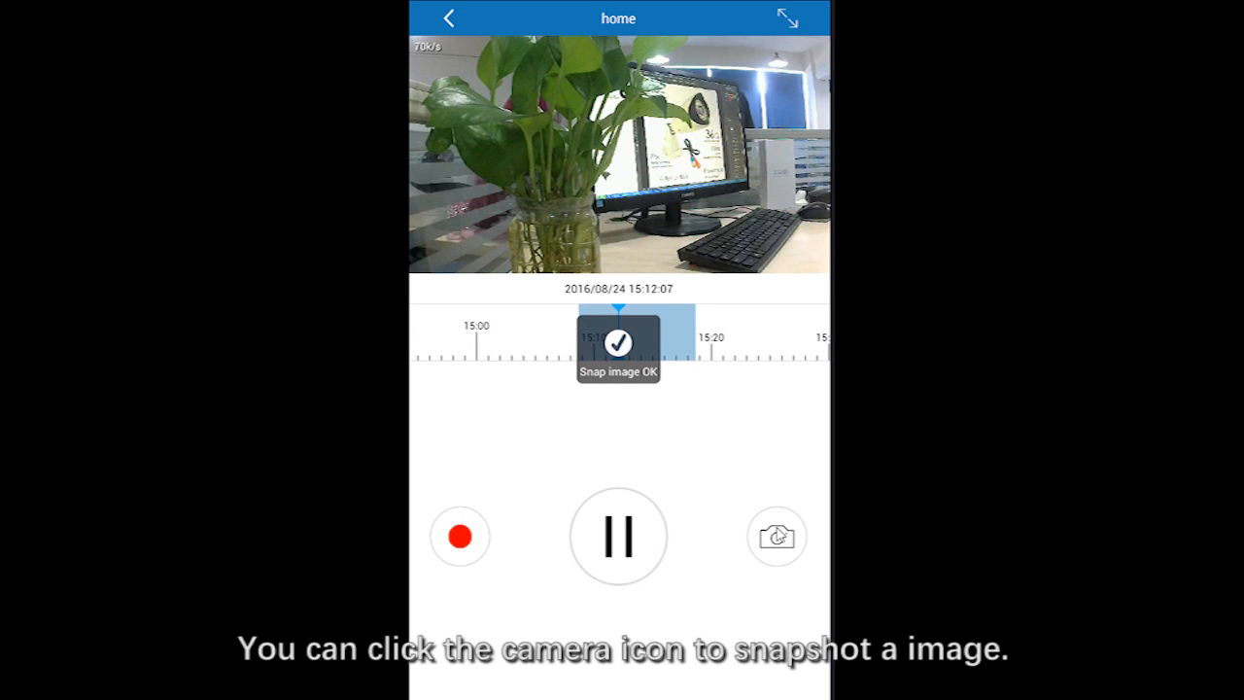
click(777, 536)
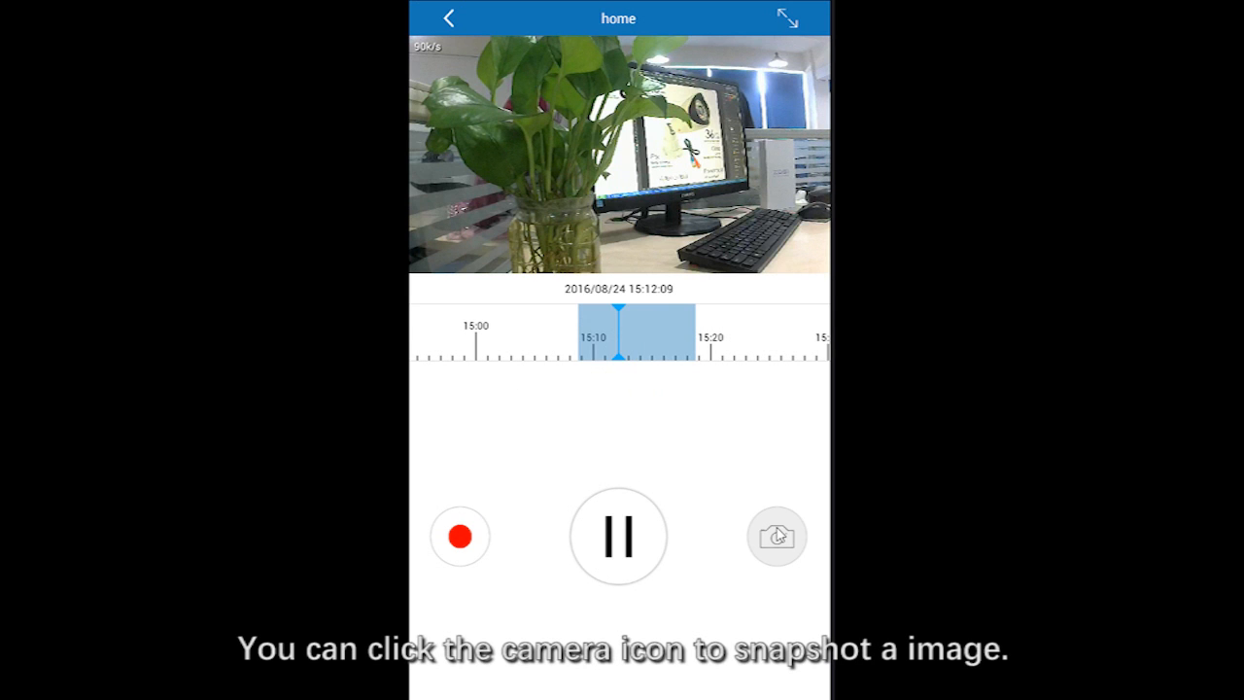
click(776, 535)
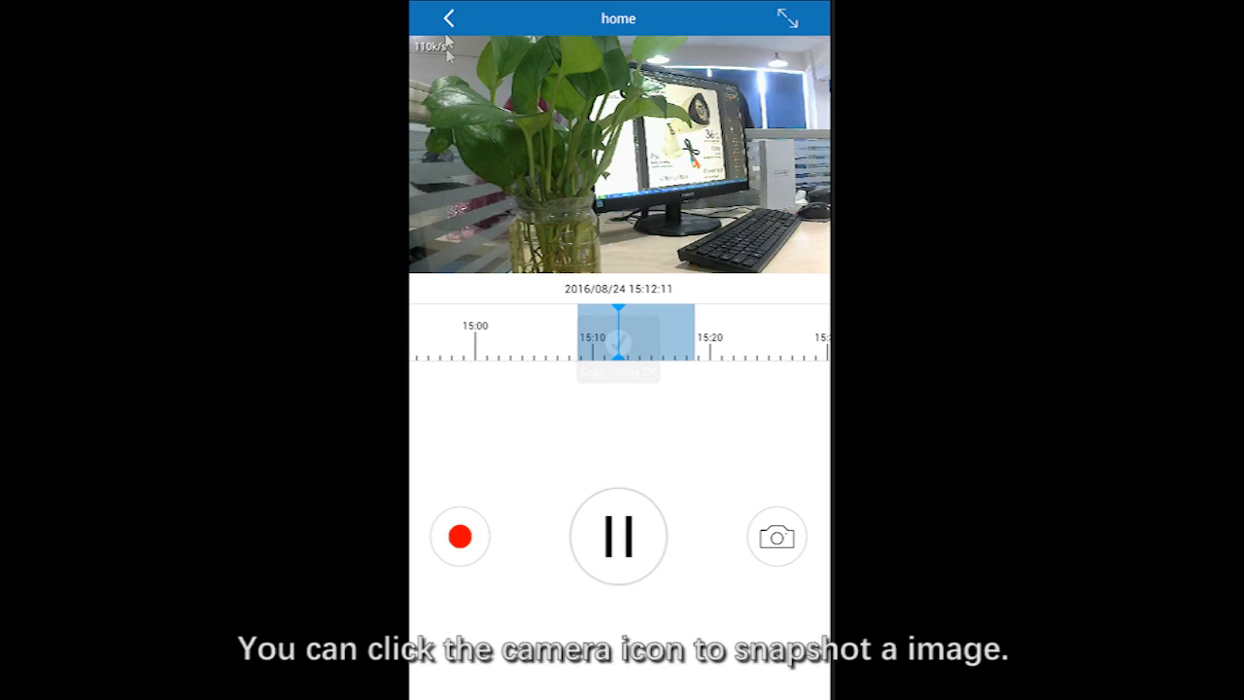
Step: Check the album's four snapshots and two 2016.08.24 clips, then return Home
click(449, 17)
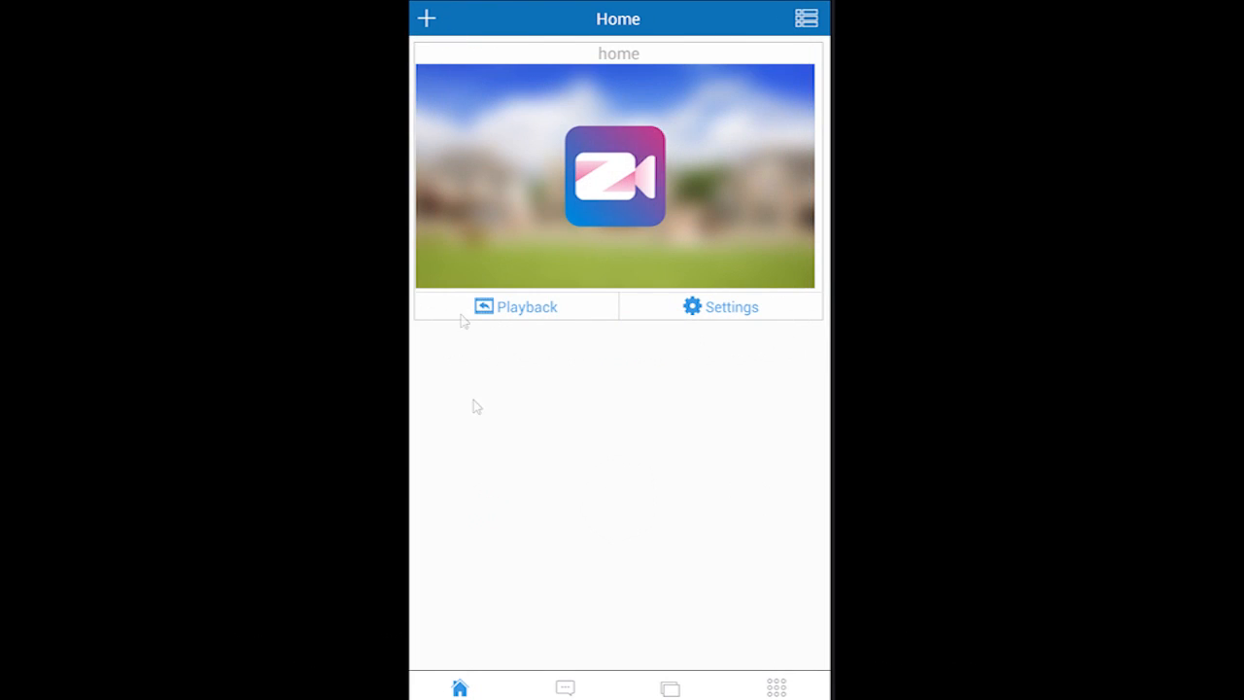
click(665, 687)
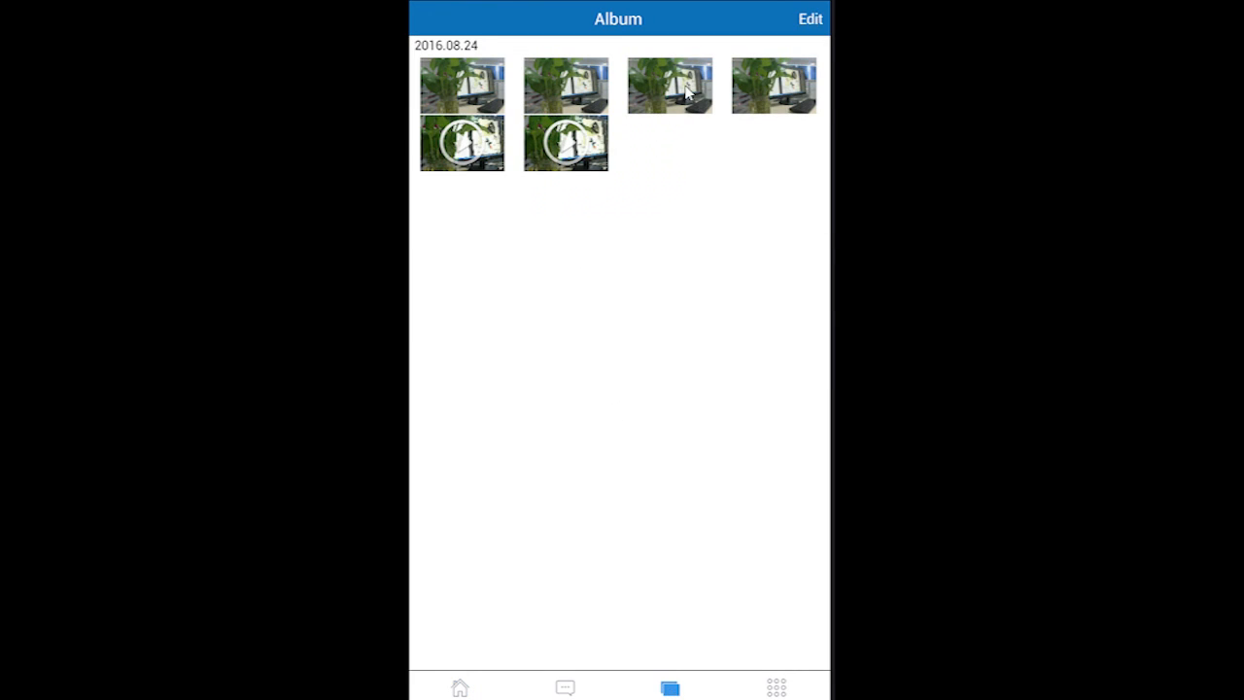
mouse_move(607, 168)
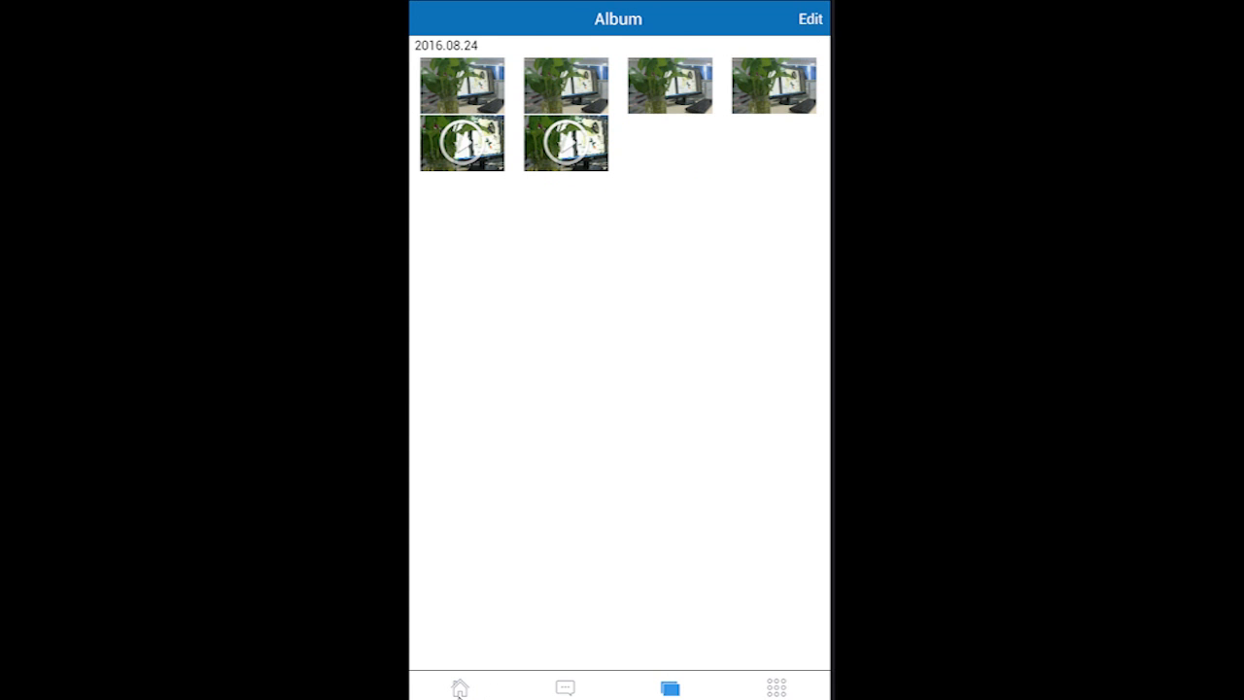
click(459, 688)
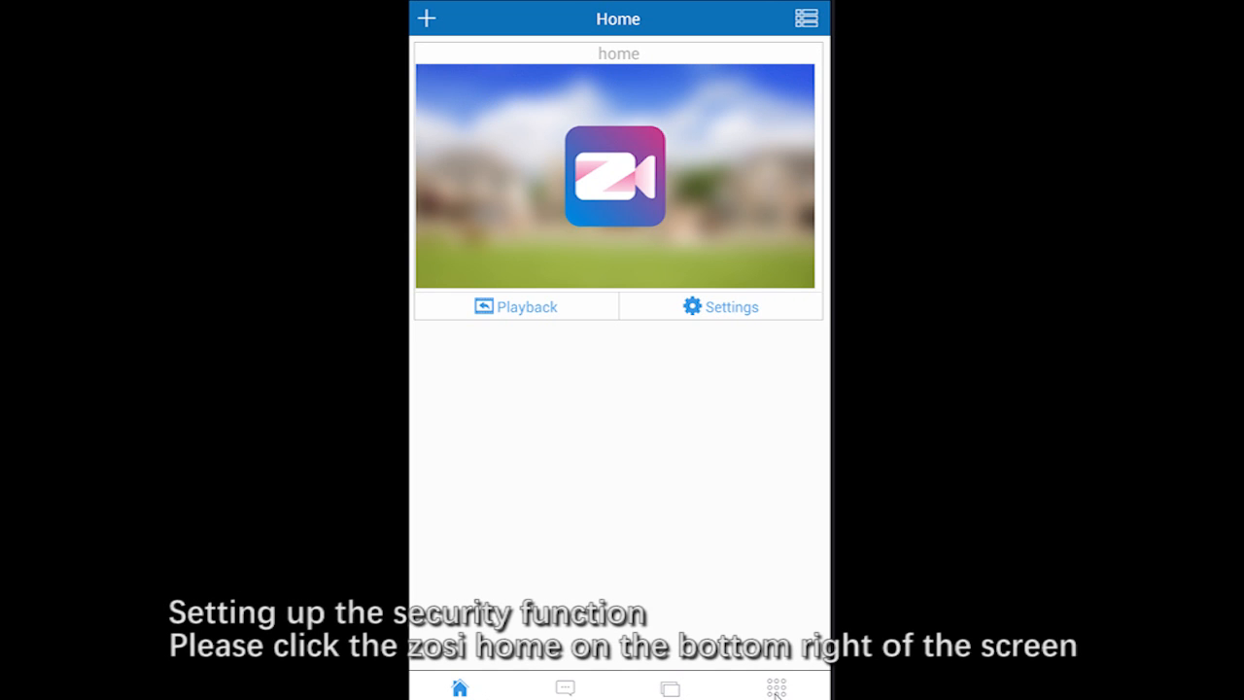
Step: View the Change Password and Secret Question security pages without changing anything
click(777, 689)
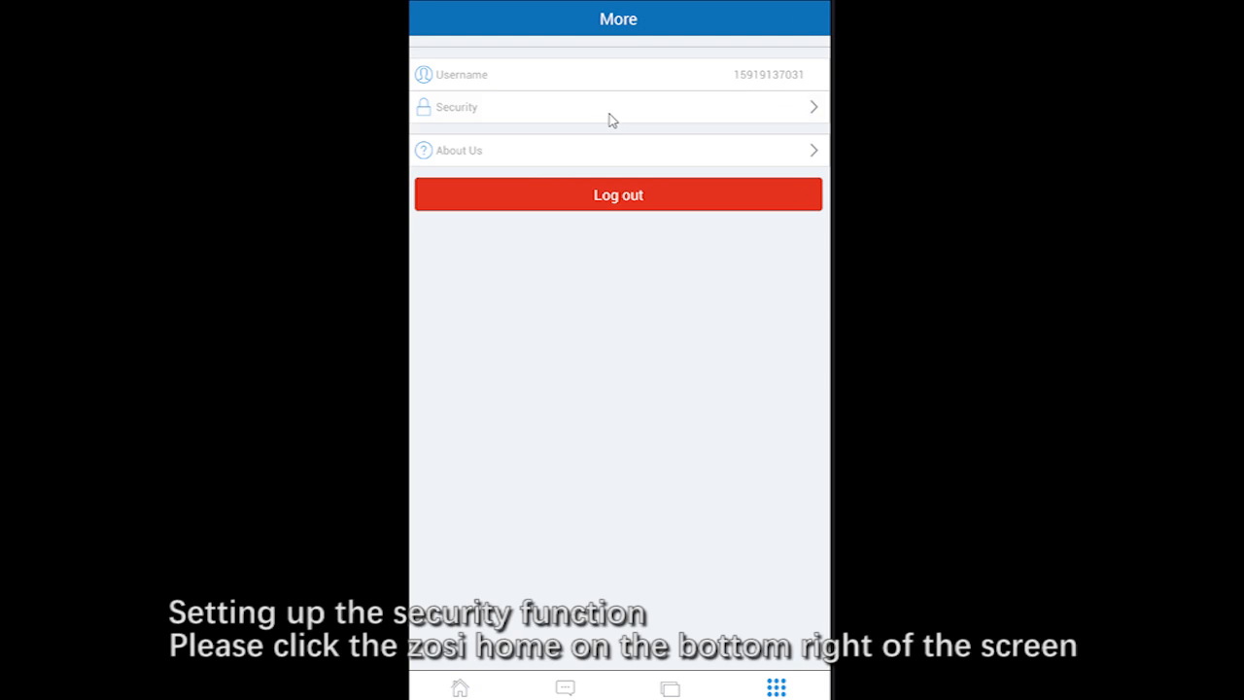
click(619, 107)
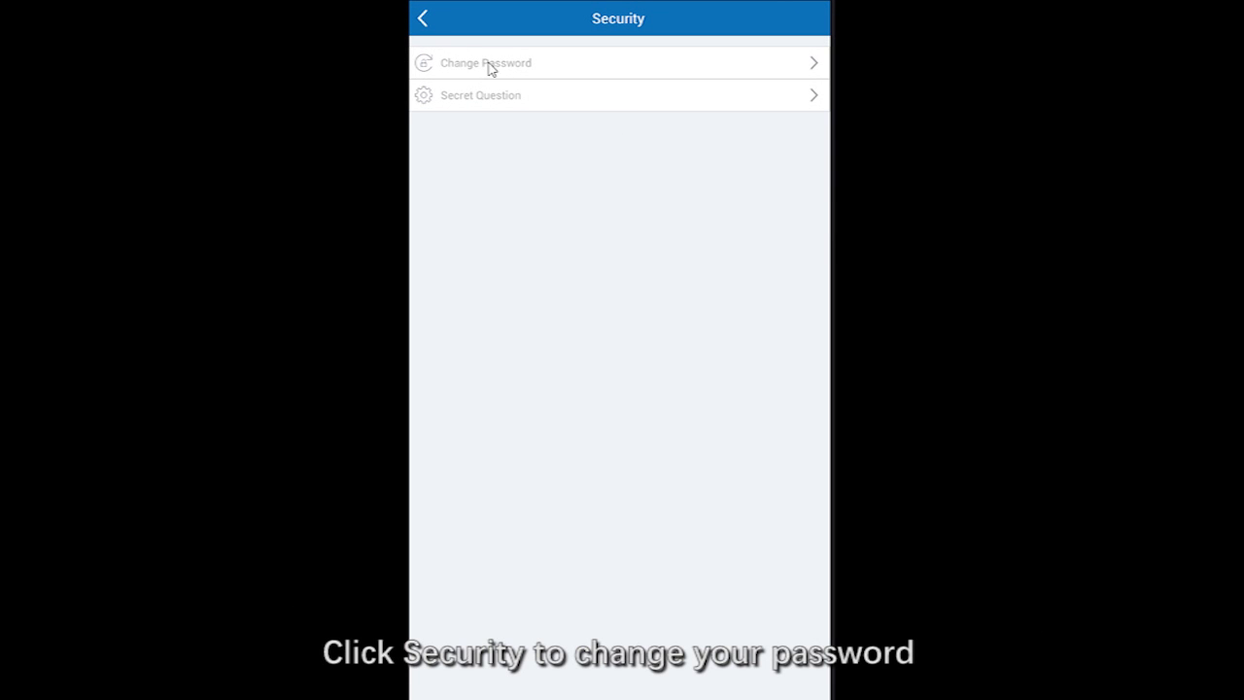
click(482, 63)
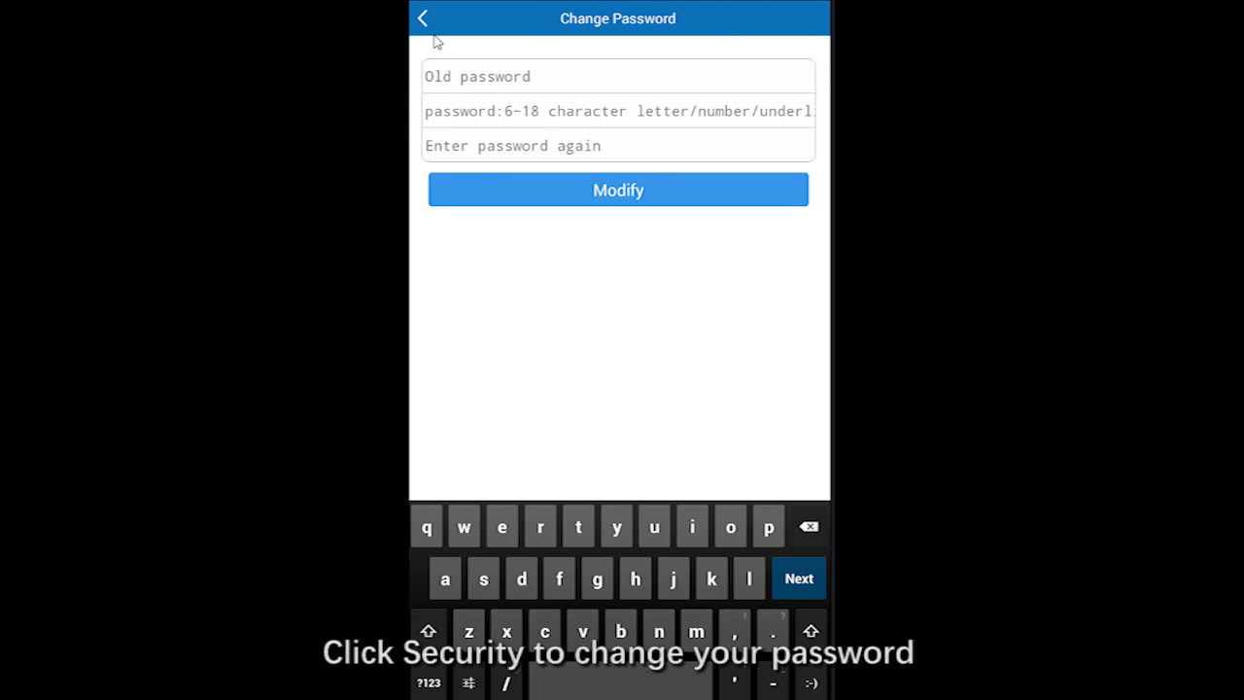
click(424, 18)
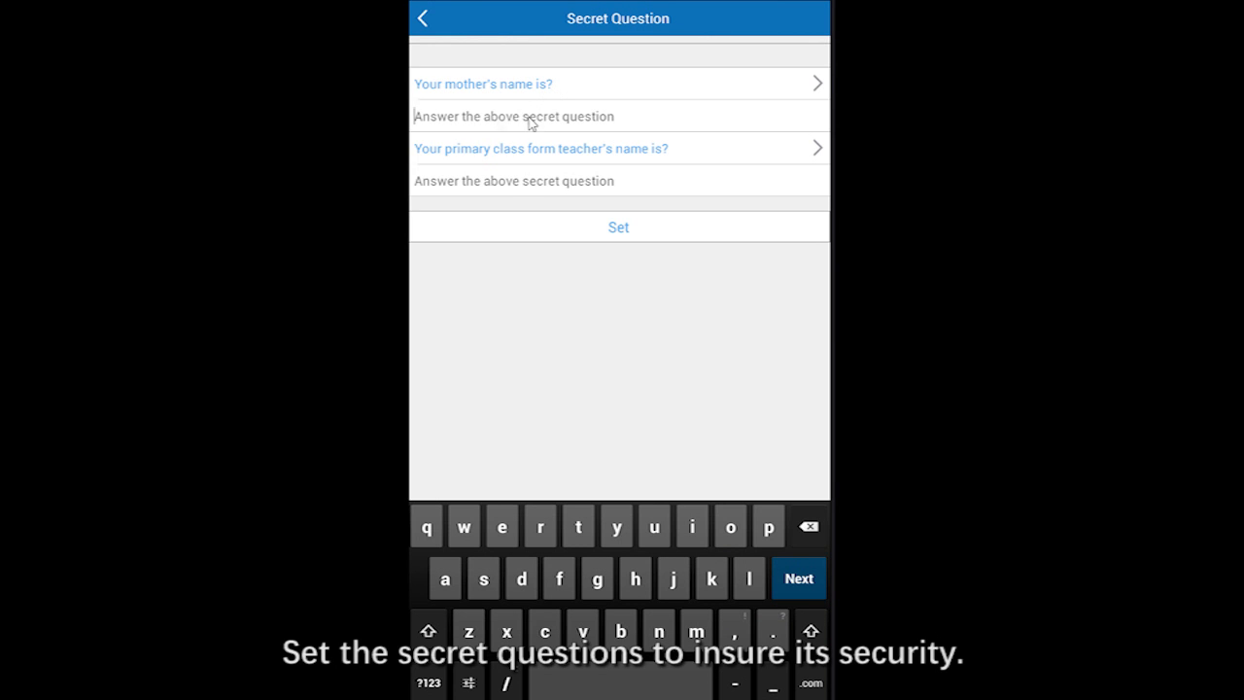
mouse_move(583, 201)
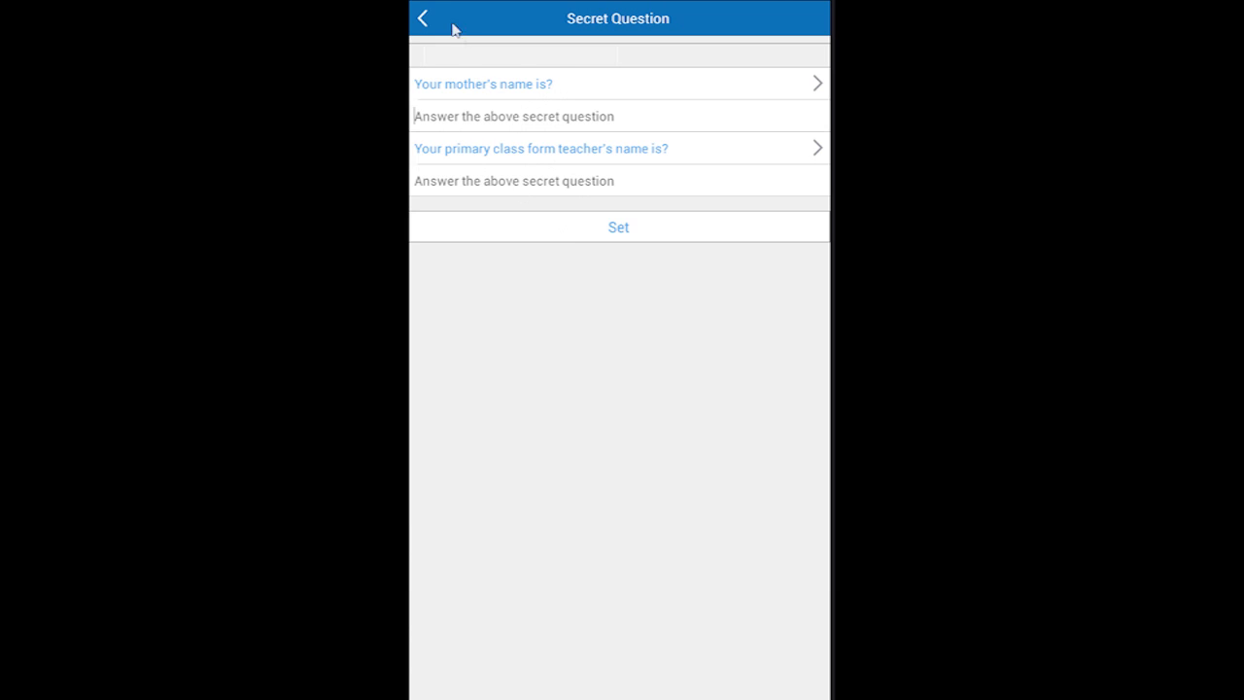
click(422, 18)
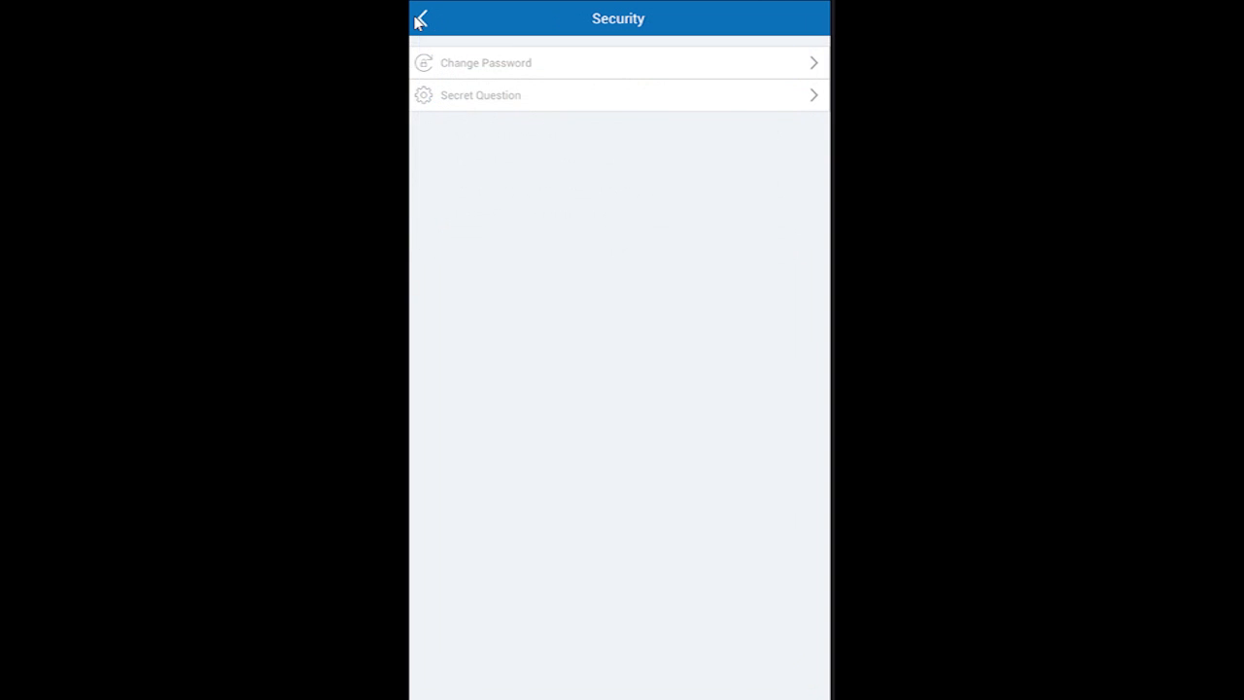
click(421, 18)
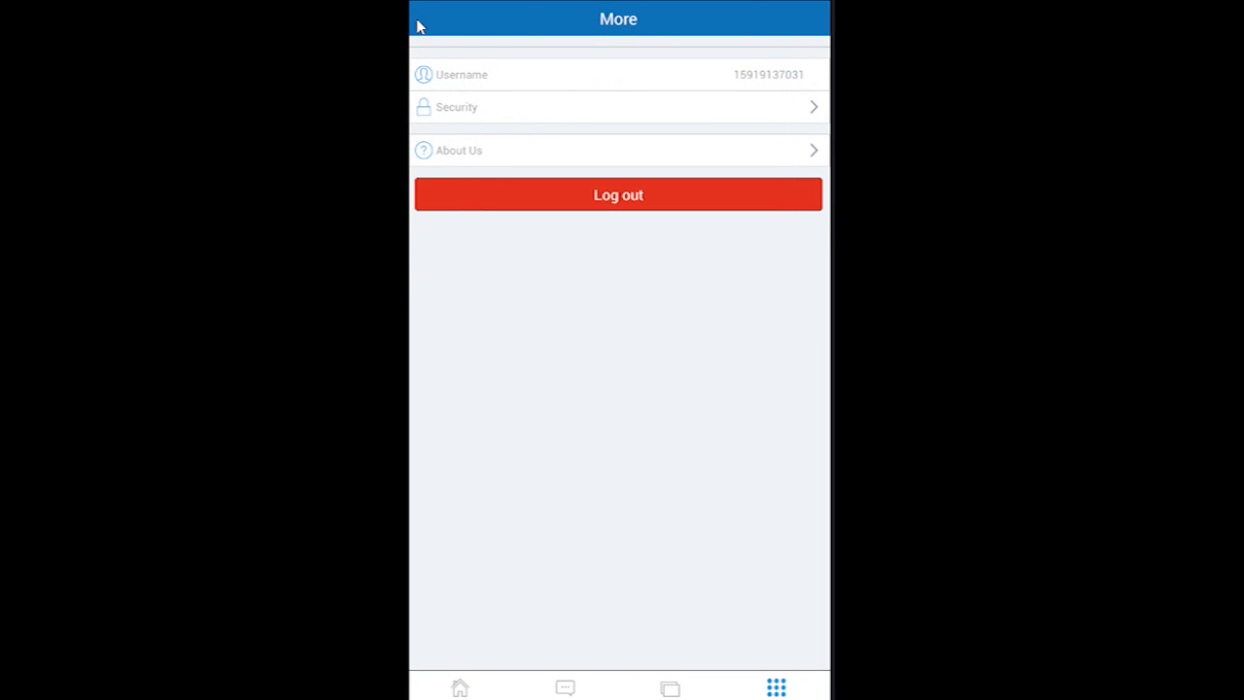
mouse_move(460, 688)
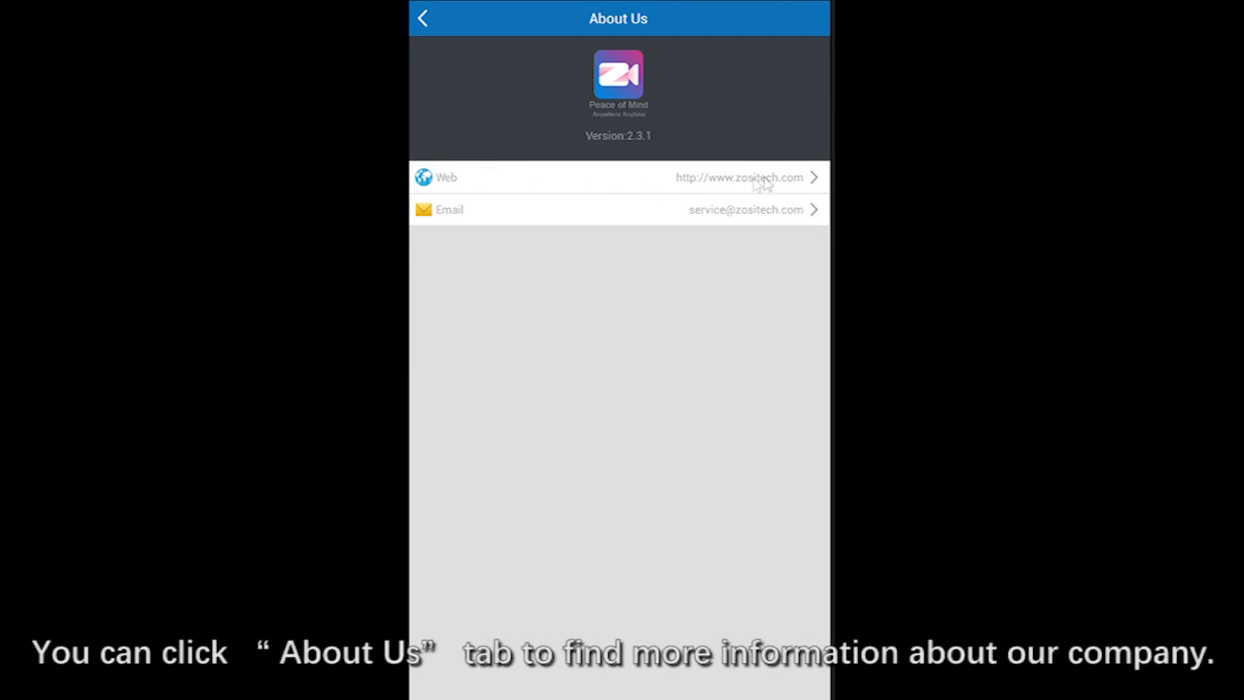
mouse_move(786, 235)
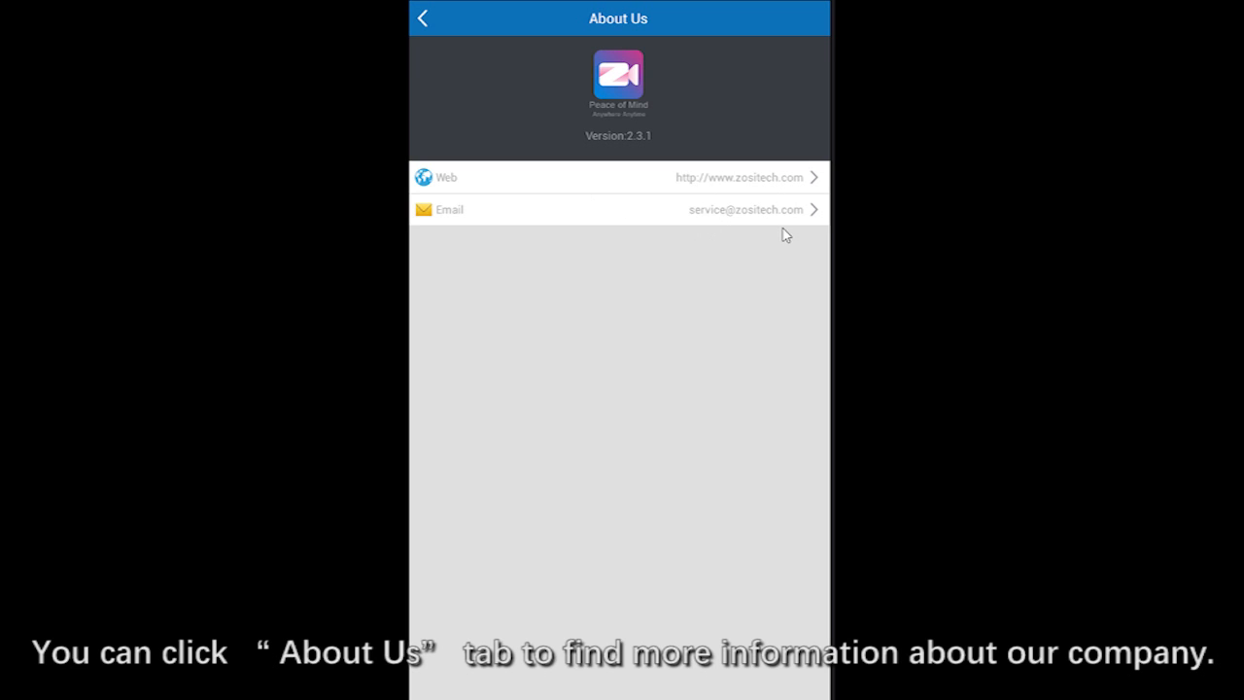